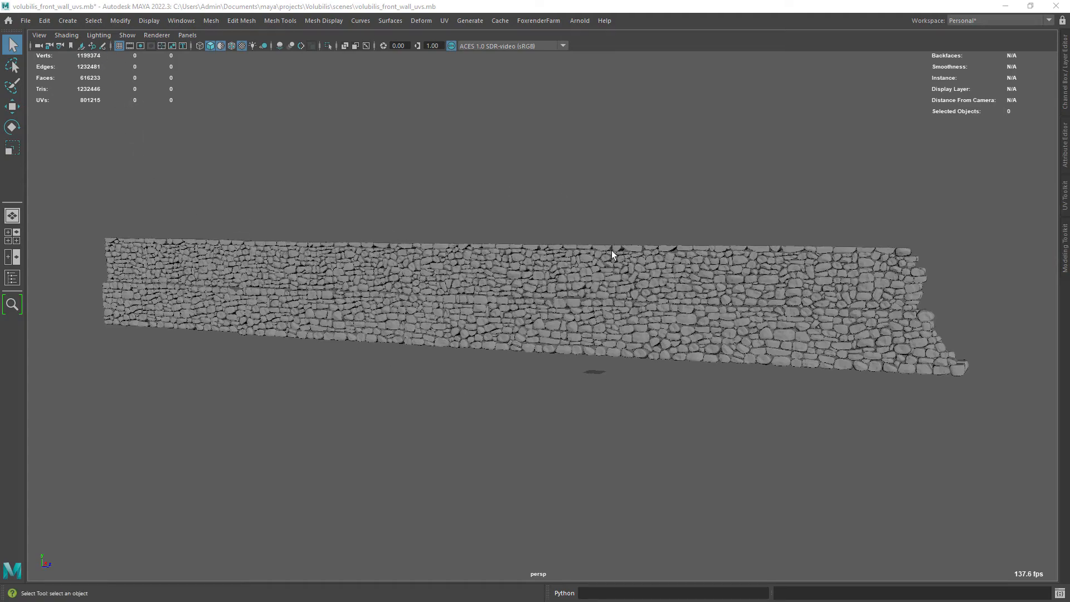
- Look over the stone wall mesh in Maya, then bring the ZScript file forward in Sublime Text
left_click_drag(612, 255, 497, 294)
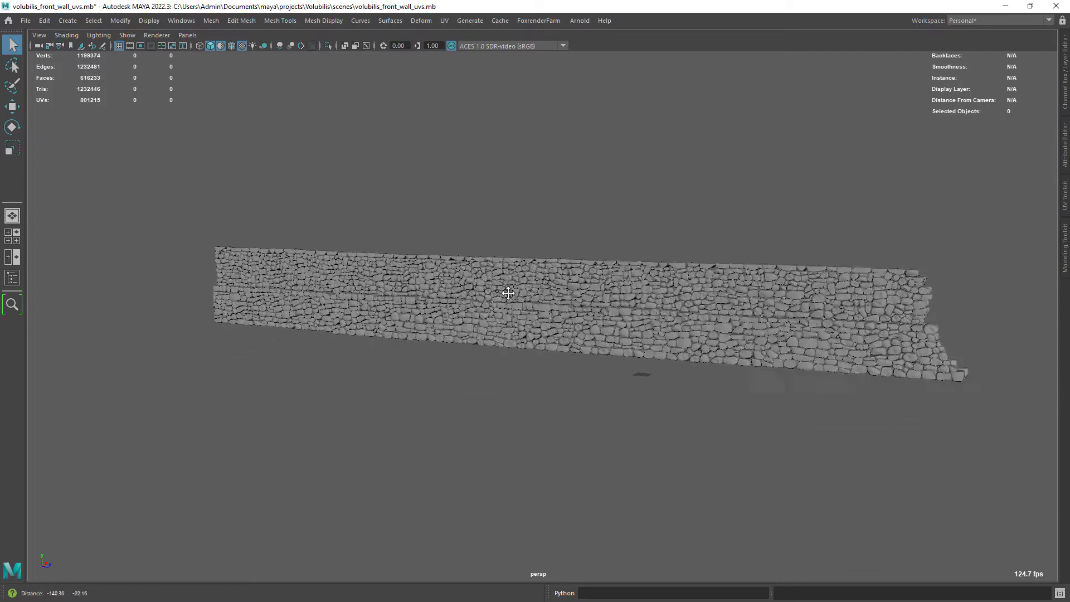
left_click(846, 327)
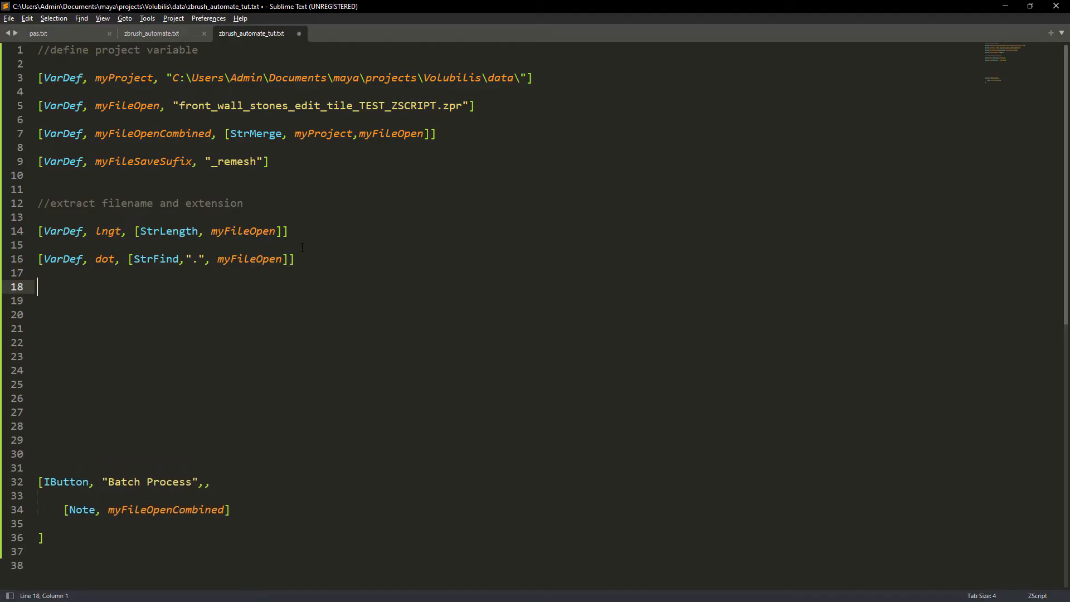
- Add line 18 defining fileName via [StrExtract, myFileOpen, 0, ...] from the pasted StrFind line
key("ctrl+v")
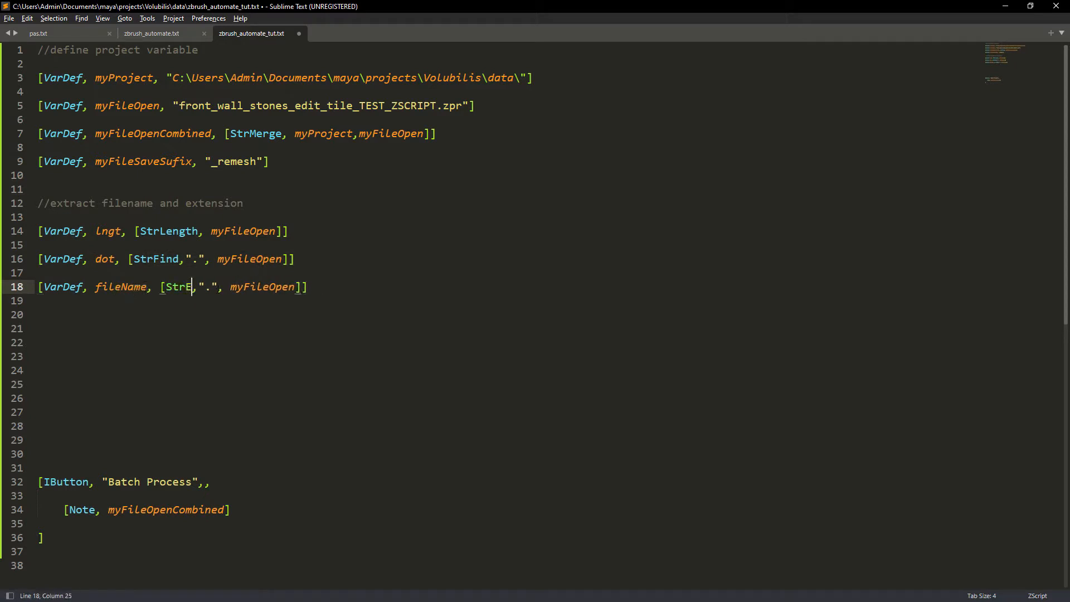
type("xtract")
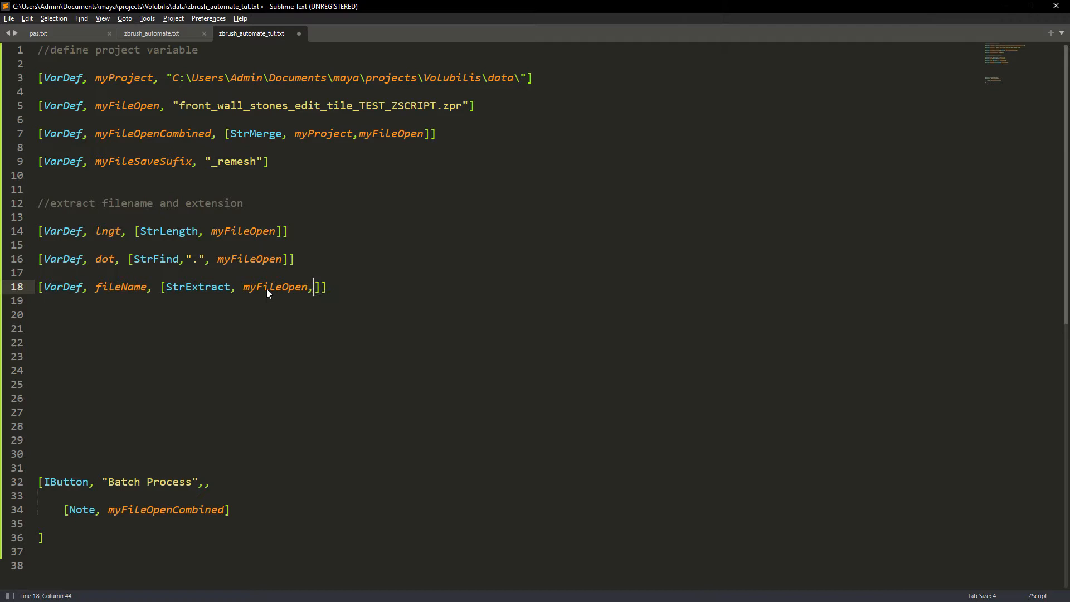
type("0,l")
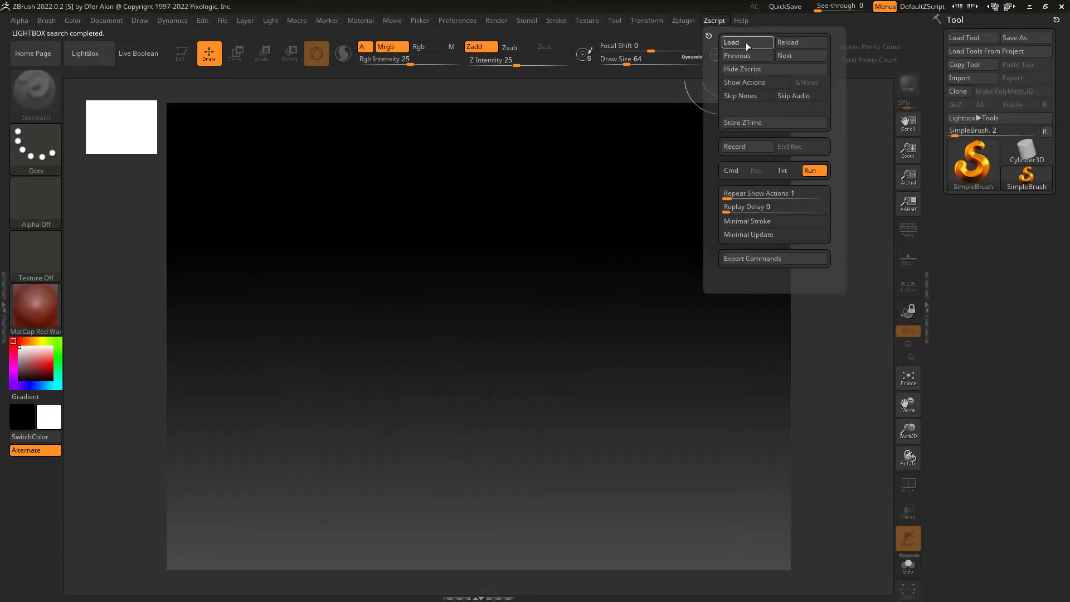
- Load the zbrush_automate script through Zscript > Load and run its Batch Process button
left_click(731, 43)
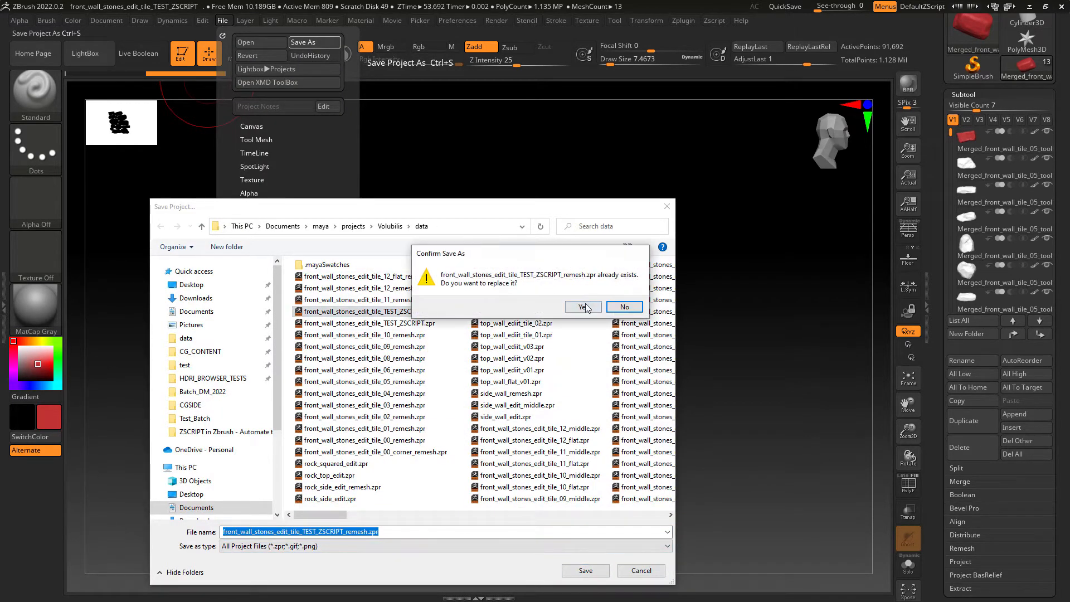
- Overwrite the _remesh.zpr save, duplicate the subtool, and decimate the copy to 10 percent in Decimation Master
left_click(581, 307)
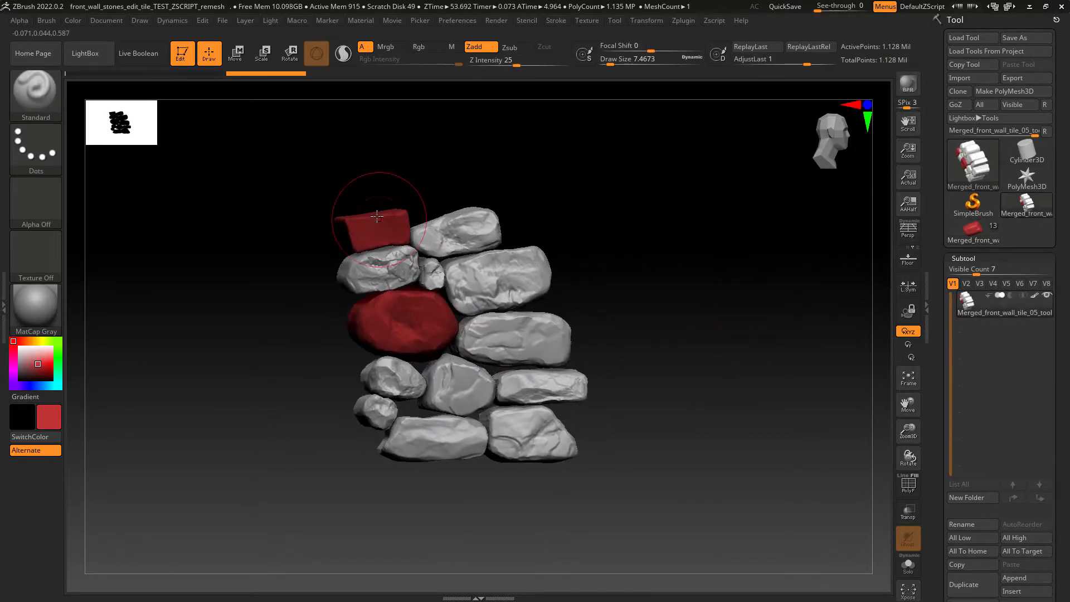
left_click(72, 20)
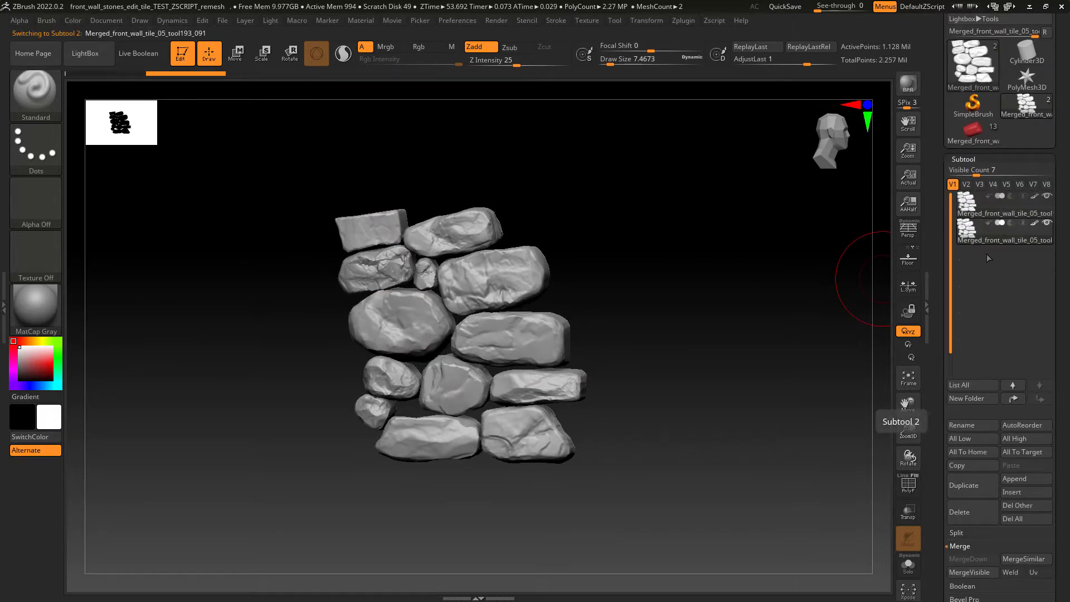
left_click(682, 20)
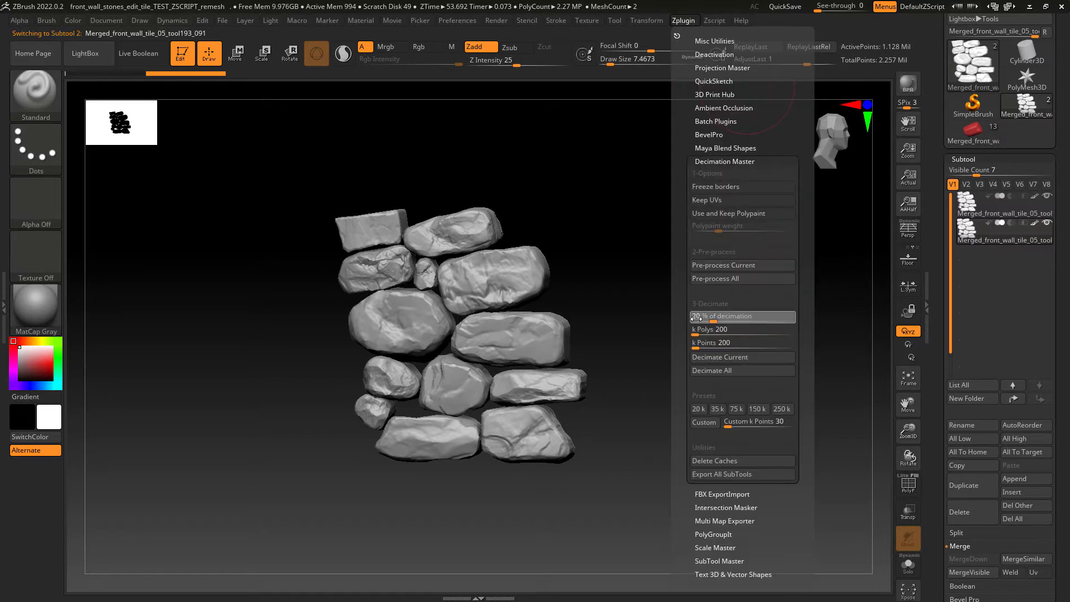
left_click(724, 265)
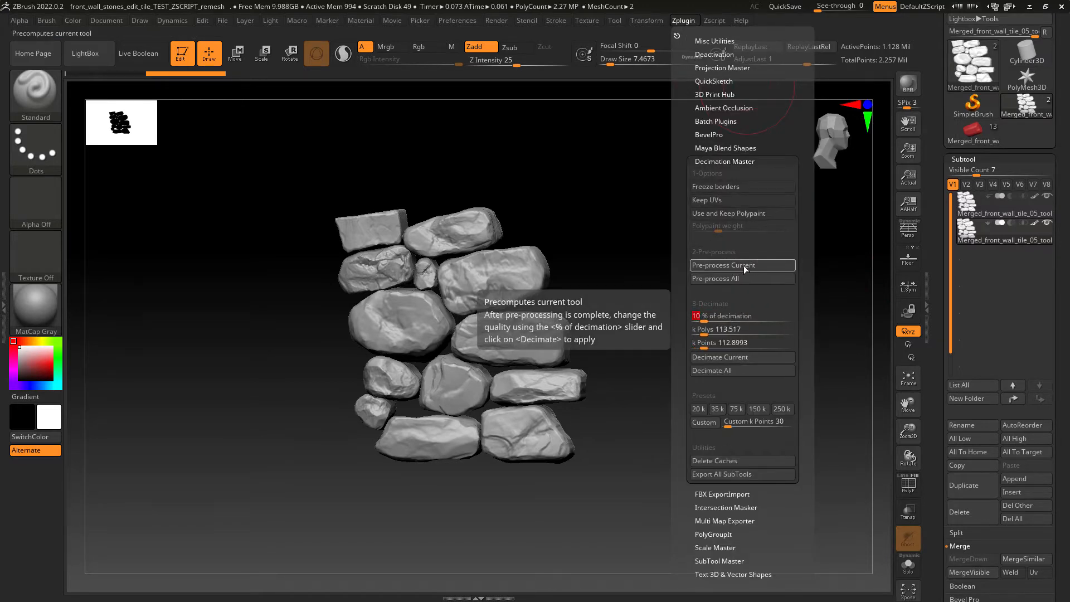
left_click(723, 264)
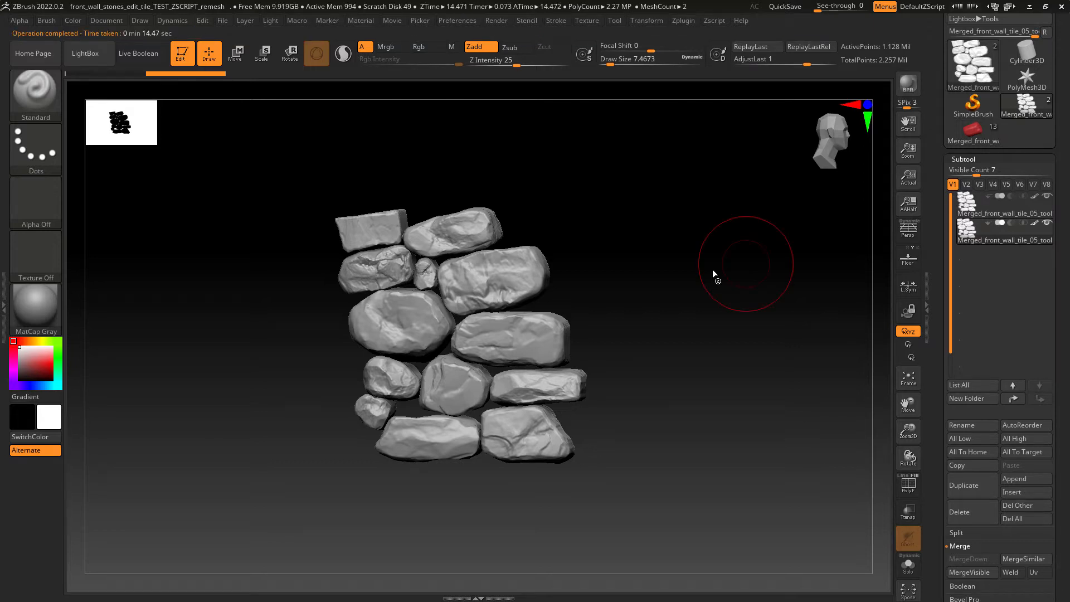
left_click(683, 20)
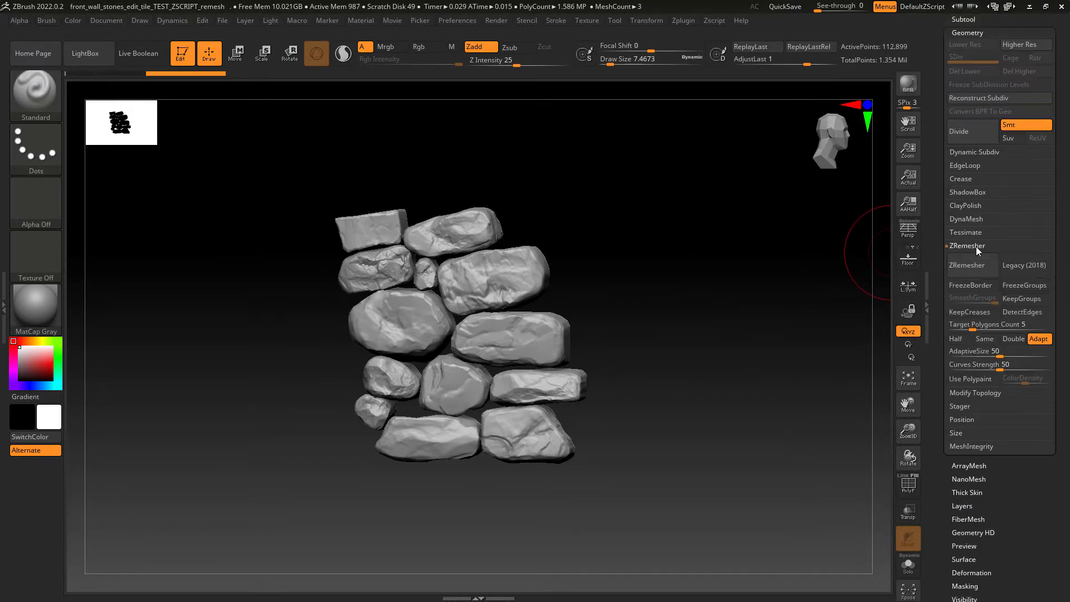
- ZRemesh the stones with KeepGroups, divide once, and resave over the remesh project
left_click(967, 265)
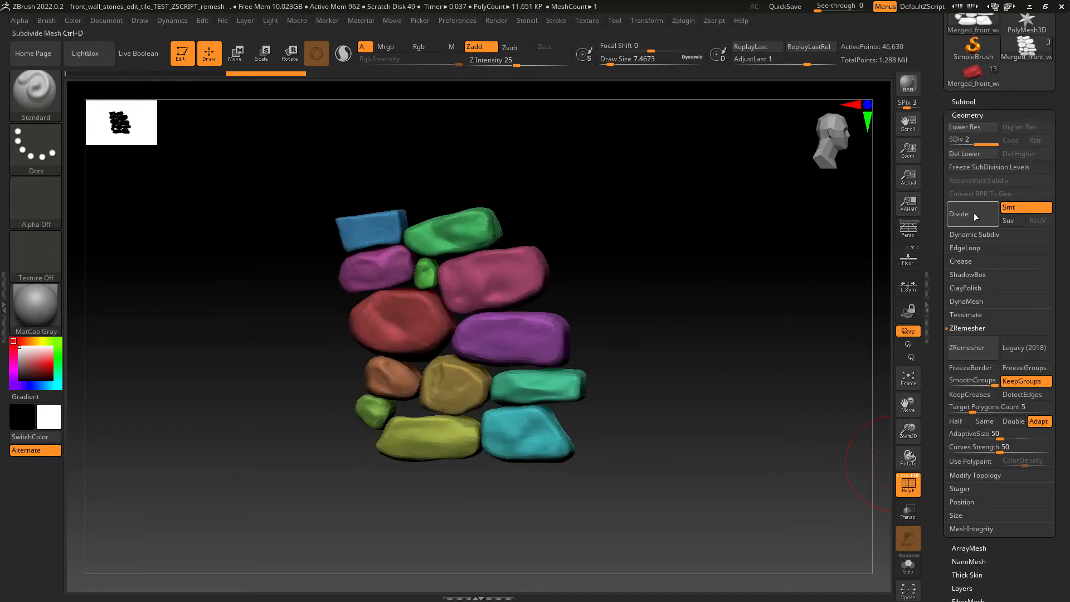
left_click(958, 213)
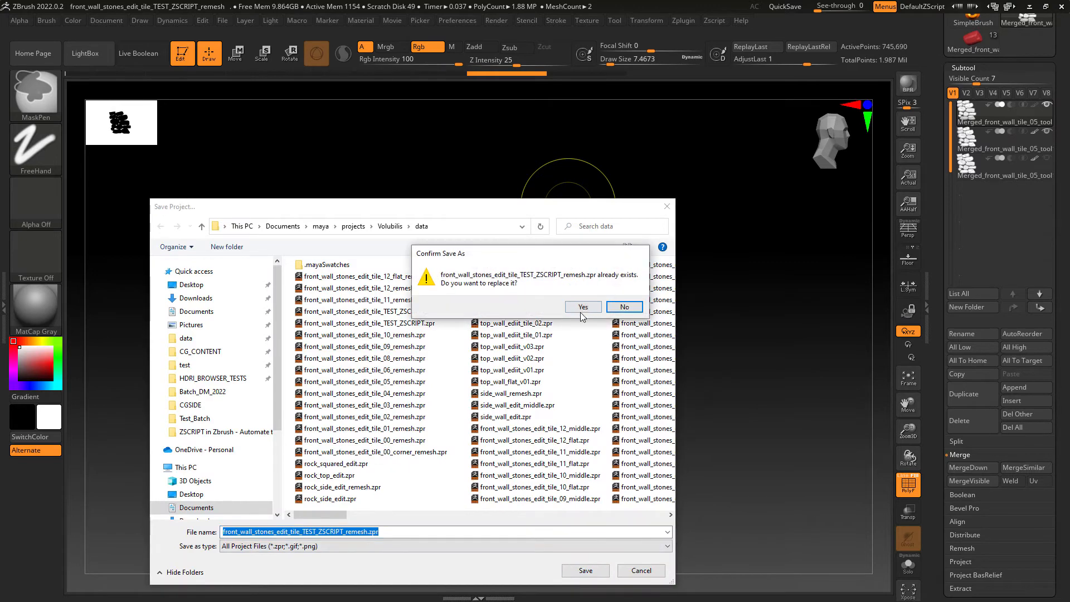
left_click(581, 307)
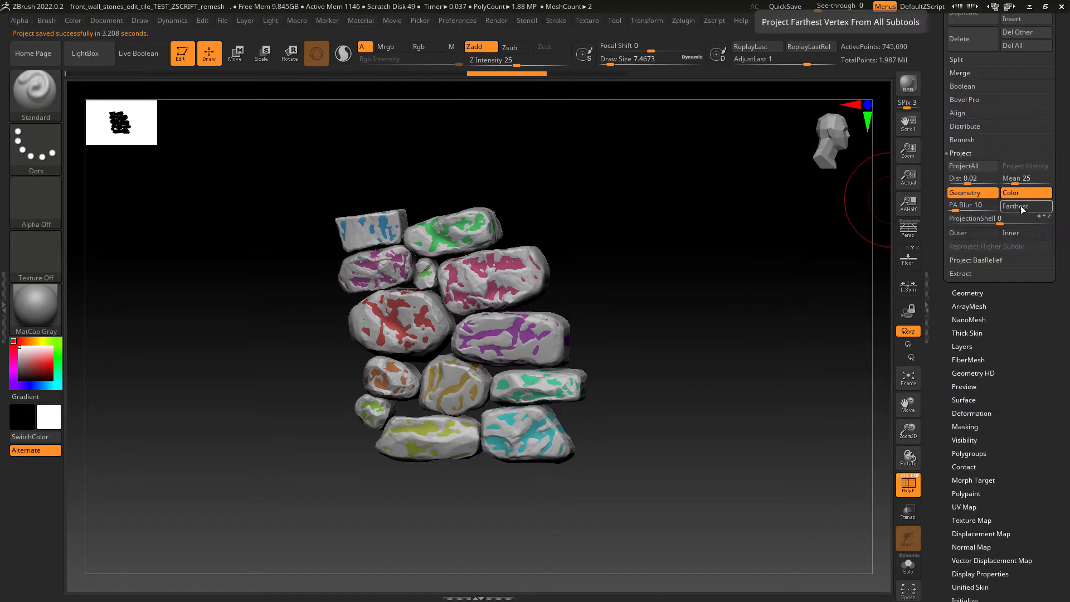
- Project detail from all subtools using Farthest and Dist 0.1, checking polygroup colours afterwards
left_click(962, 178)
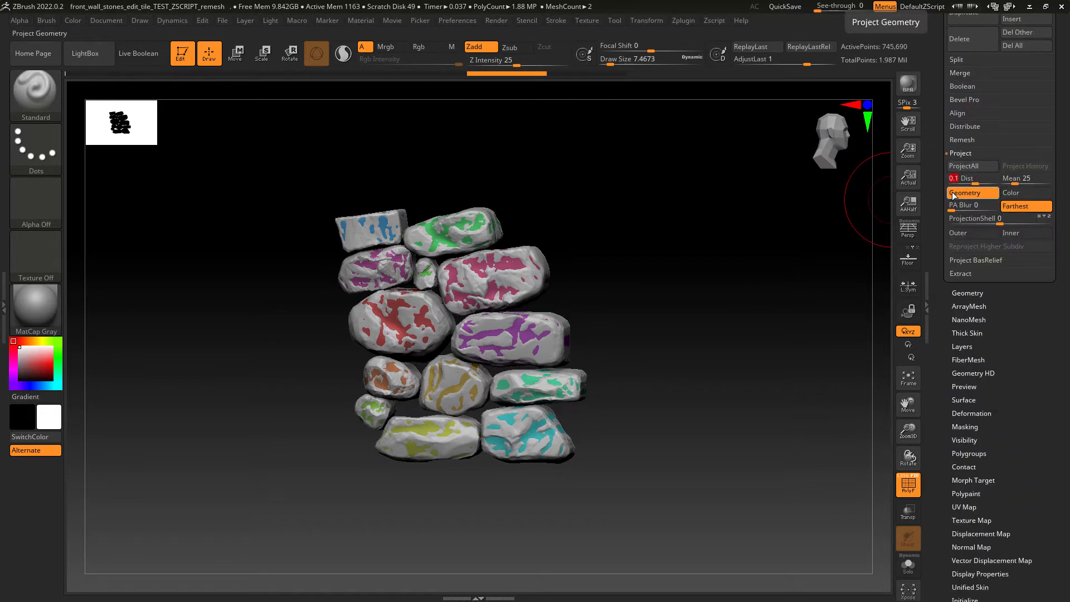
left_click(971, 166)
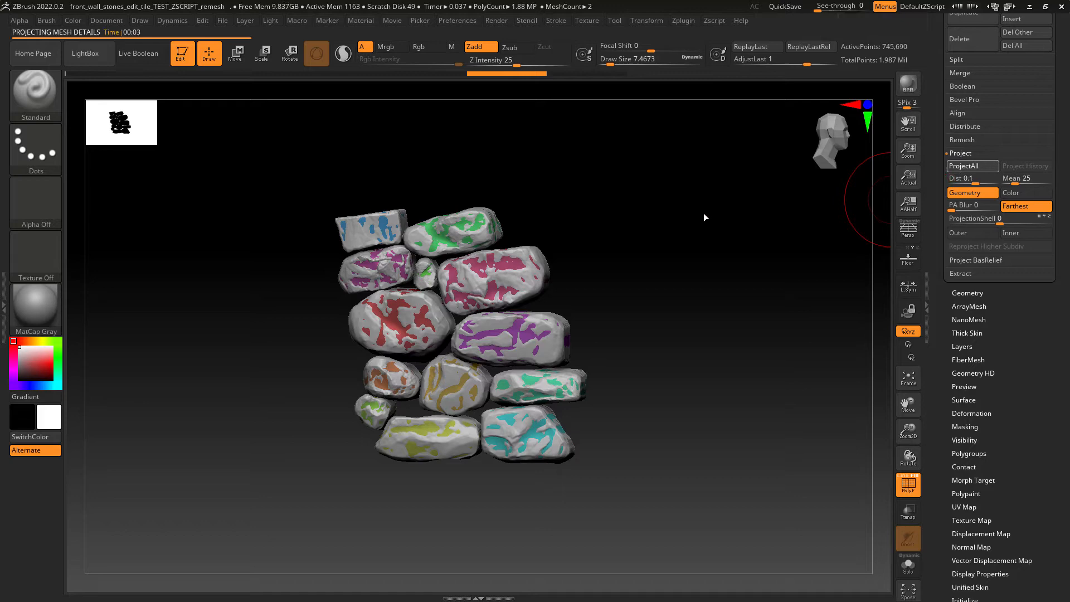
left_click(963, 166)
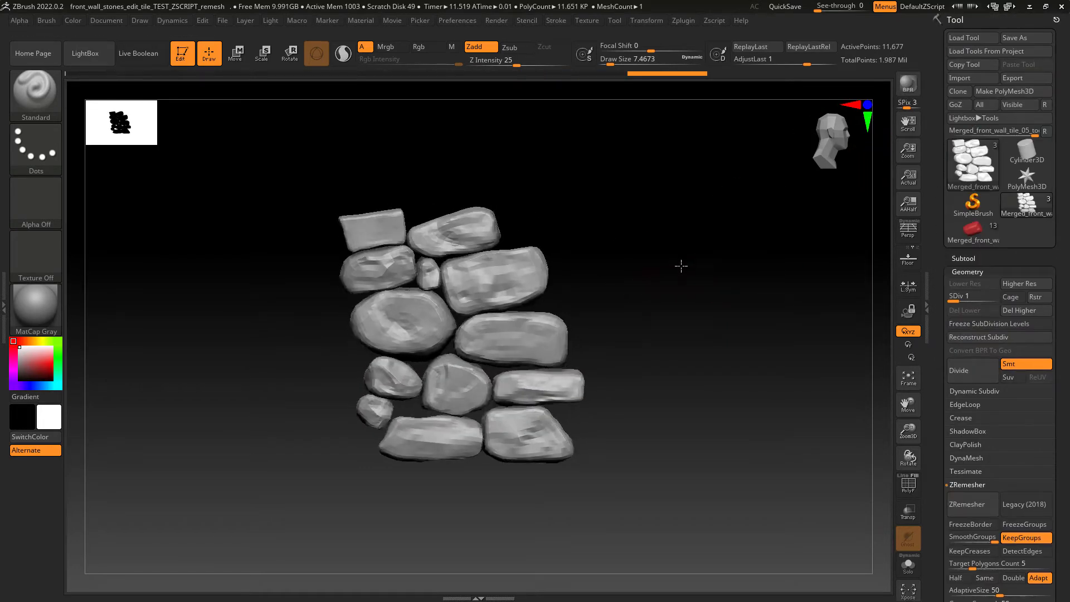
left_click(908, 485)
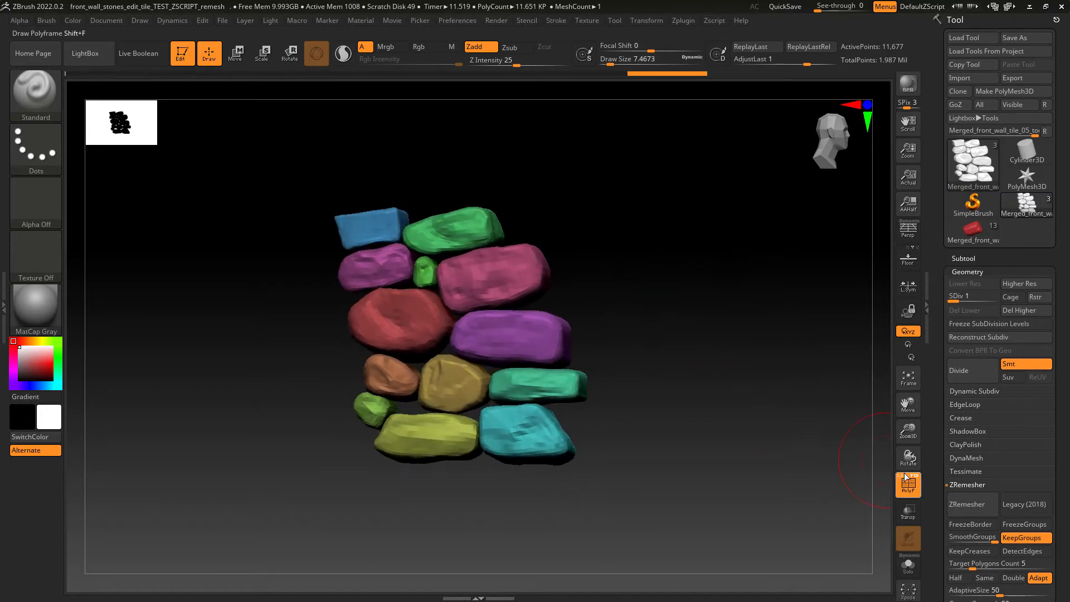
left_click(908, 484)
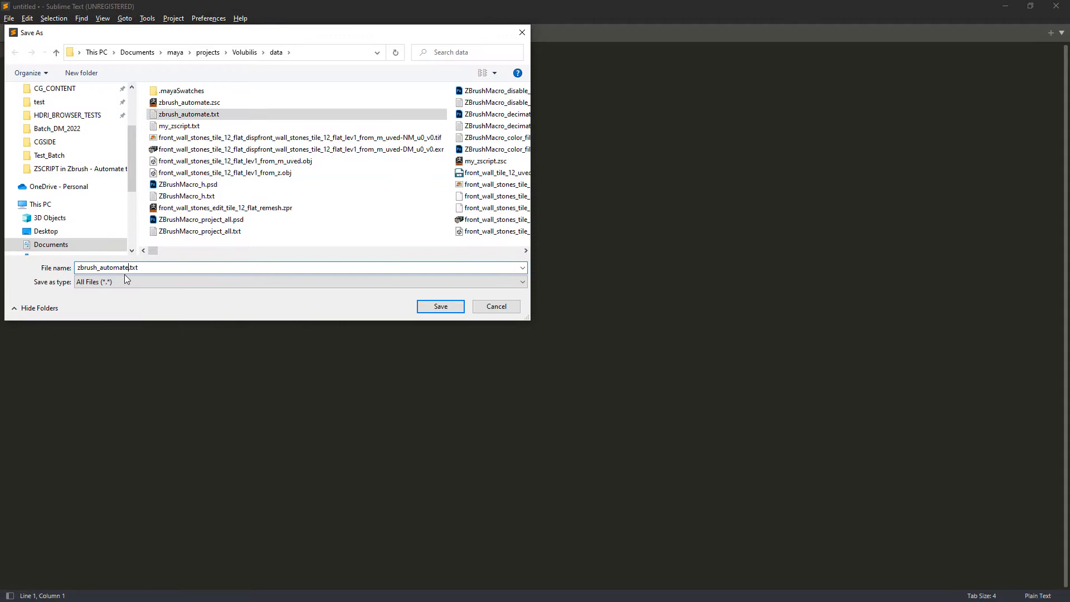
- Save the new file as zbrush_automate_tut.txt and write the comment //define project variable
left_click(441, 306)
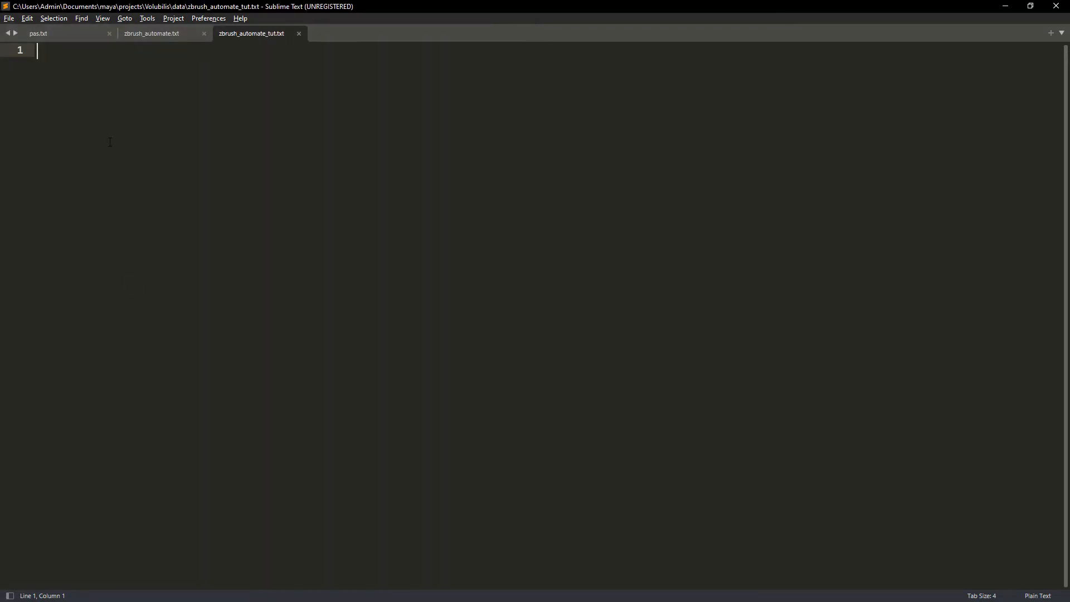
type("//define proj")
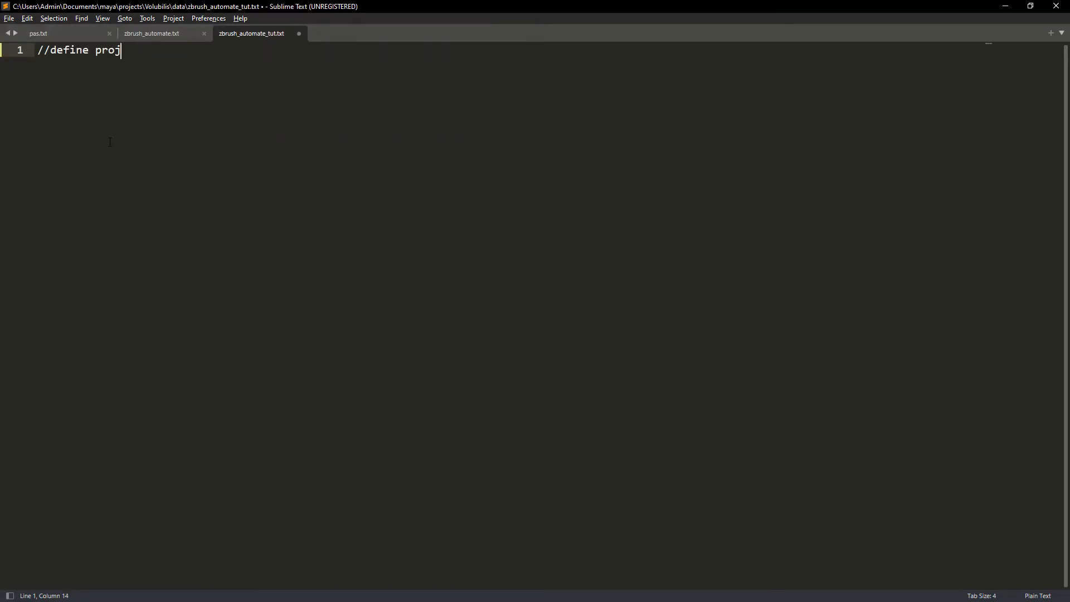
type("ect variable")
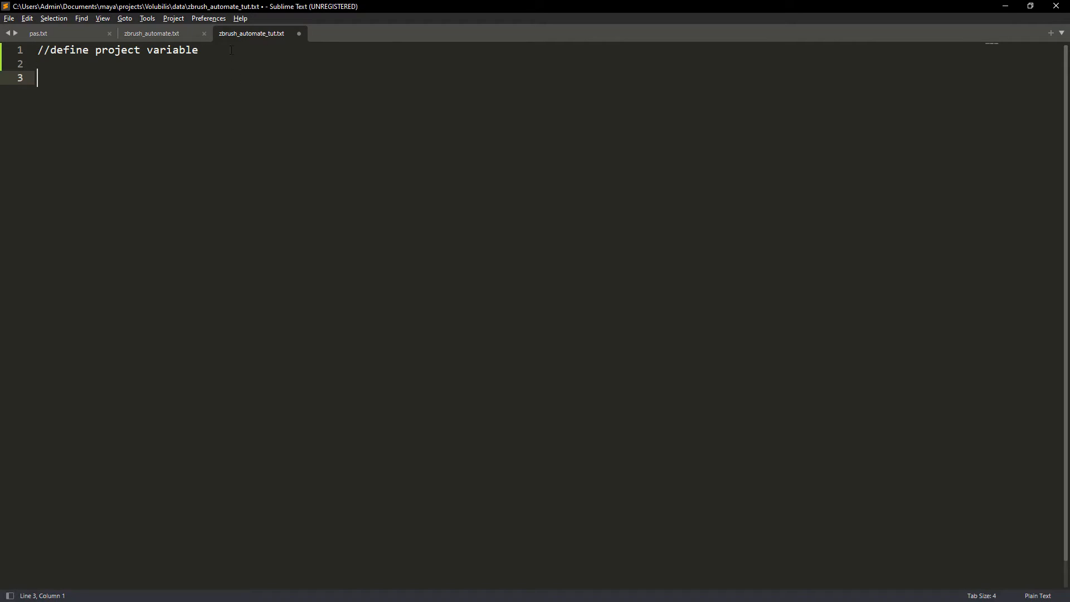
- Install the ZScript package via Package Control and set the file's syntax to ZScript
left_click(208, 18)
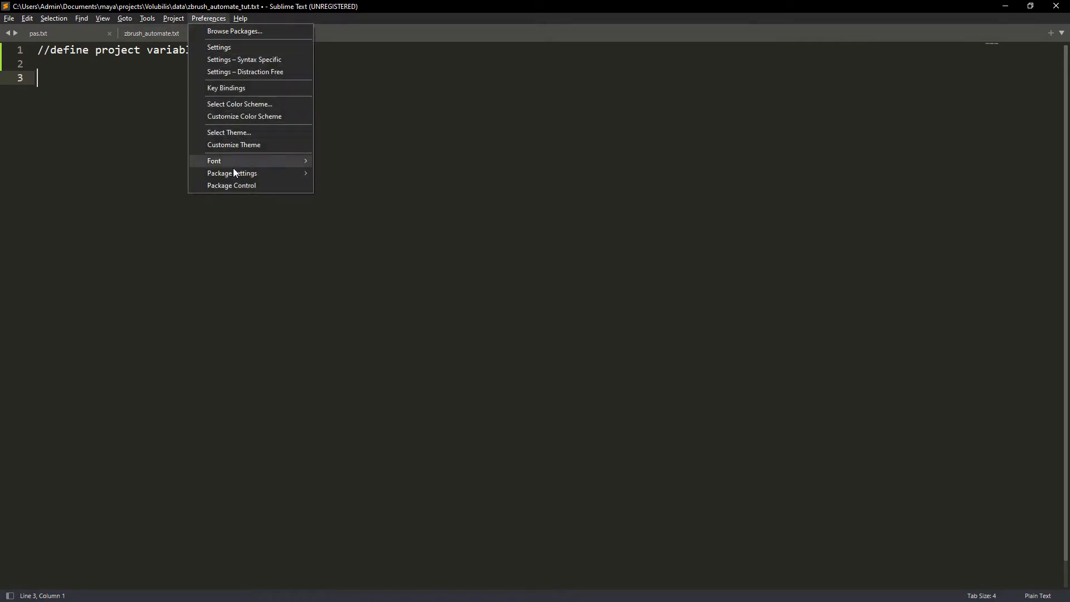
left_click(231, 185)
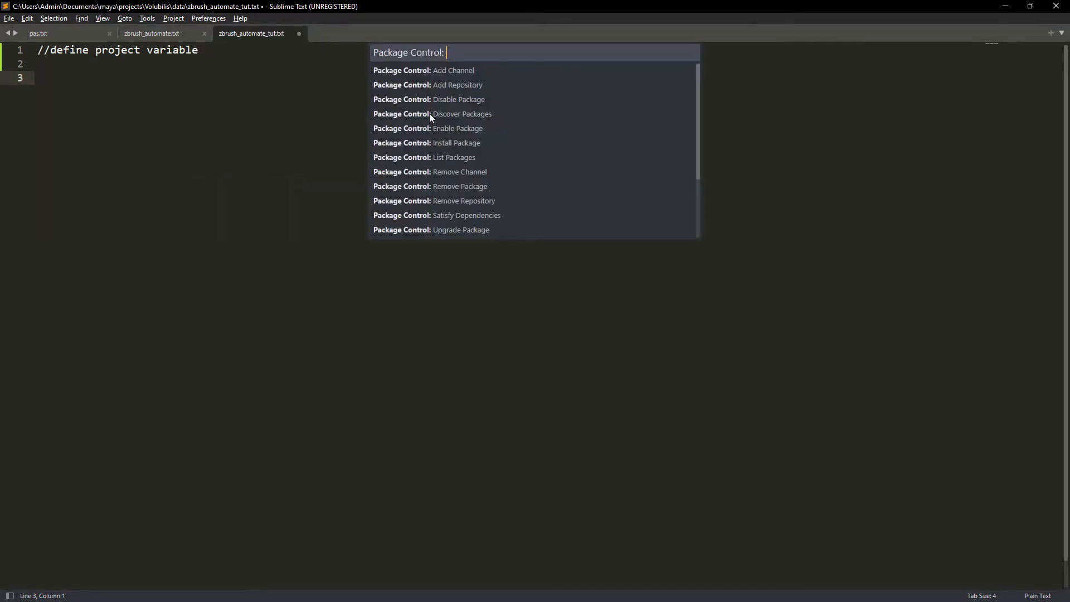
mouse_move(448, 142)
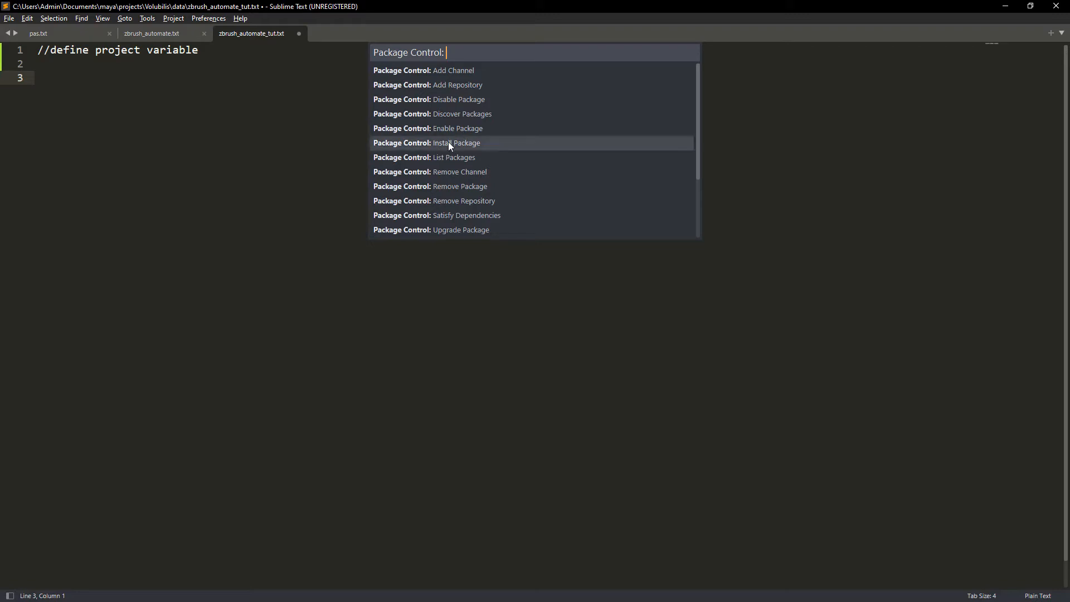
left_click(426, 142)
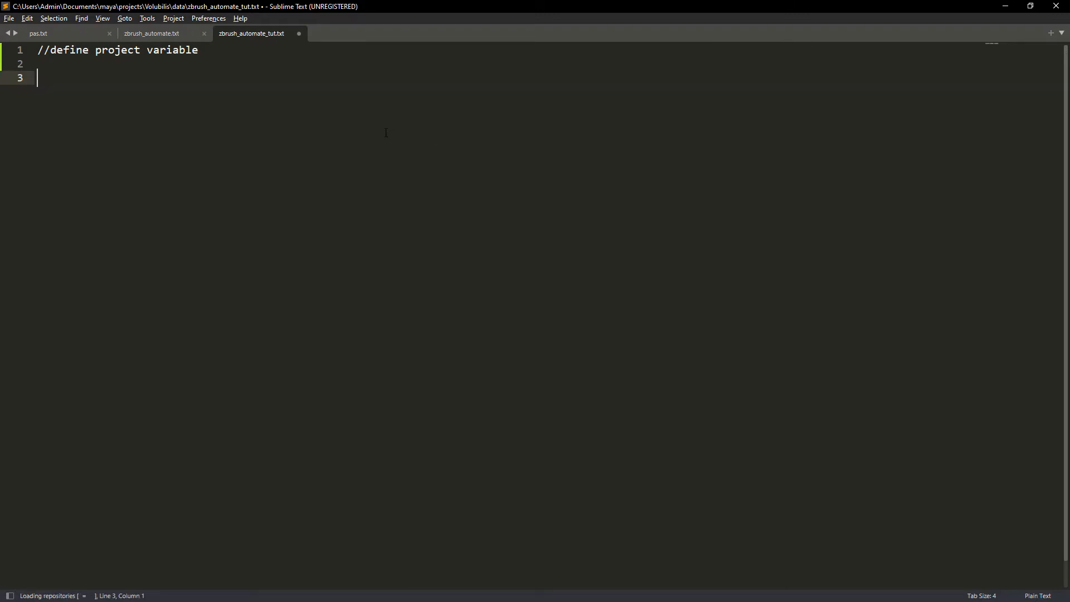
type("zs")
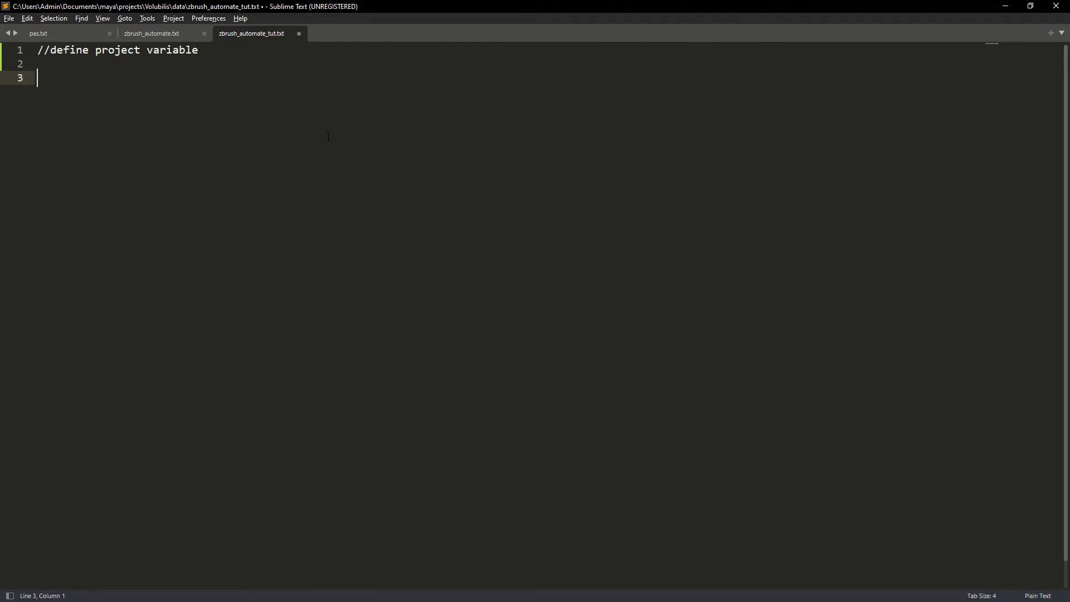
left_click(1037, 596)
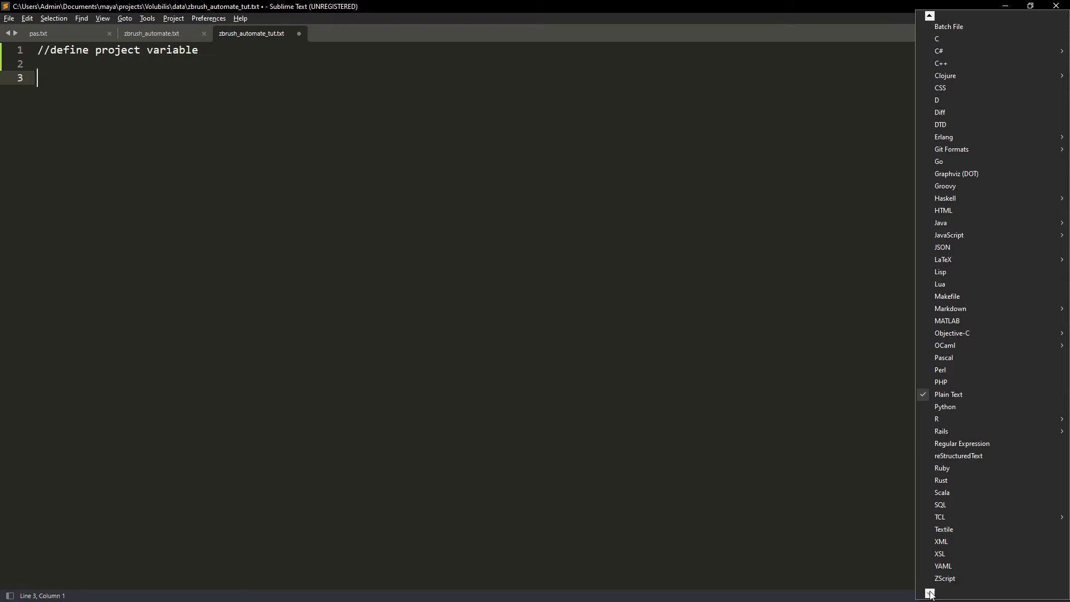
left_click(946, 579)
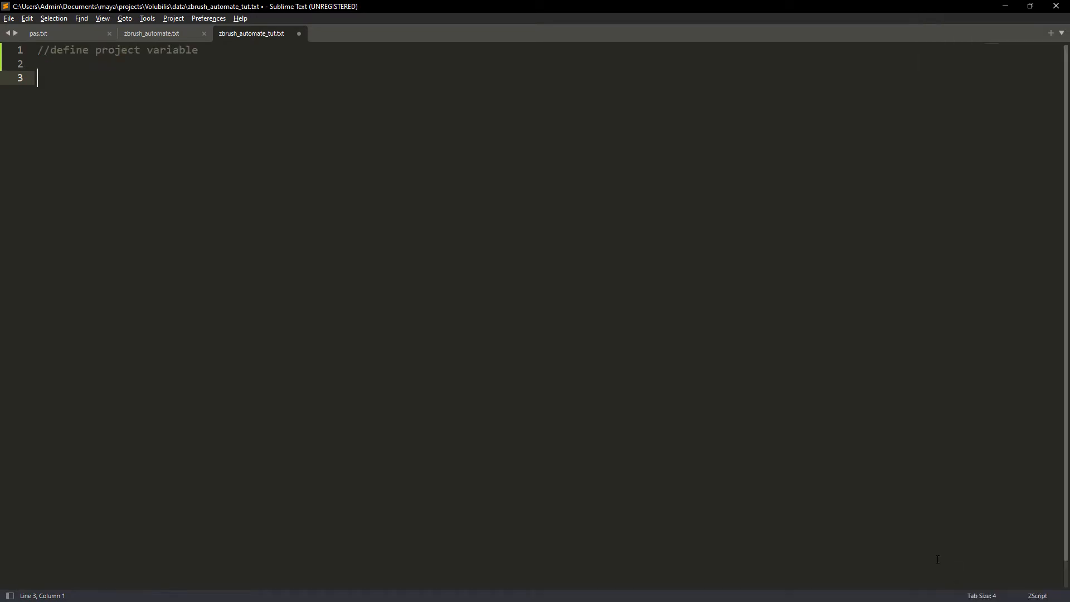
- Define myProject with a VarDef holding the Volubilis data folder path copied from the finished script
type("[")
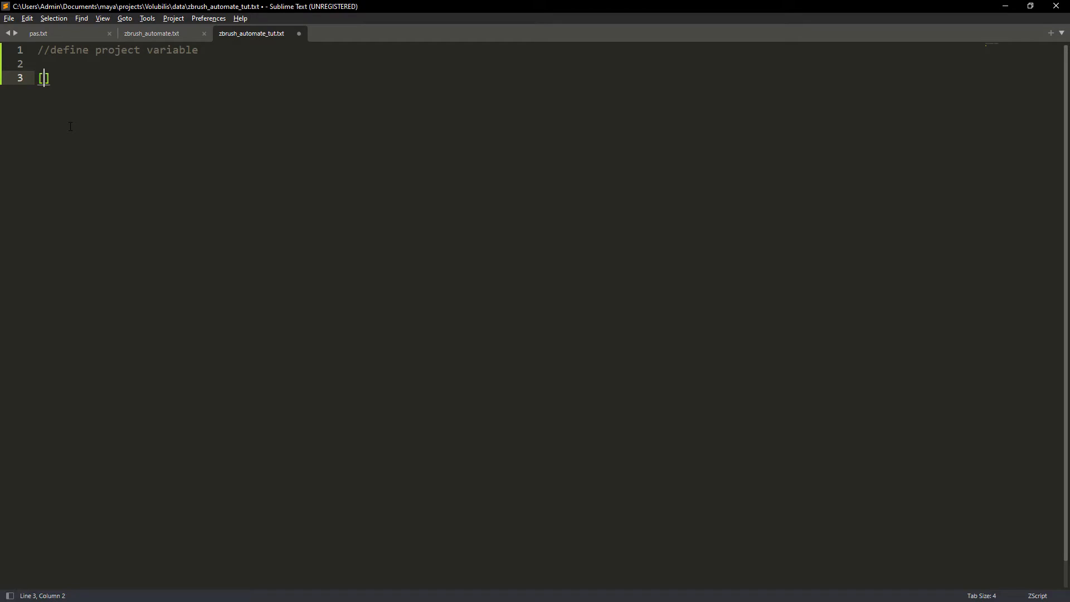
type("VarDe")
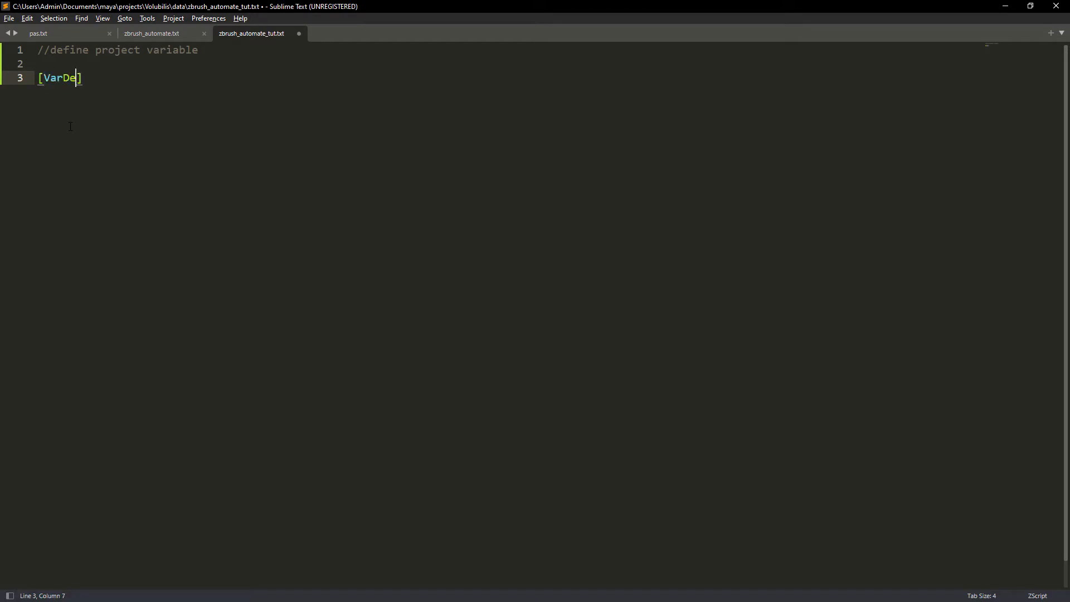
type("f,")
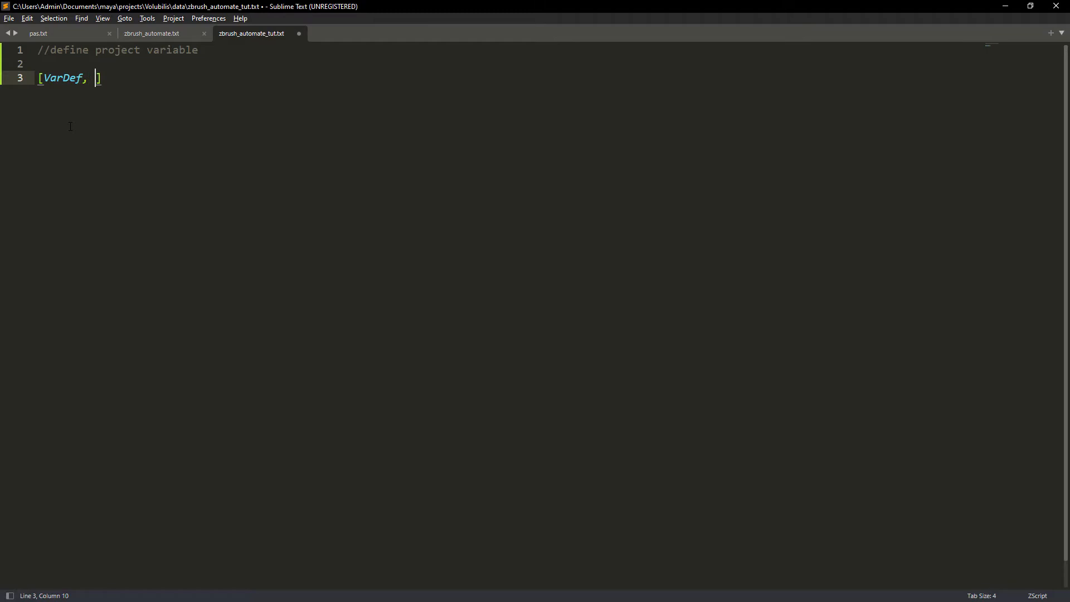
type("myproje")
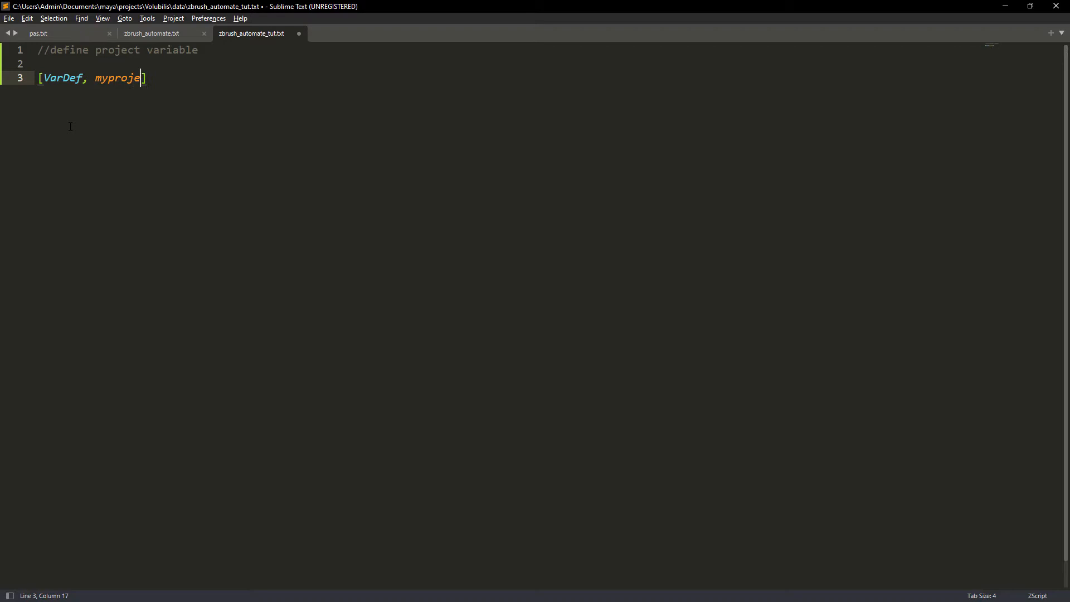
type("ct")
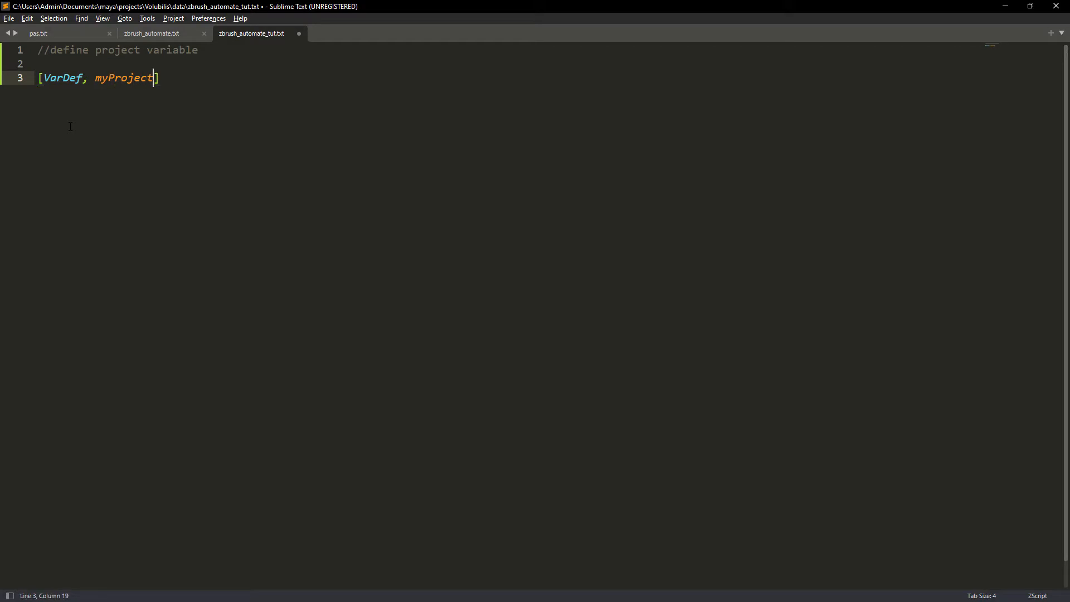
left_click(152, 33)
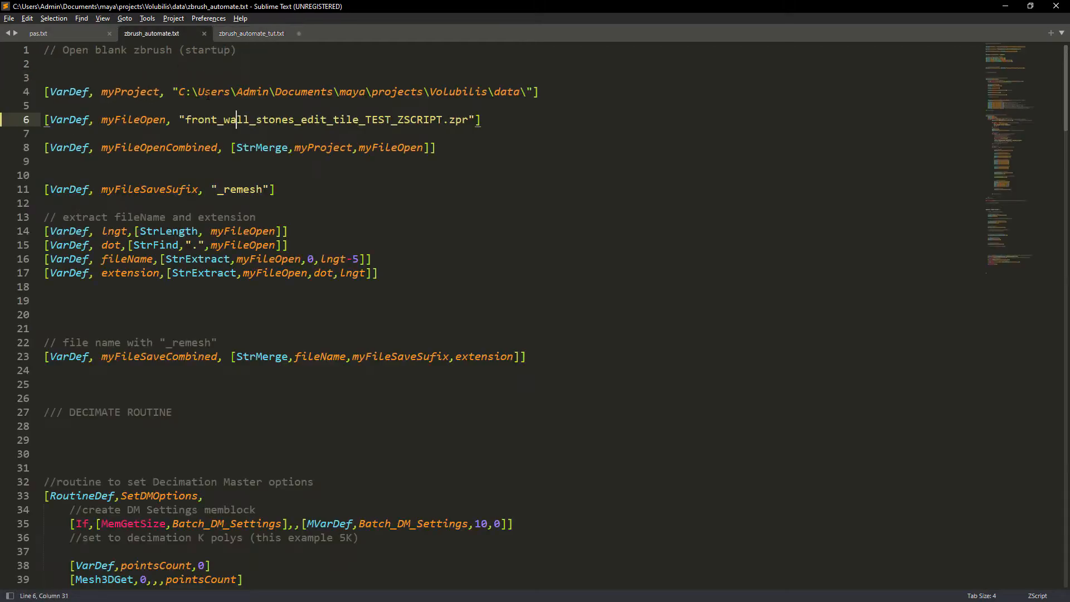
left_click(252, 32)
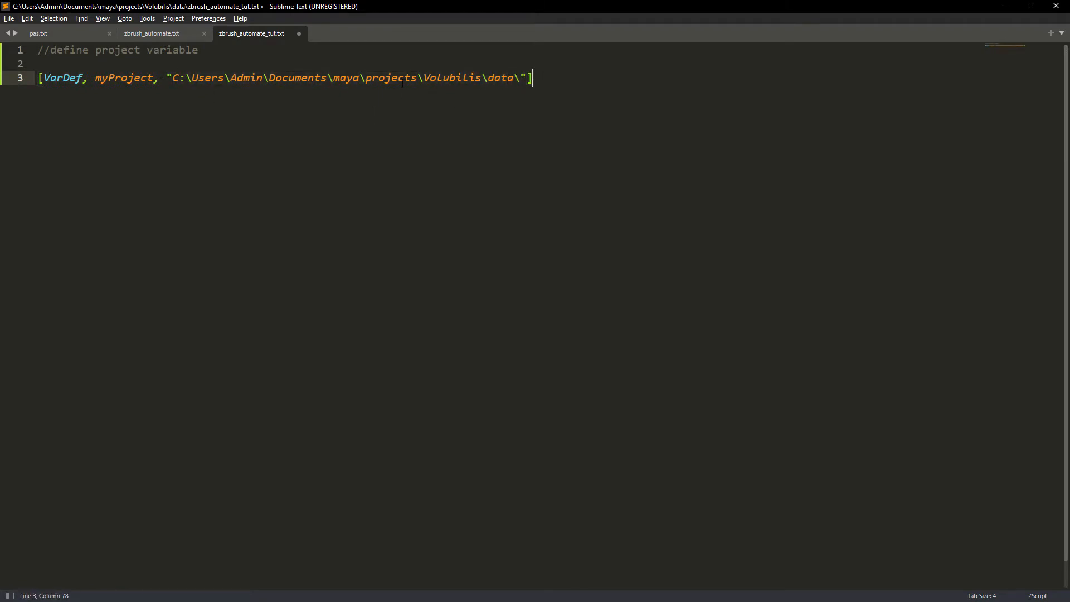
- Add an IButton "Batch Process" that notes myProject, and save the script
type("[IButton]")
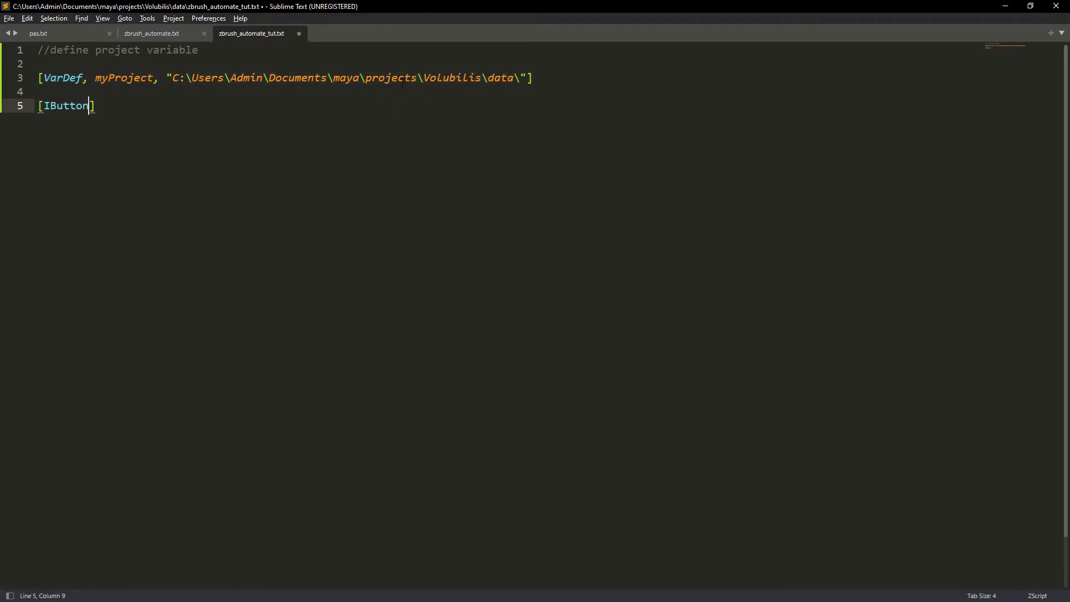
type(", \"Batch Process\",,")
type("[Note, myProject]")
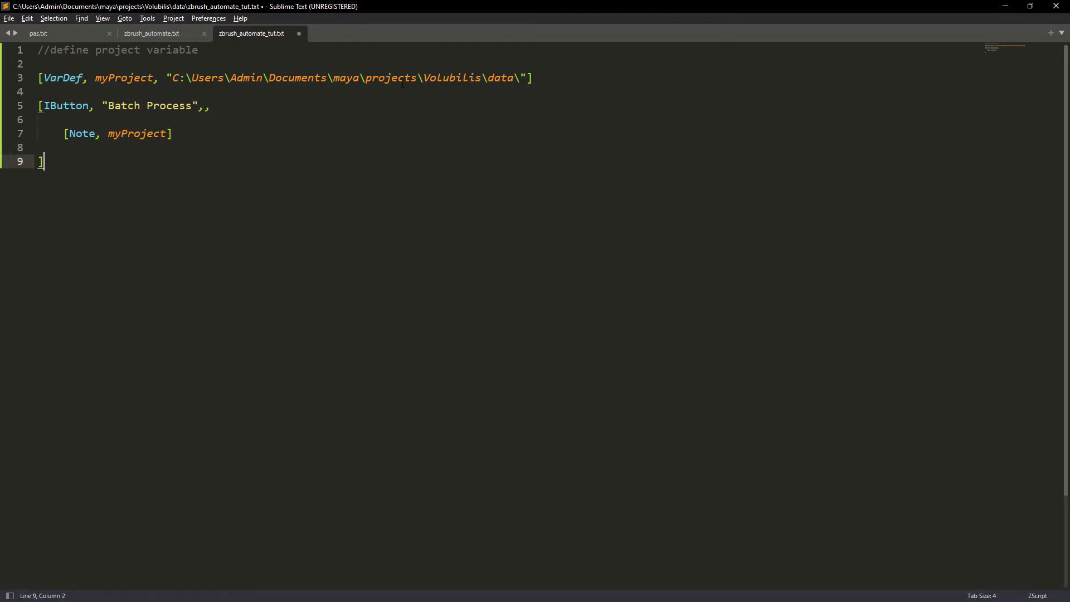
key("ctrl+s")
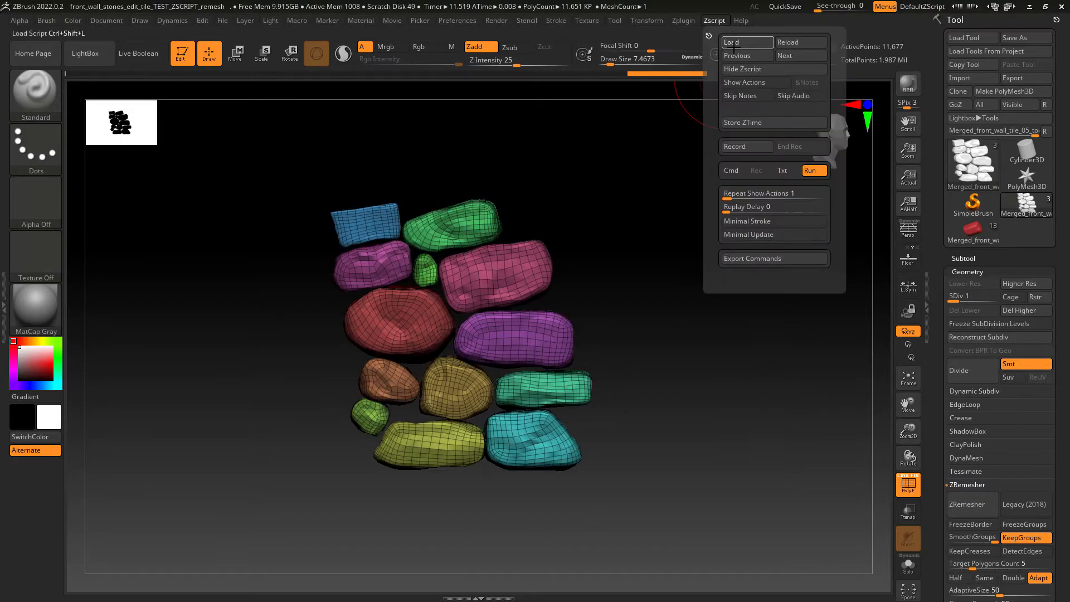
- Load zbrush_automate_tut.txt in ZBrush so its Batch Process button shows the folder path note
left_click(745, 42)
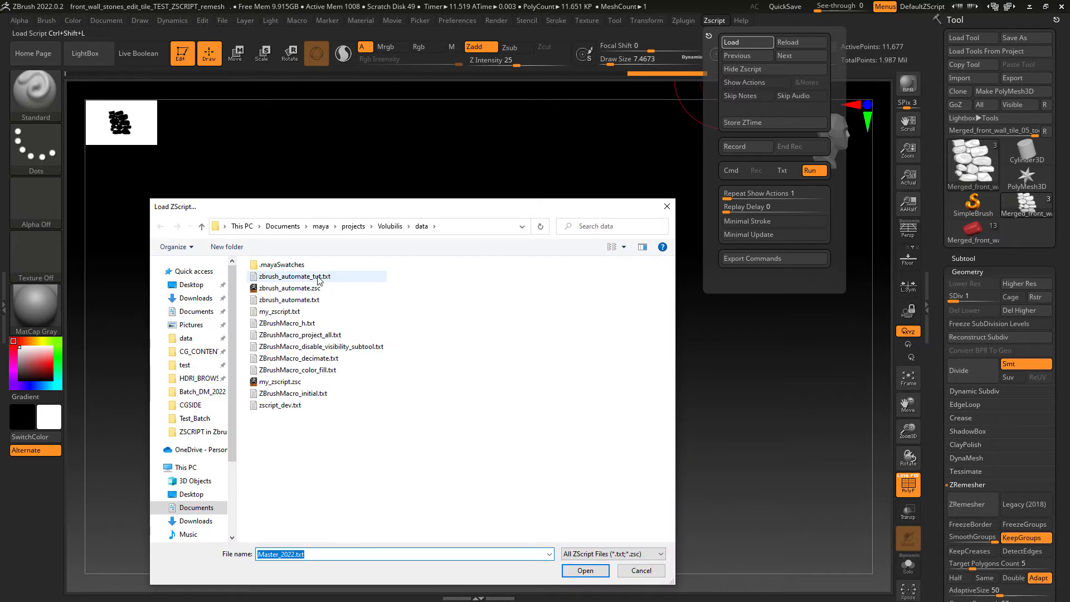
left_click(583, 569)
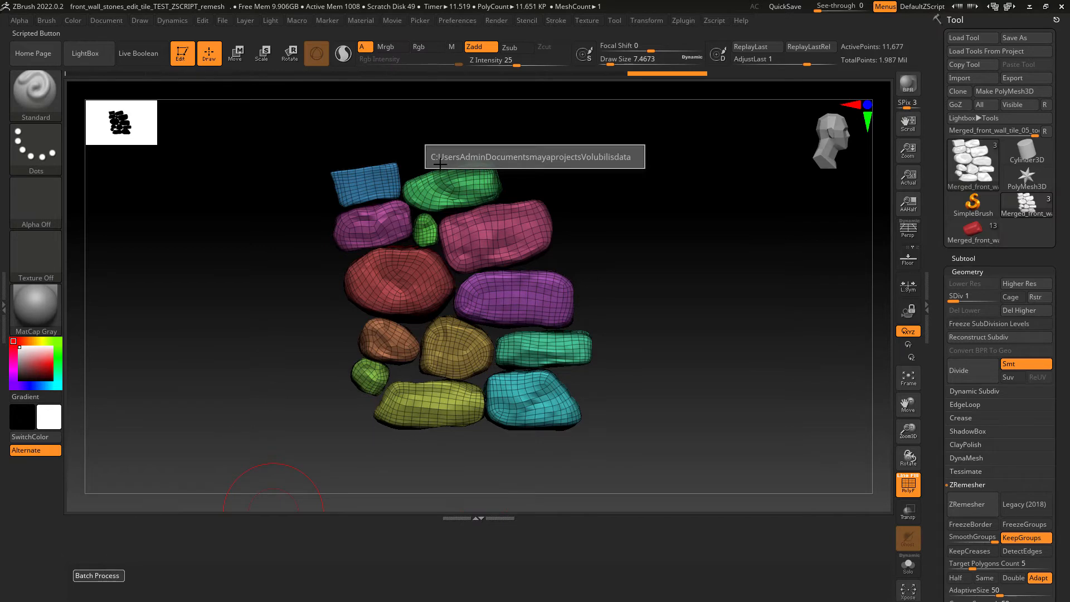
mouse_move(603, 159)
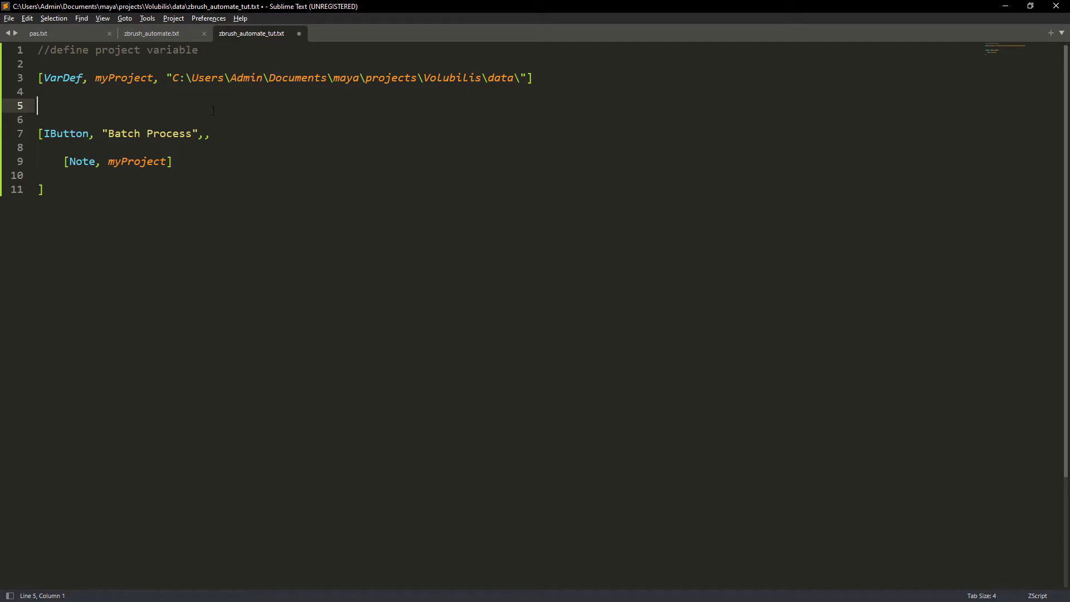
- Define myFileOpen, myFileOpenCombined via StrMerge, and the "_remesh" save suffix using the copied .zpr name
left_click(152, 33)
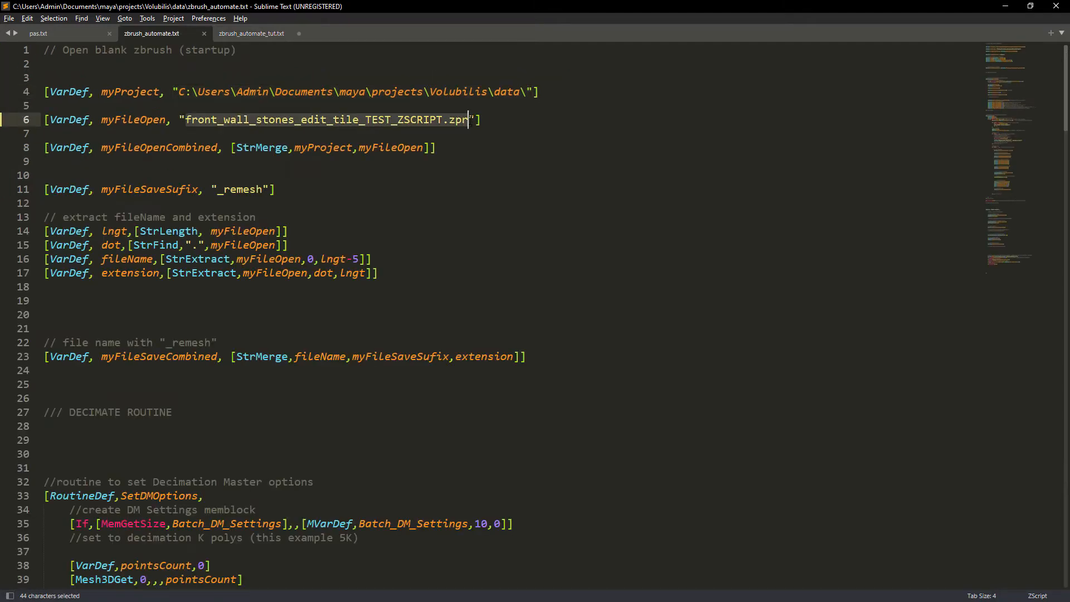
left_click(252, 33)
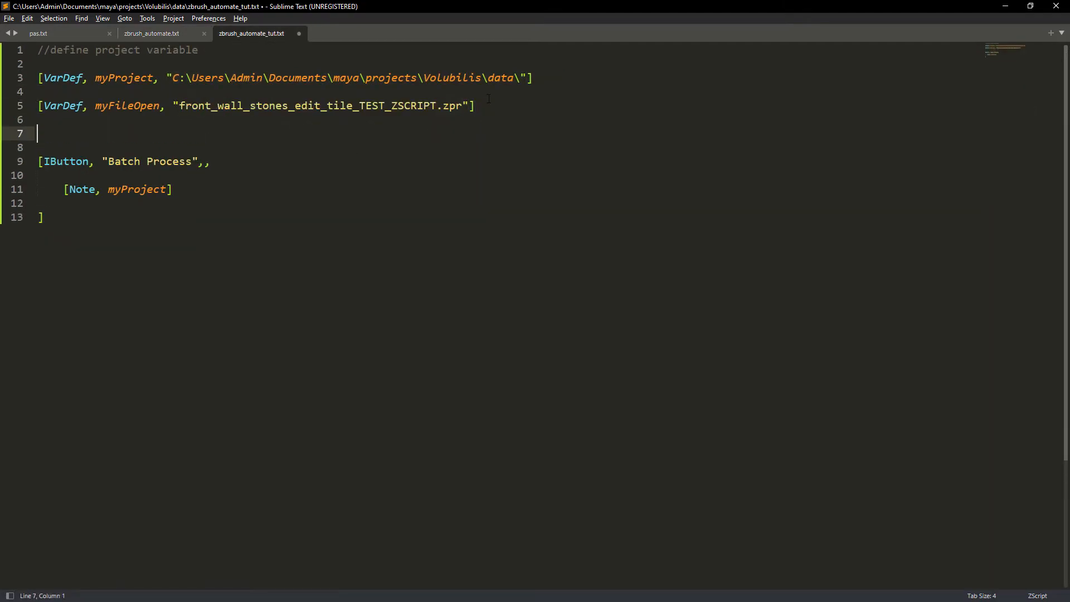
type("[VarDef, myFileOpenCombined, \"front_wall_stones_edit_tile_TEST_ZSCRIPT.zpr\"]")
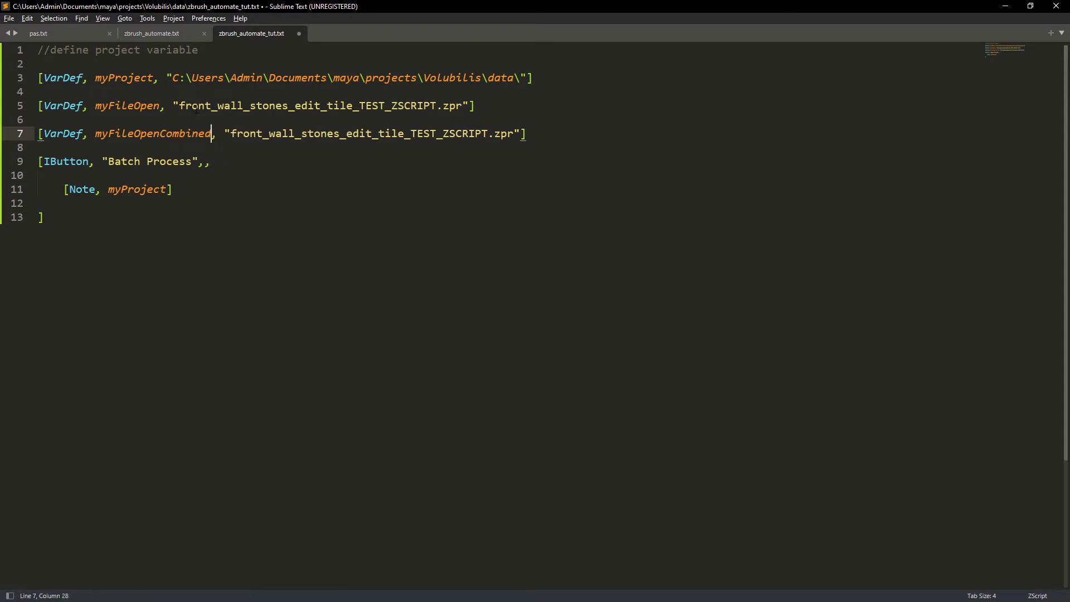
type("[StrMerge, myProject,myFileOpen]]")
type("[VarDef, myFileSaveSufix, \"front_wall_stones_edit_tile_TEST_ZSCRIPT.zpr")
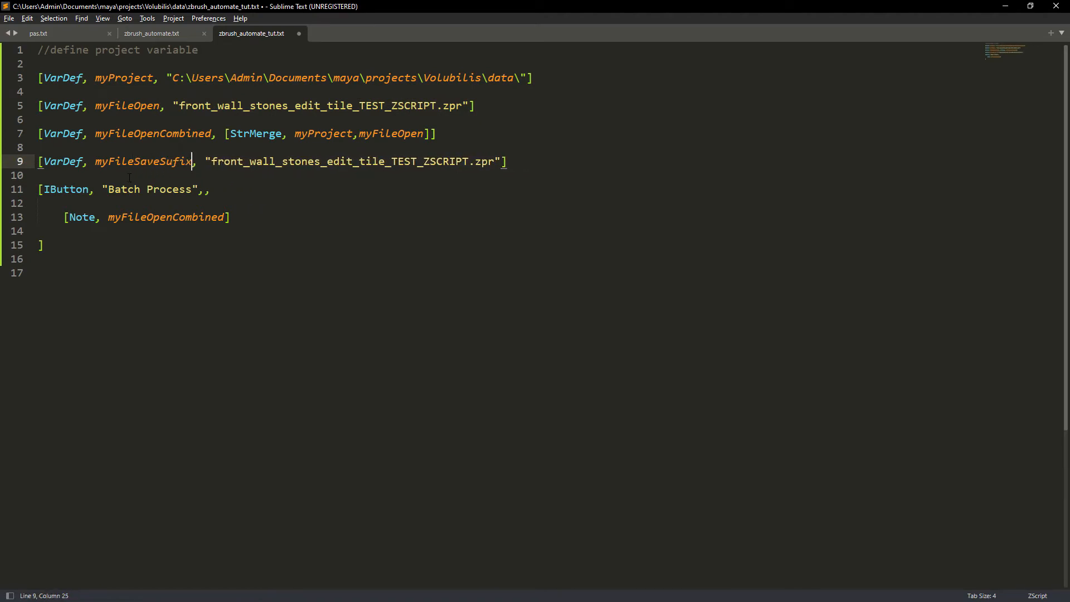
type("_remesh\"")
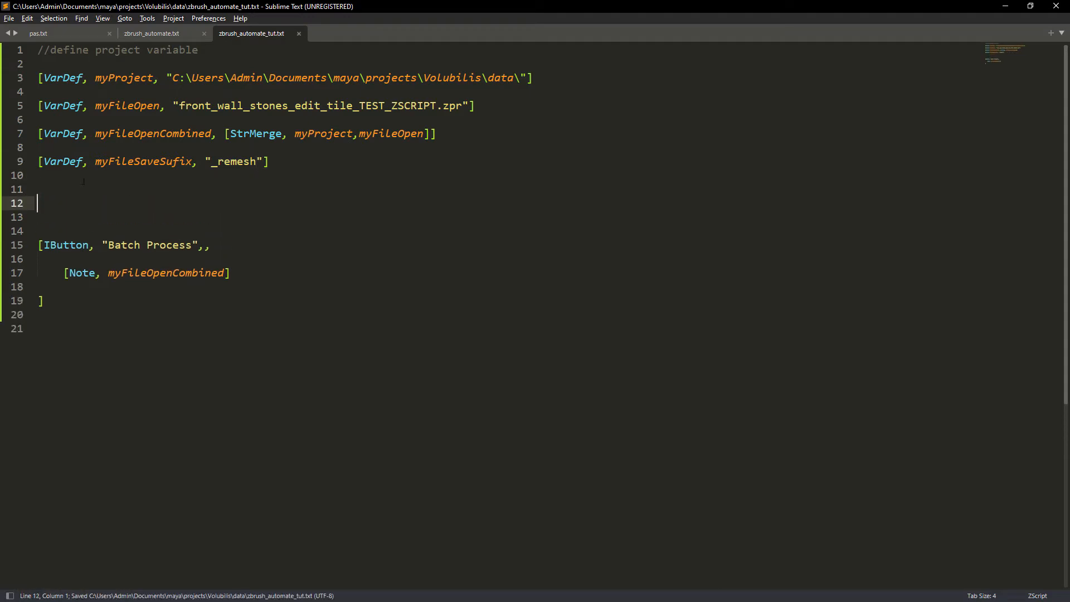
- Start the extract-filename section with lngth and dot VarDefs using StrLength and StrFind on myFileOpen
type("//extract filename and extension")
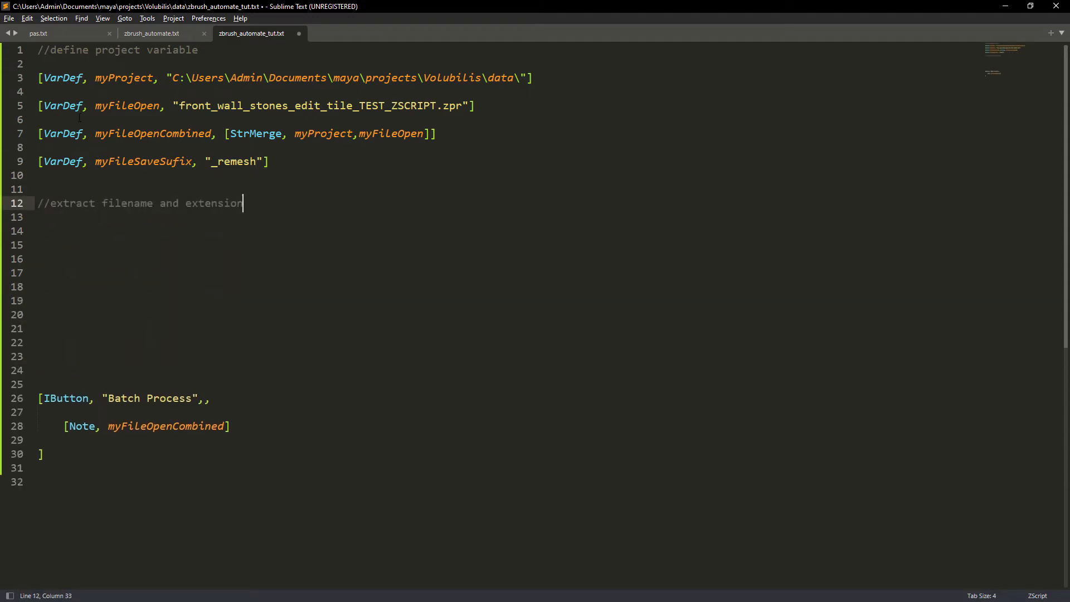
type("[VarDef, myFileSaveSufix, \"_remesh\"]")
type("[VarDef, dot, [StrFind,")
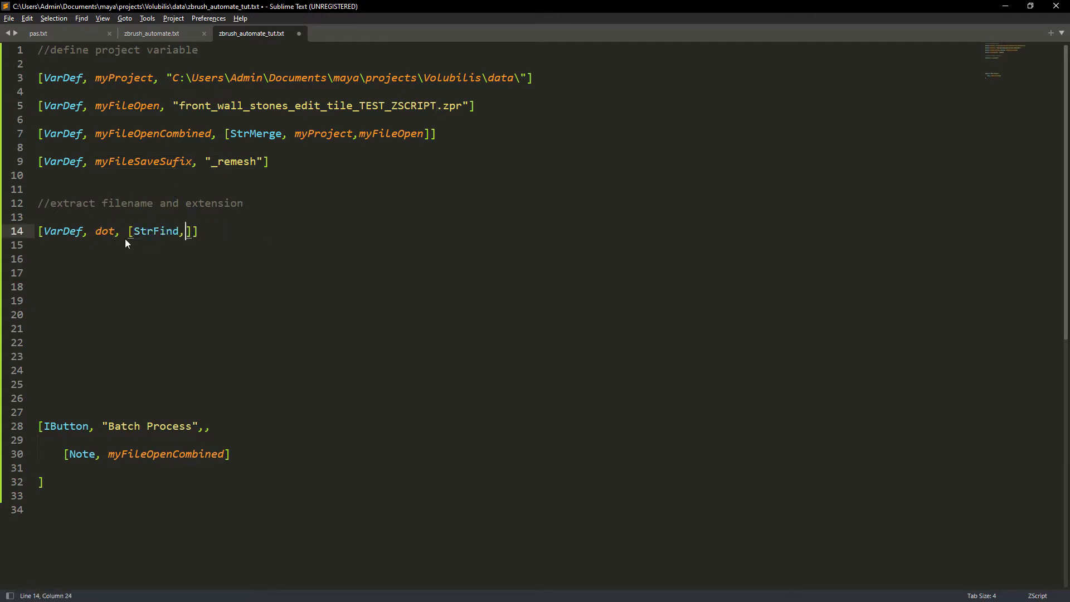
type("\".\", myFileOpen")
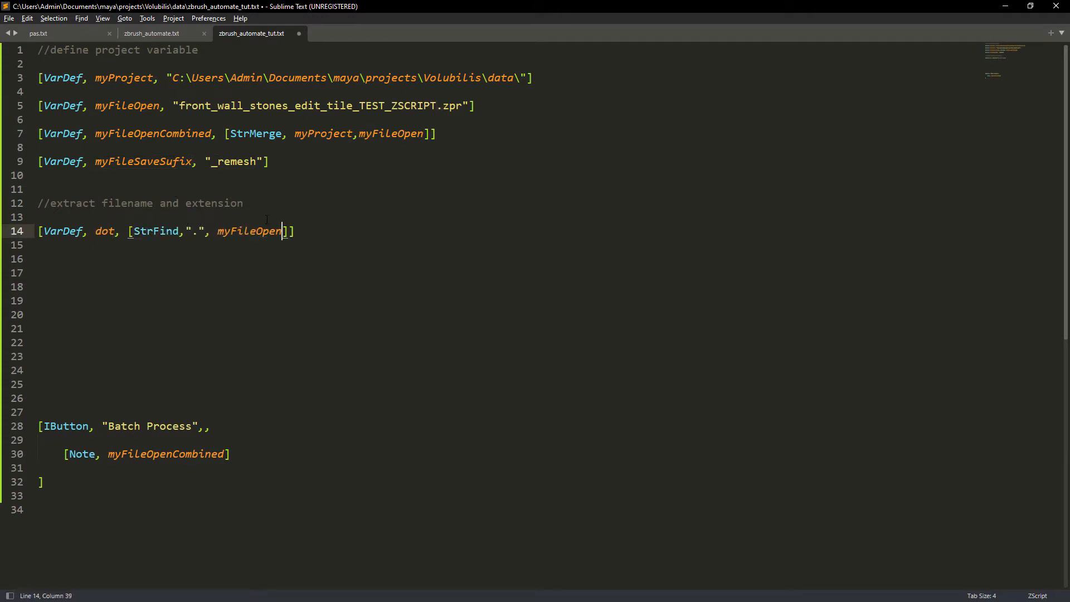
key("enter")
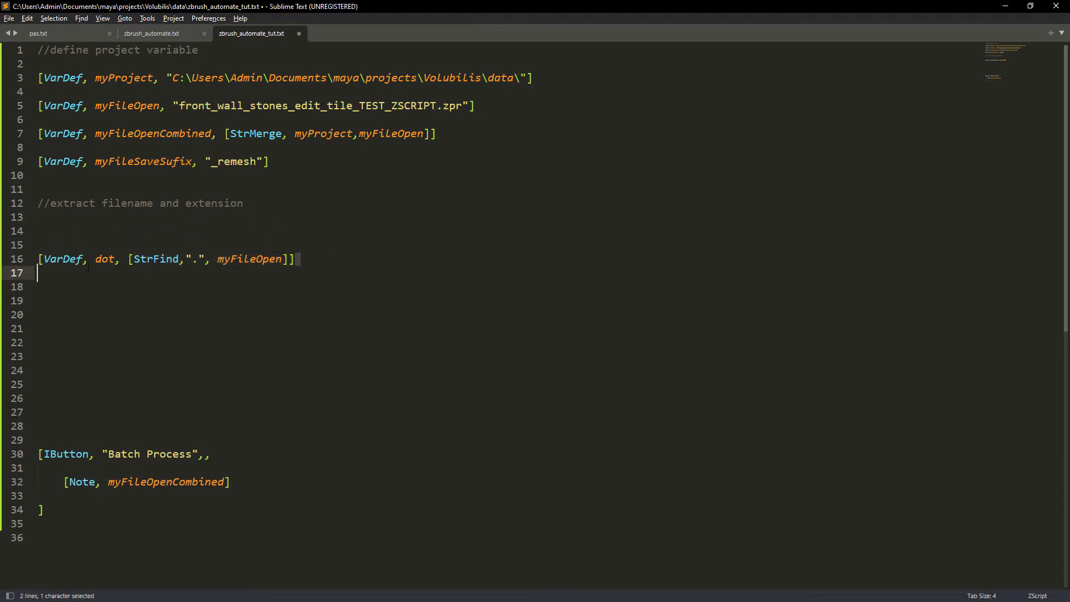
type("[VarDef, lngth, [StrFind,\".\", myFileOpen]]")
left_click(506, 287)
type("[VarDef, fileName, [StrEx,\".\", myFileOpen")
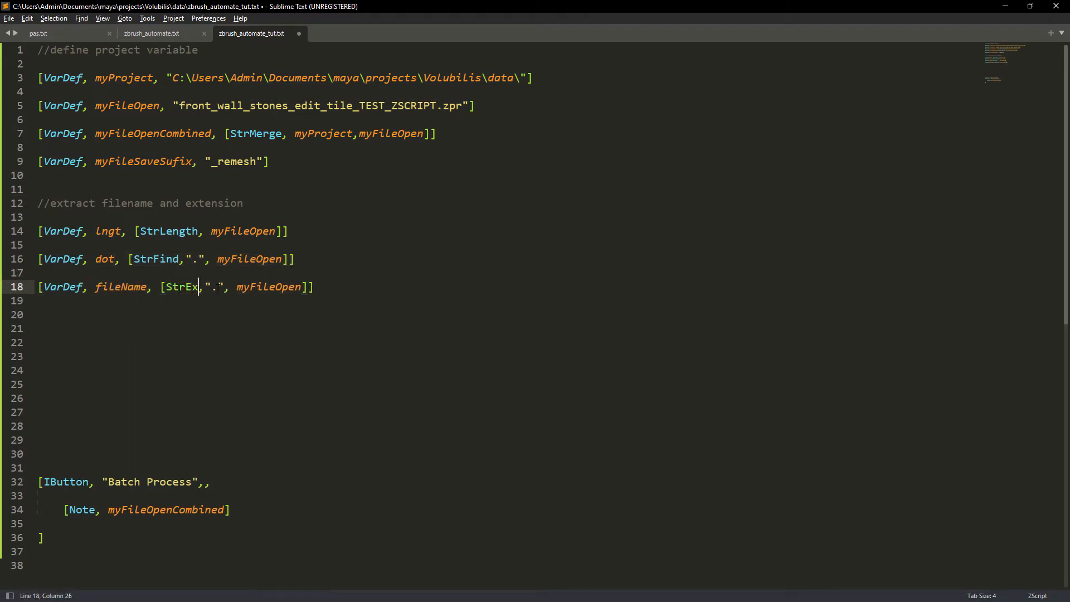
- Define fileName and extension with StrExtract from 0 to dot and dot to length
type("tract,")
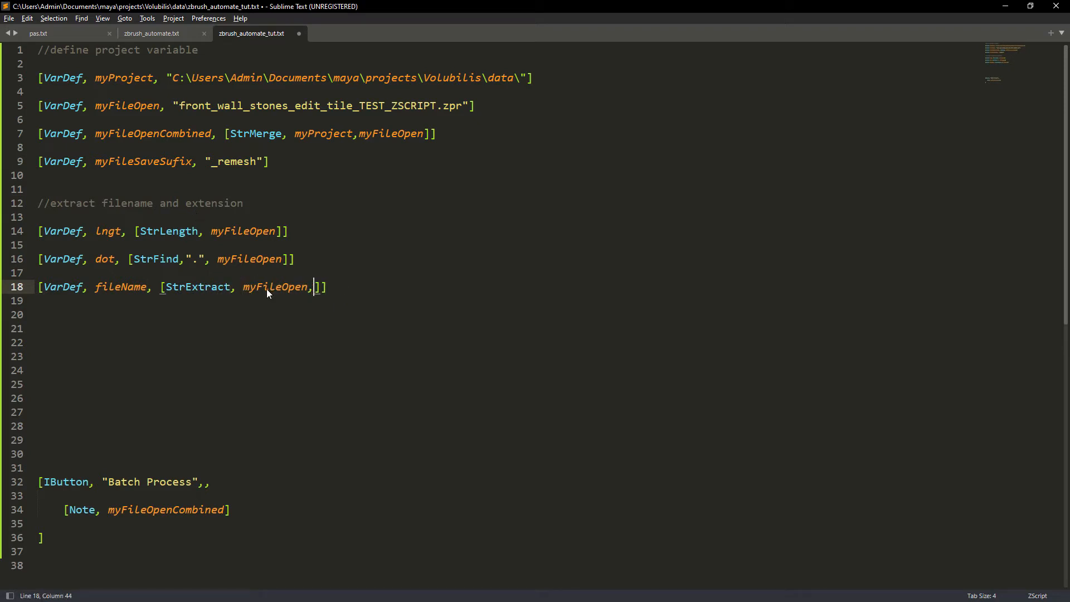
type("0,")
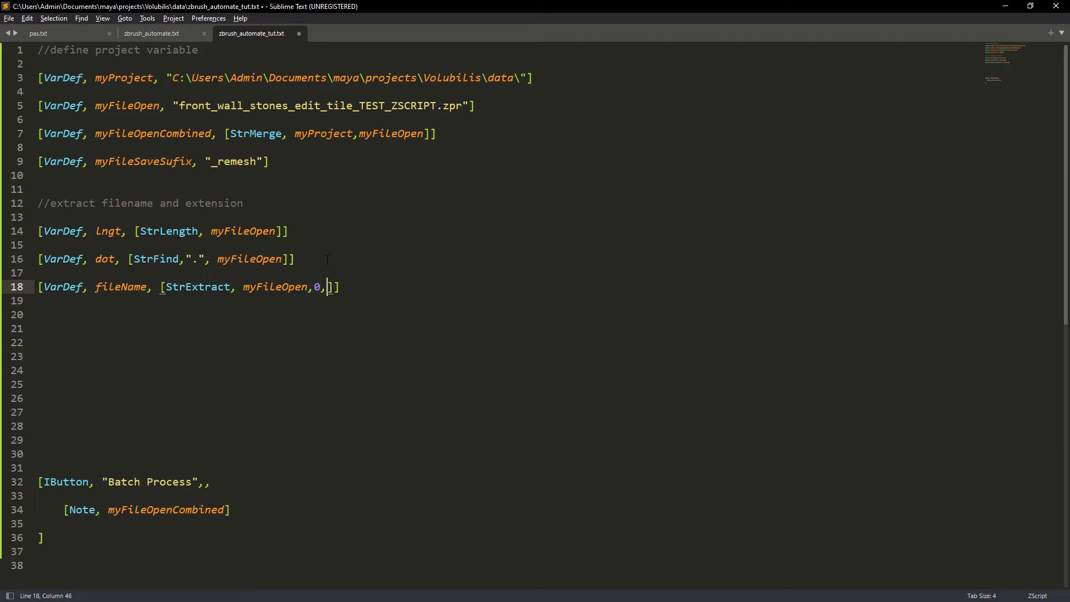
type("Lg")
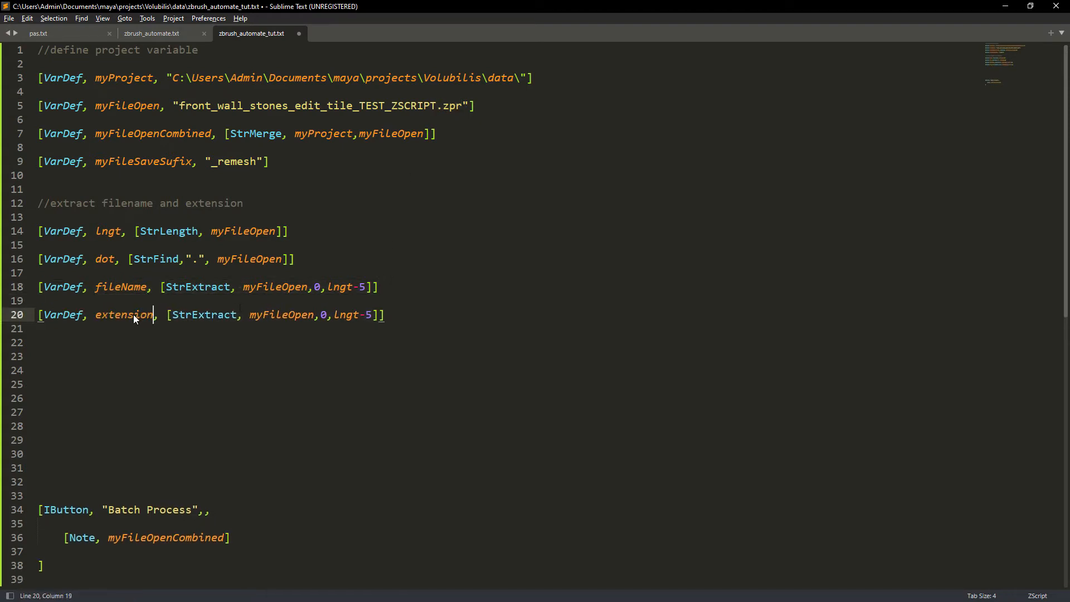
type("dot")
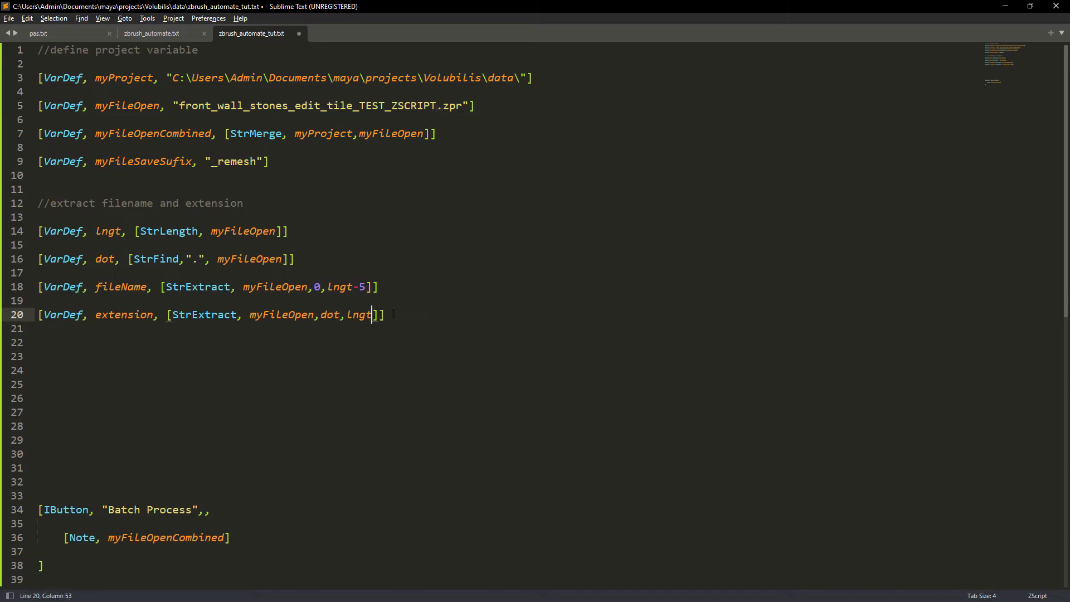
double_click(121, 287)
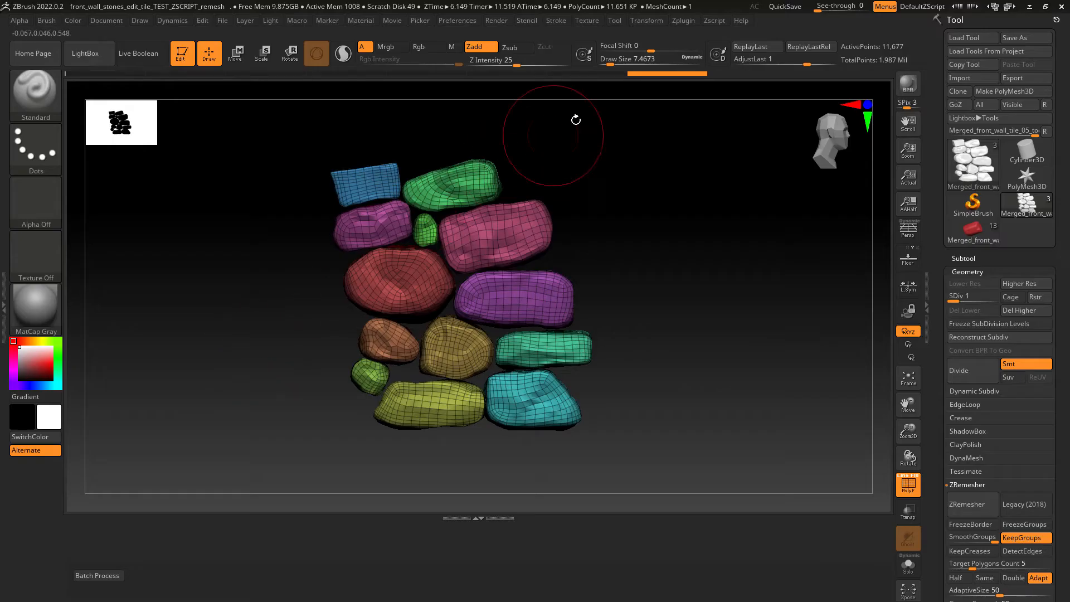
- Switch from ZBrush back to the zbrush_automate.txt script in Sublime Text
left_click(714, 20)
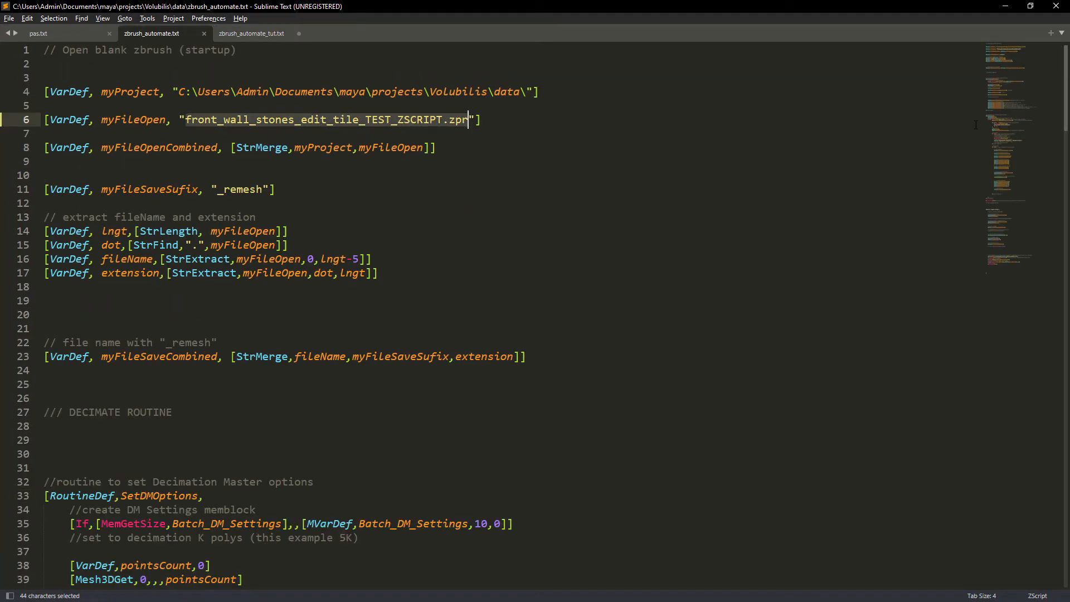
- Remove the commented Del All lines and annotate ToolSelect with '// the last created tool'
scroll("down", 3)
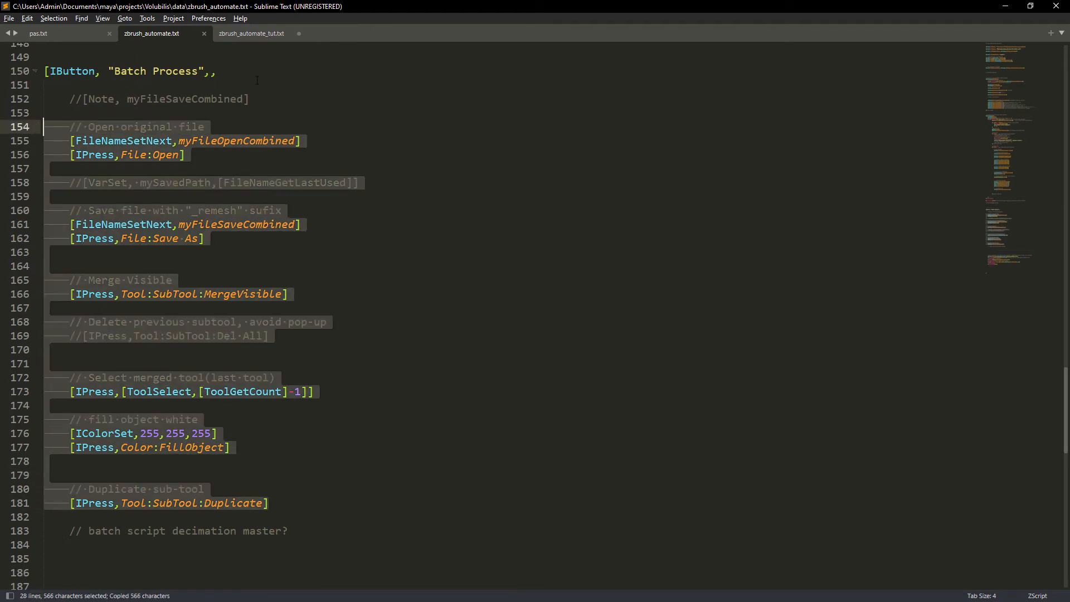
left_click(251, 32)
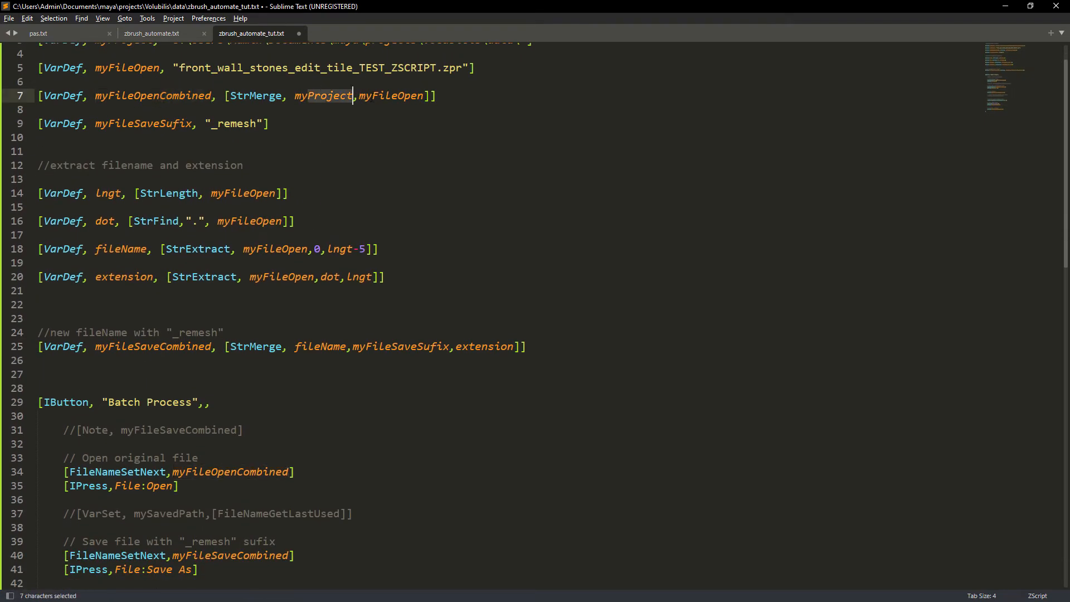
scroll("down", 3)
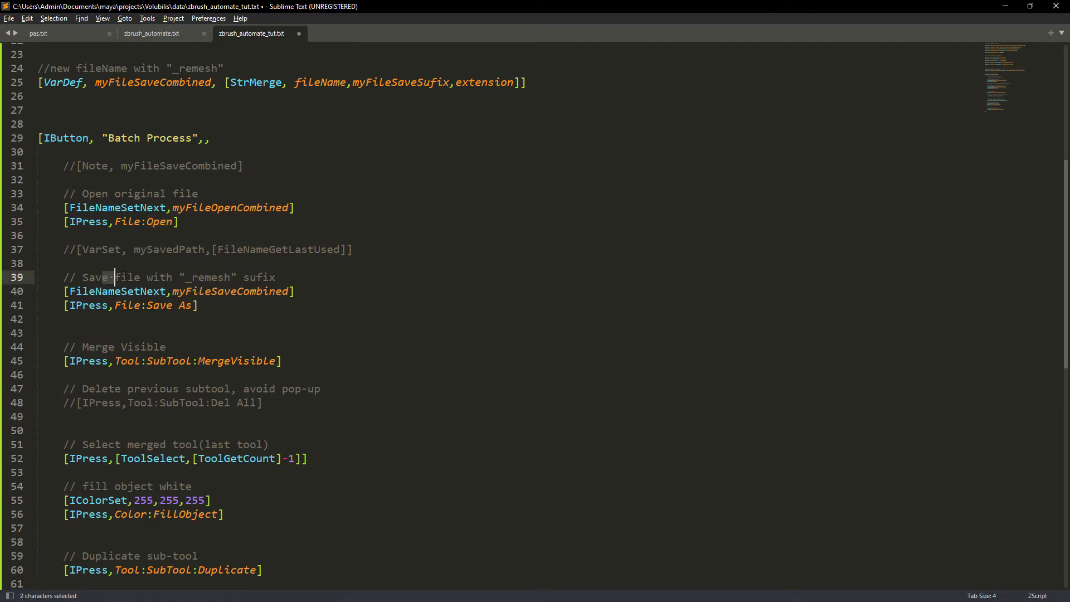
left_click(176, 68)
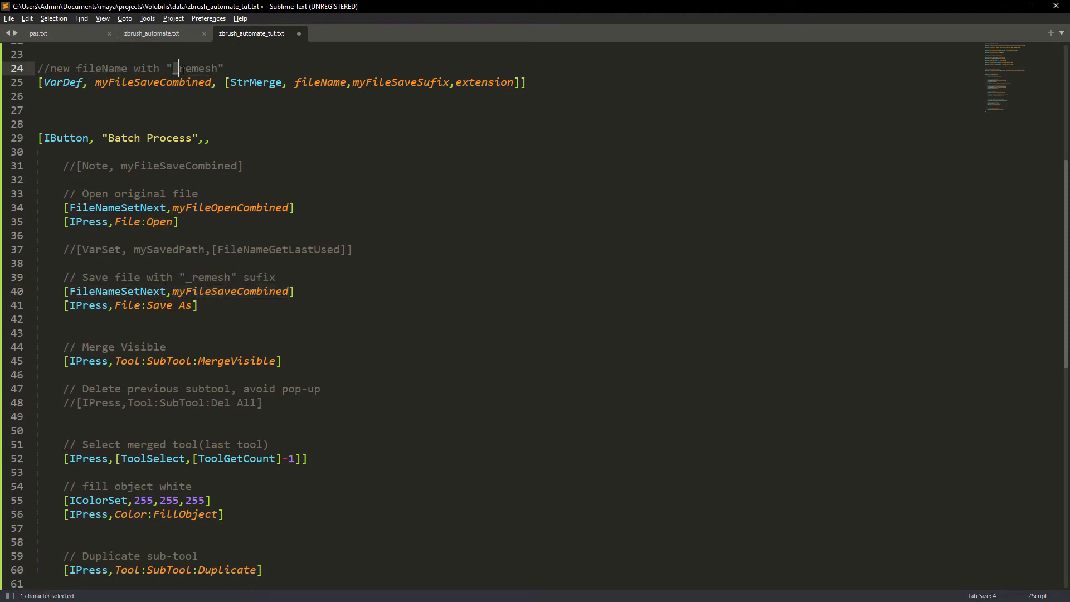
double_click(164, 304)
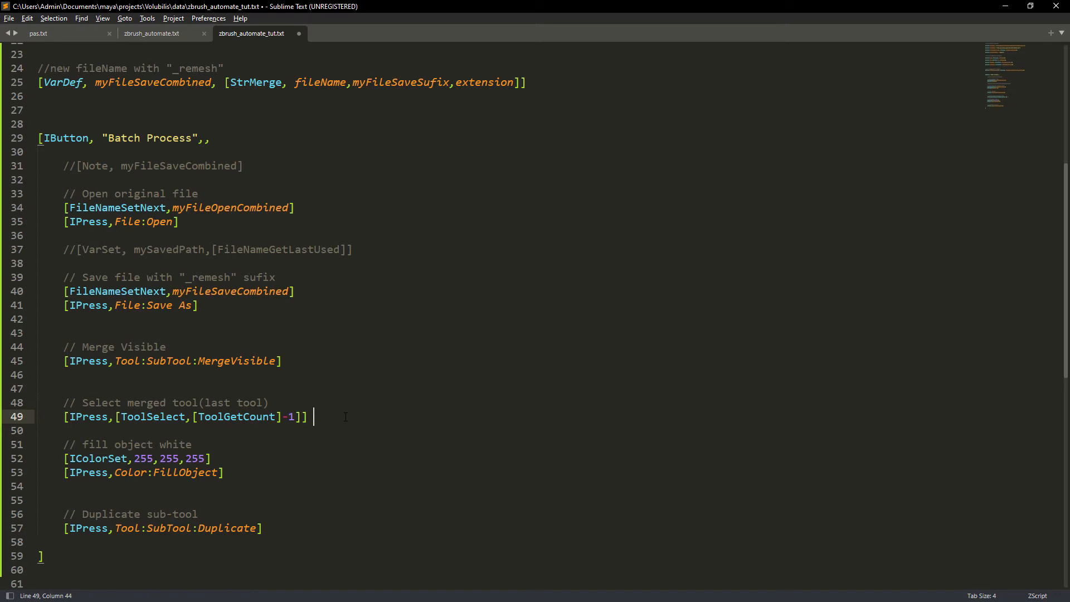
type("// the last created tool")
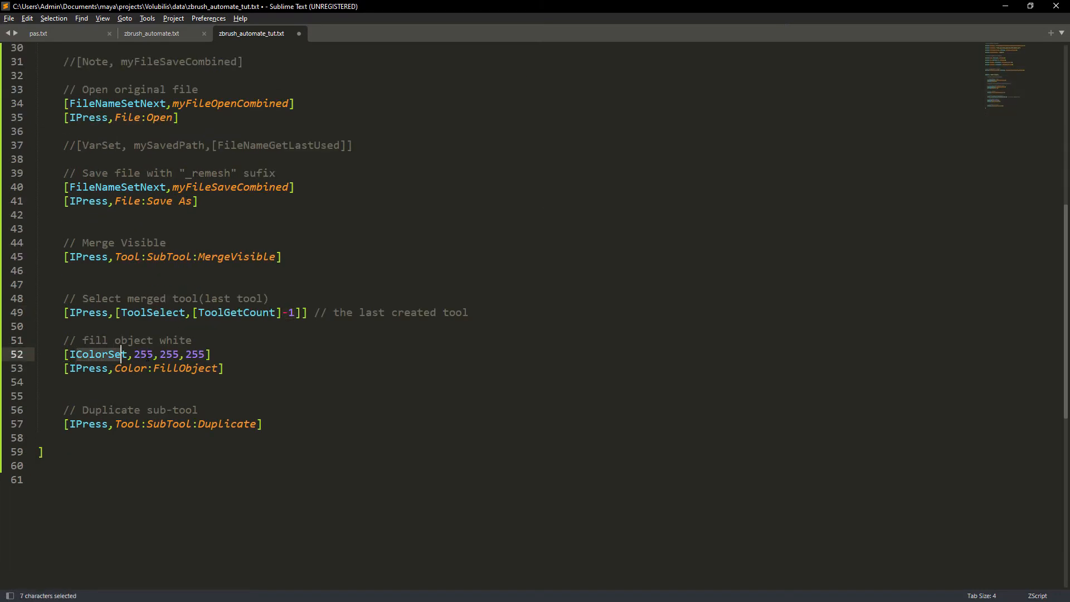
double_click(175, 340)
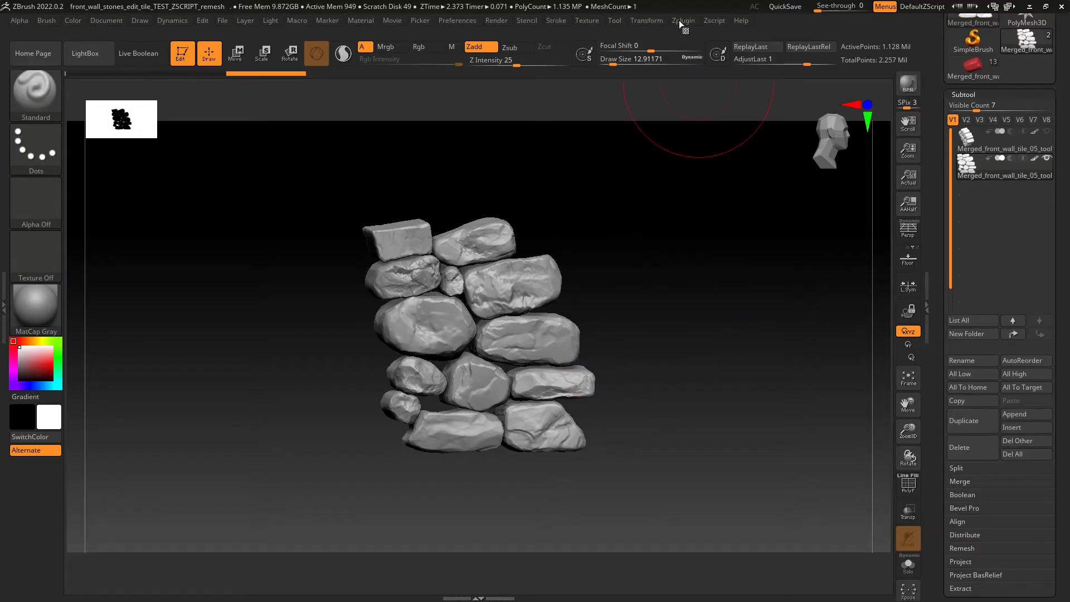
- Show the Decimation Master options under the Zplugin menu
left_click(684, 20)
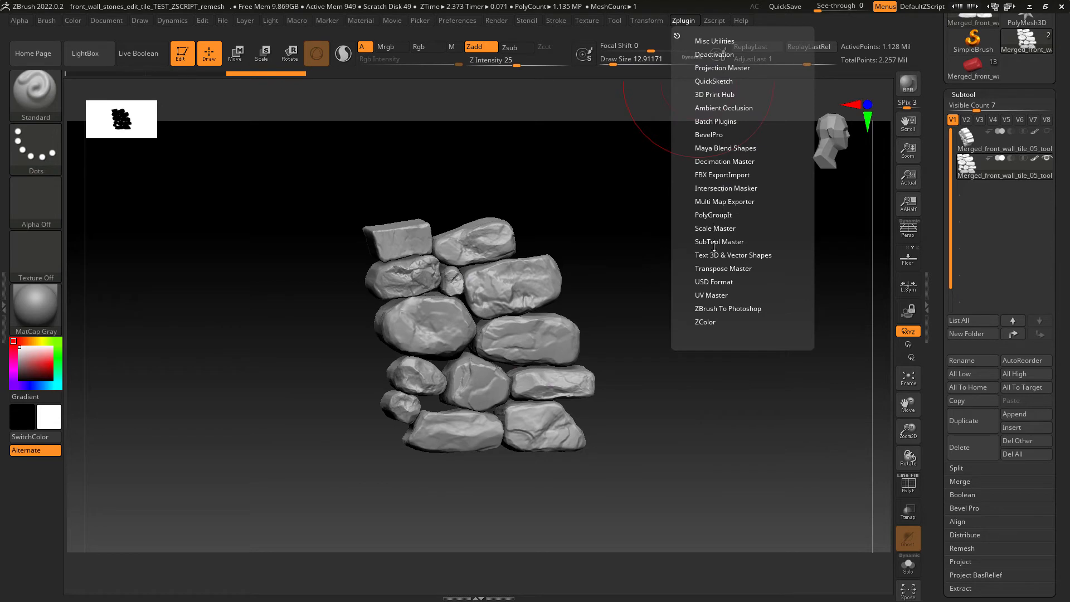
left_click(724, 161)
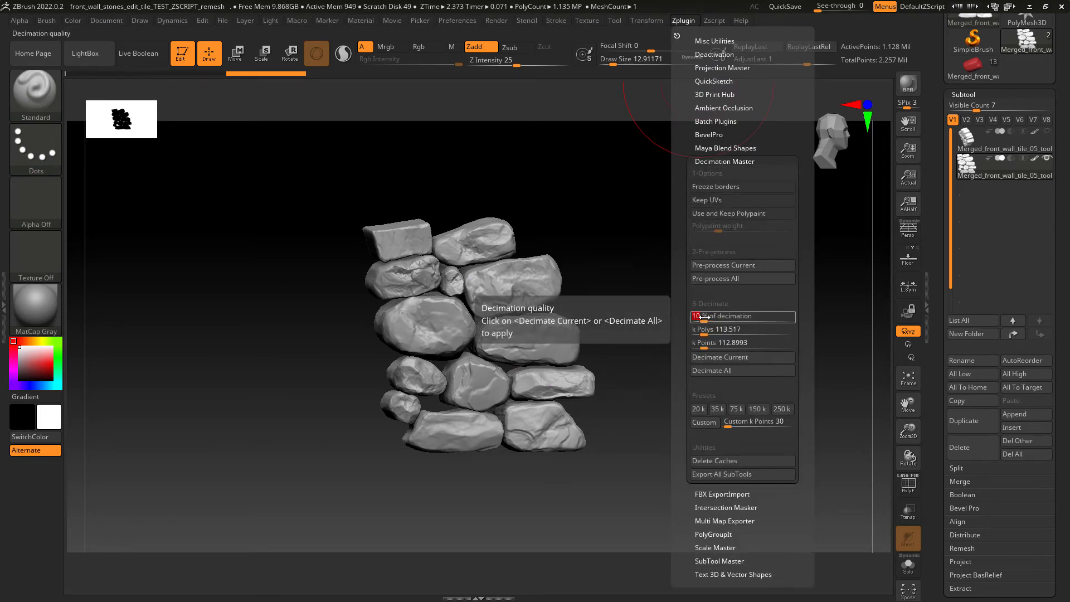
mouse_move(741, 357)
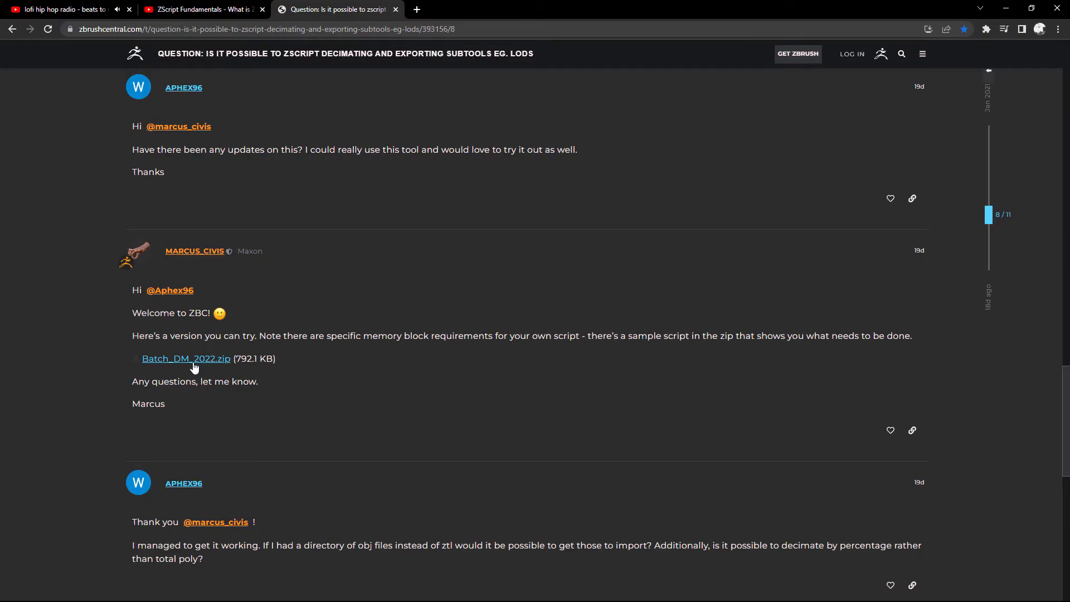
mouse_move(197, 362)
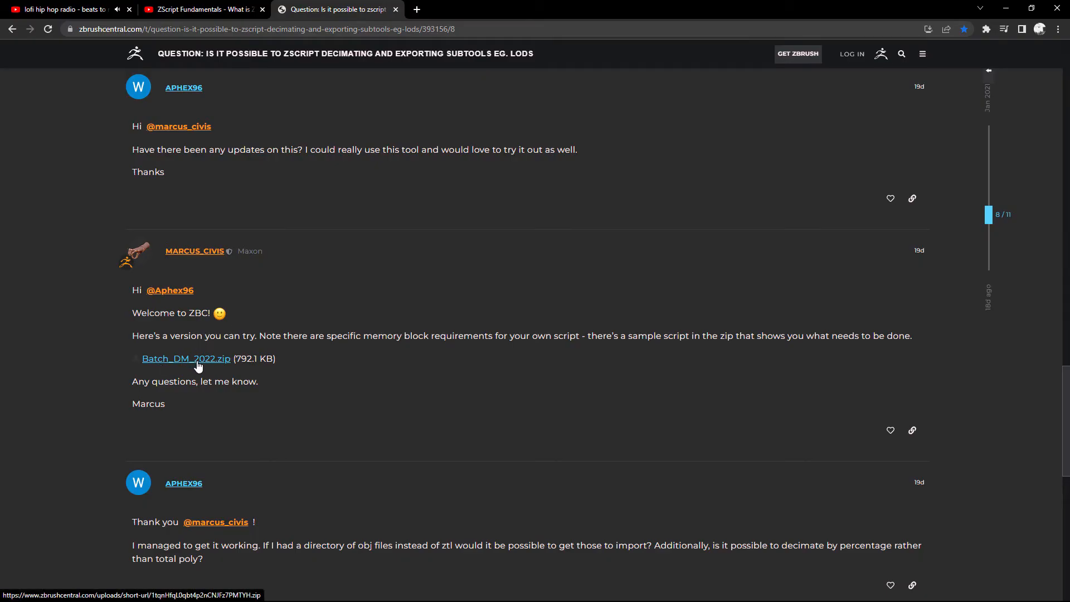
mouse_move(360, 280)
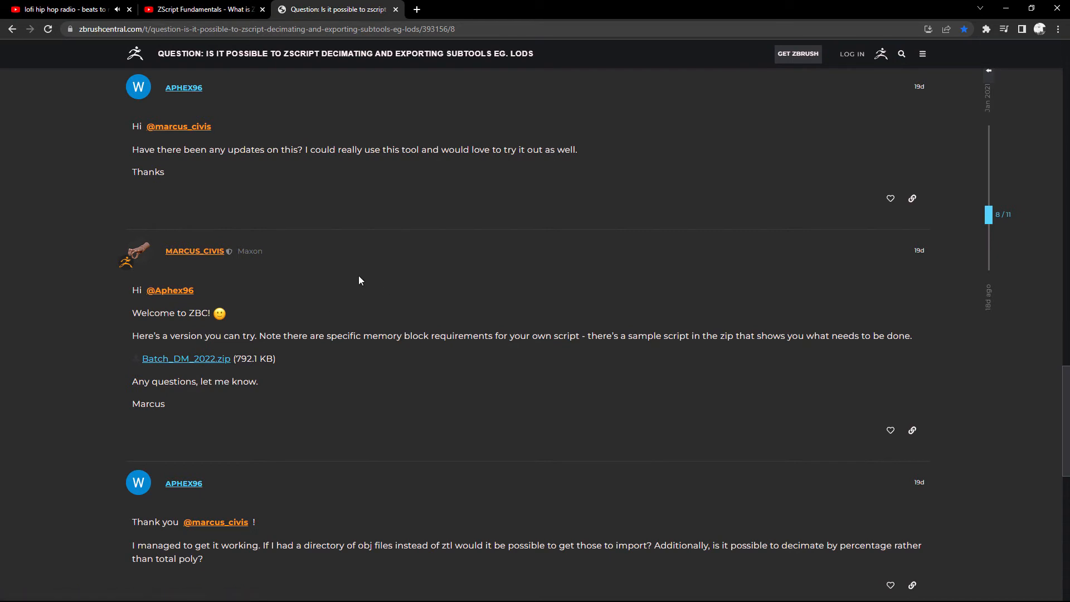
mouse_move(335, 300)
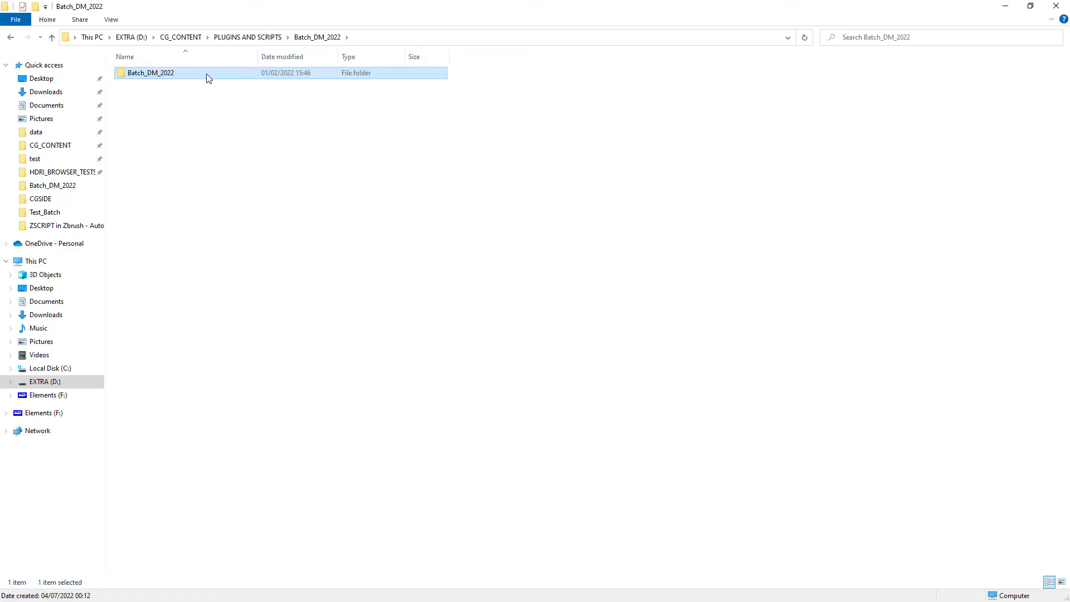
- Read the Test_Batch_DM readme, highlight the plugin install path, and close Notepad
double_click(150, 73)
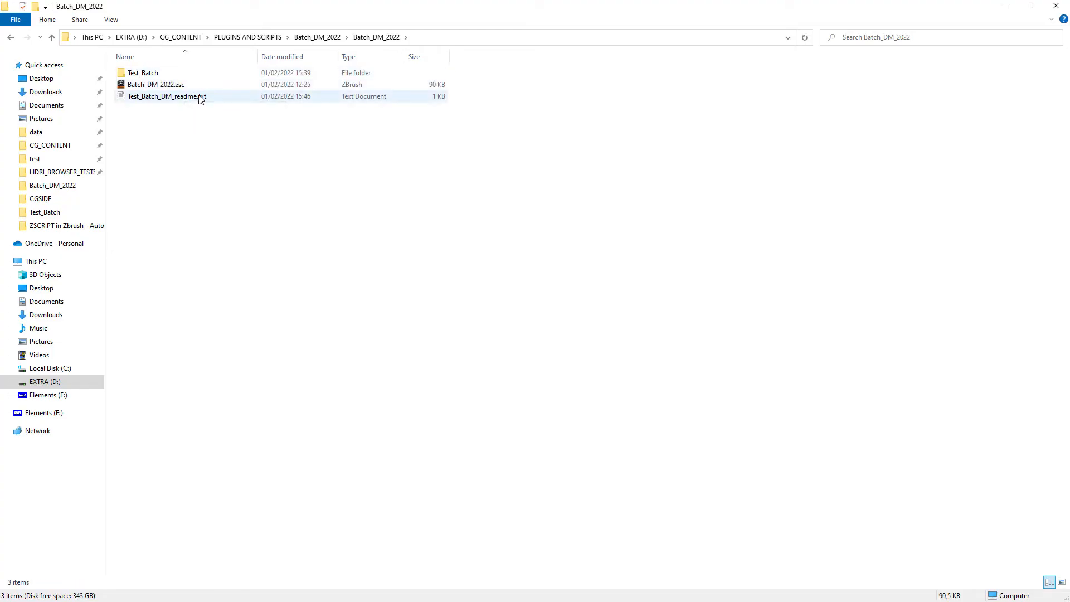
double_click(166, 96)
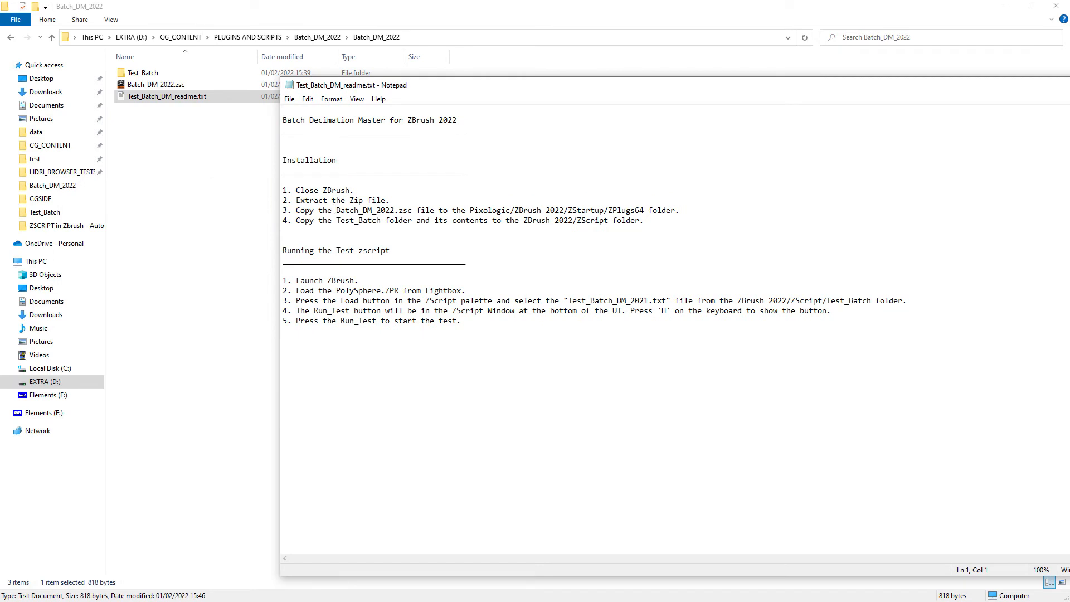
left_click(335, 210)
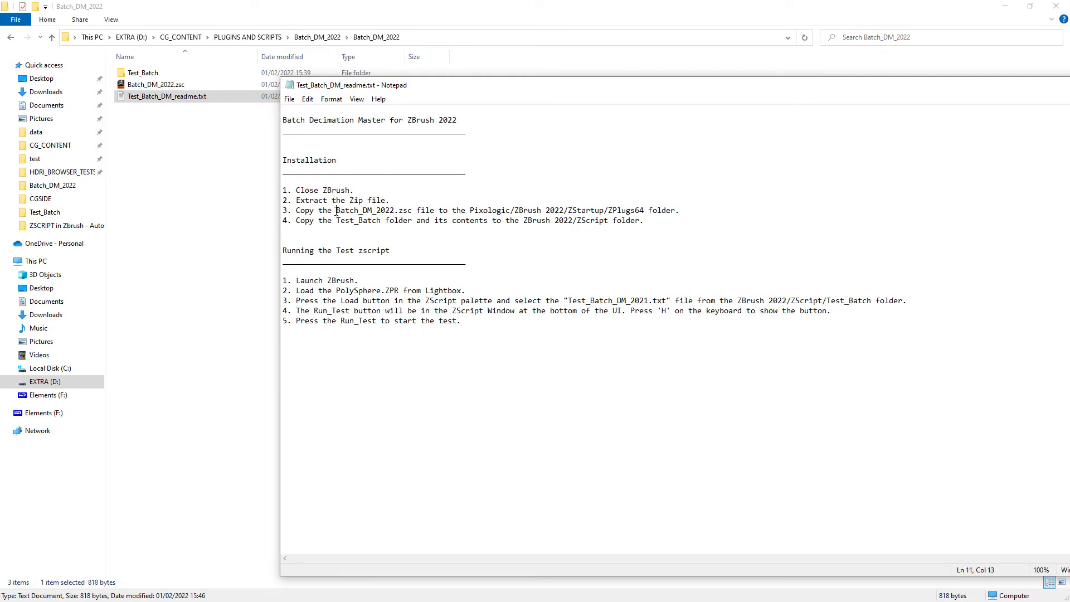
left_click_drag(471, 210, 678, 209)
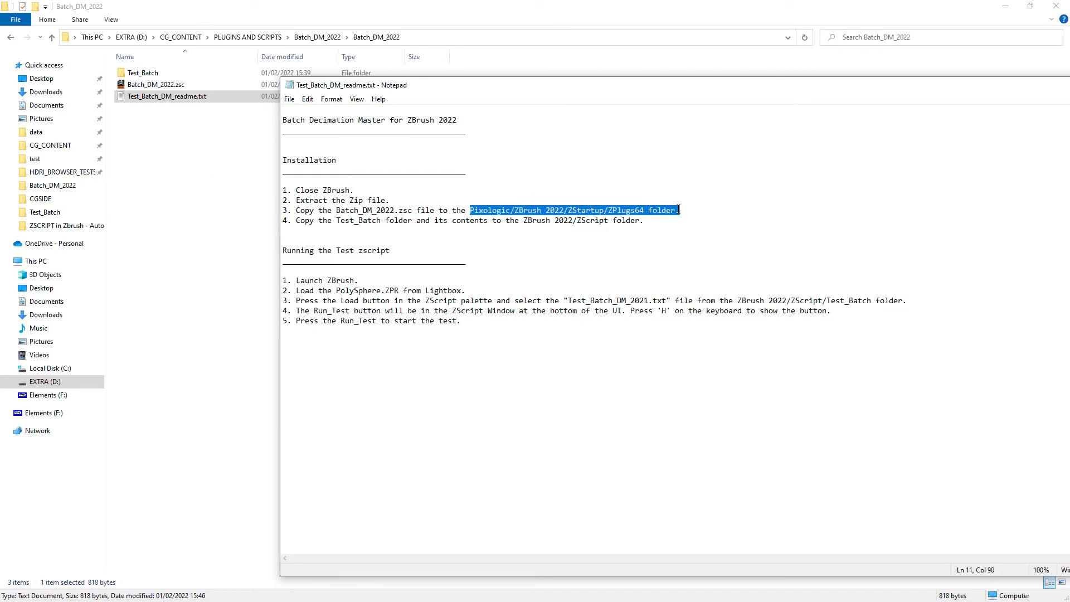
mouse_move(785, 129)
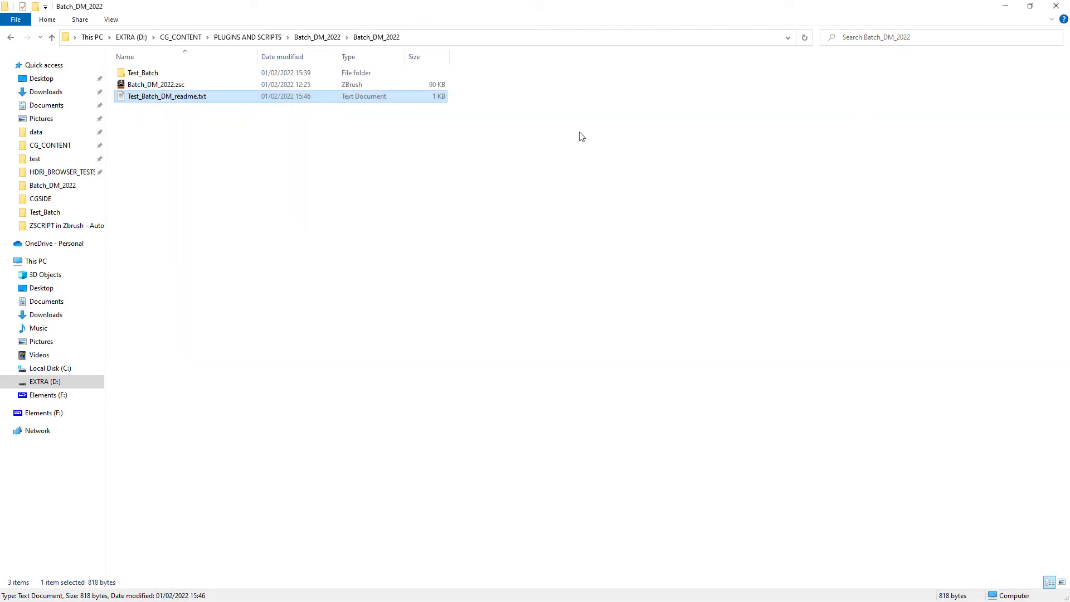
left_click(156, 84)
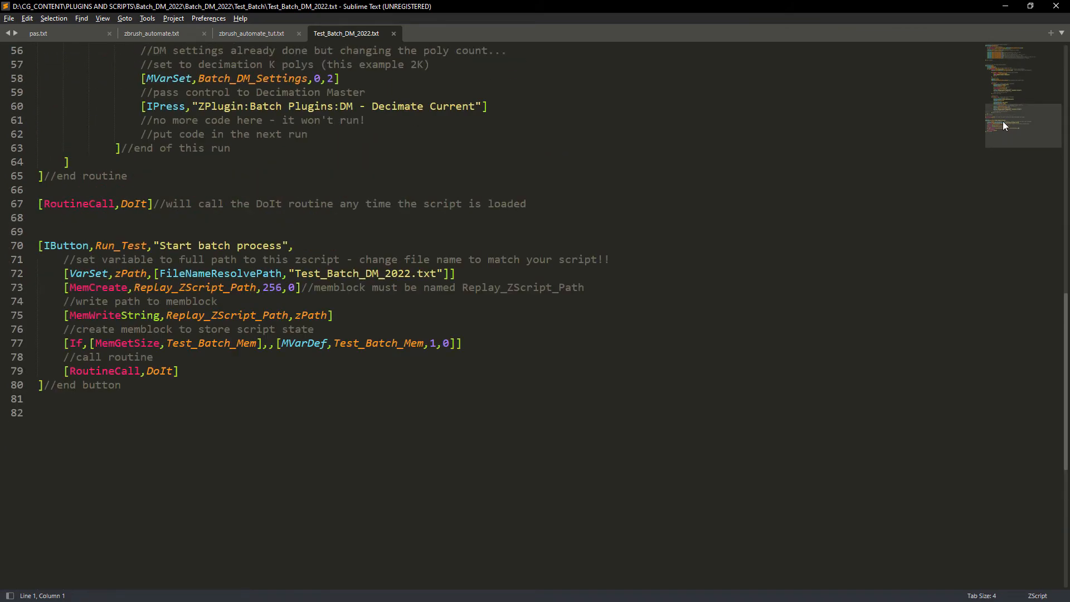
- Compare with the Test_Batch_DM_2022 sample and comment the divisor 10 on line 41 as 10%
left_click(151, 32)
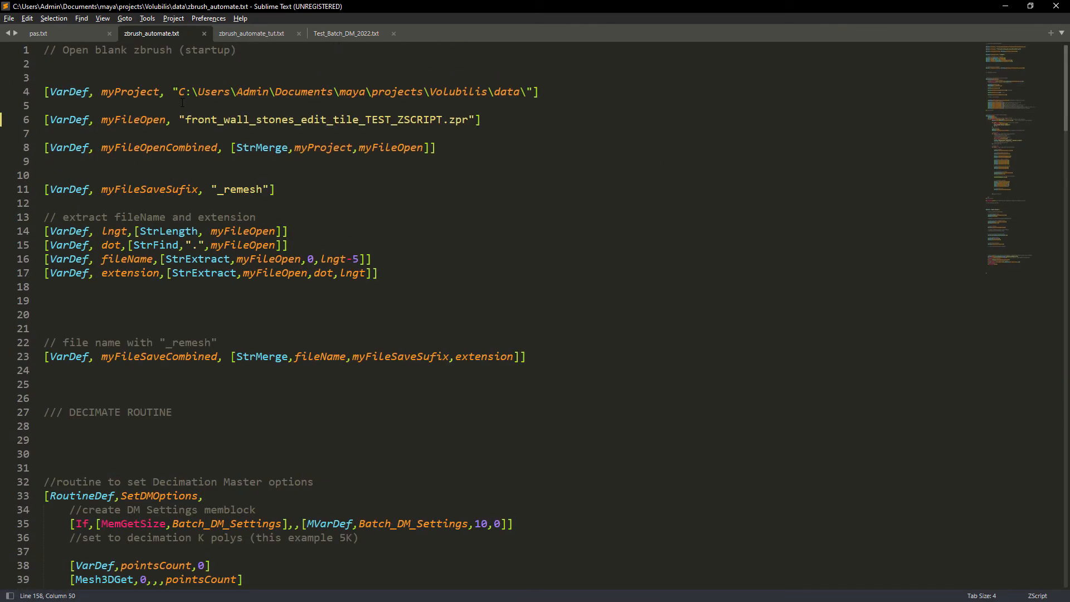
left_click(526, 356)
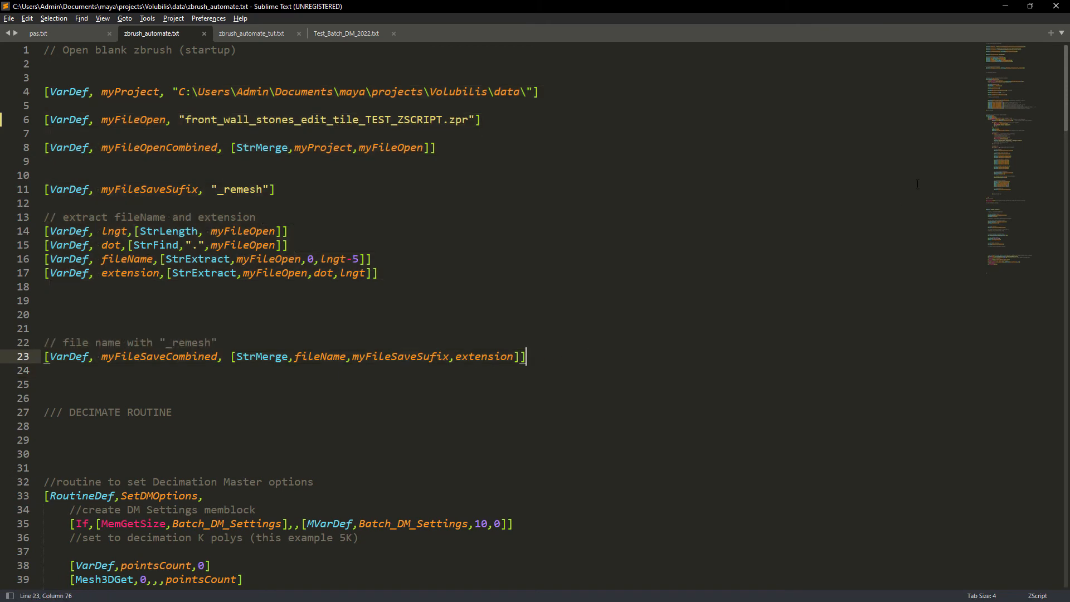
scroll("down", 3)
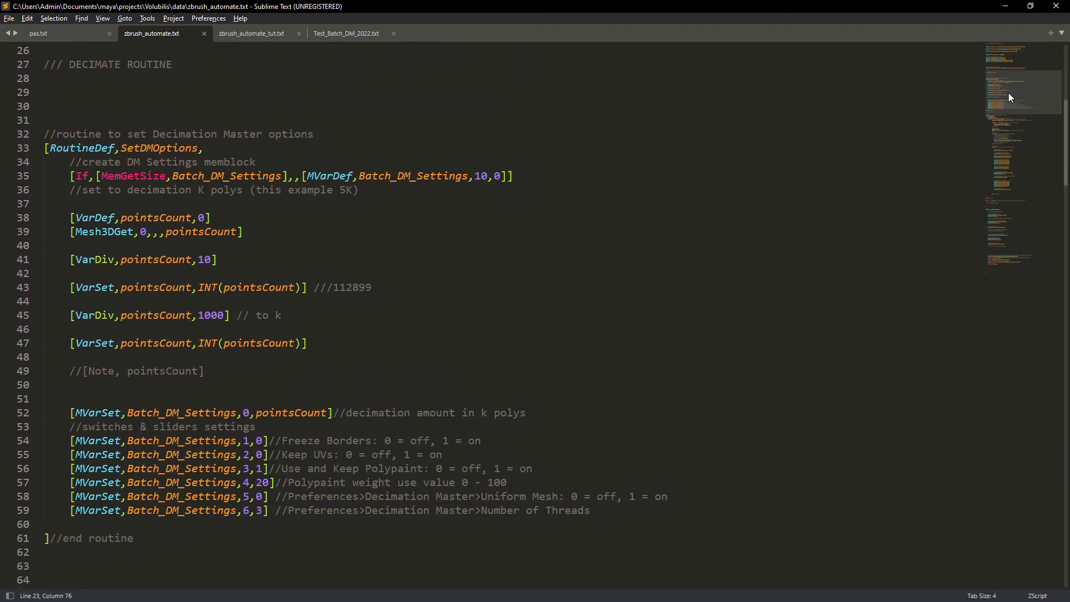
left_click(346, 33)
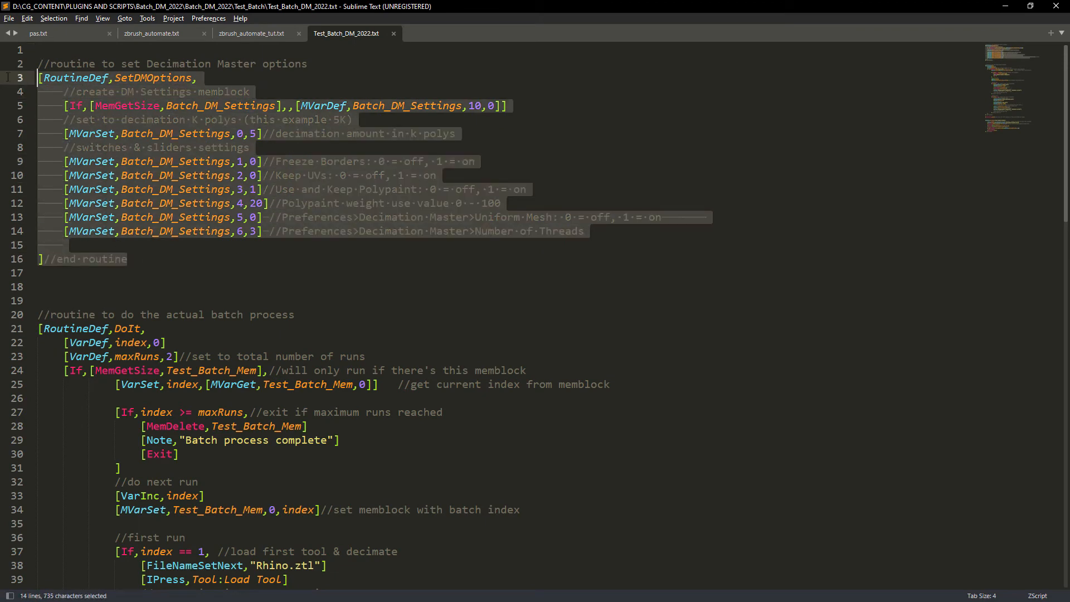
left_click(250, 33)
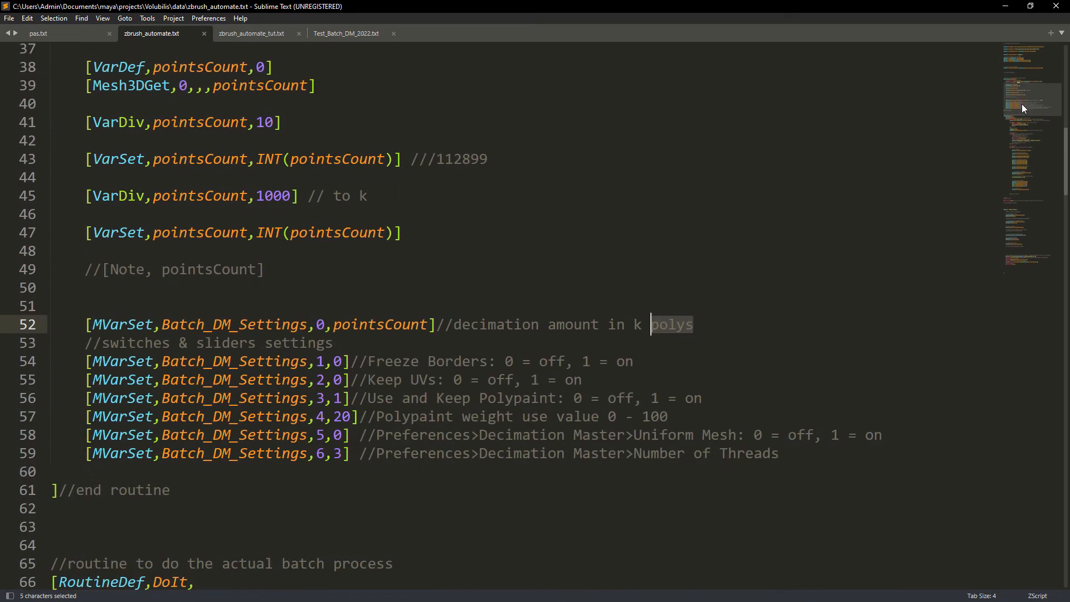
scroll("down", 3)
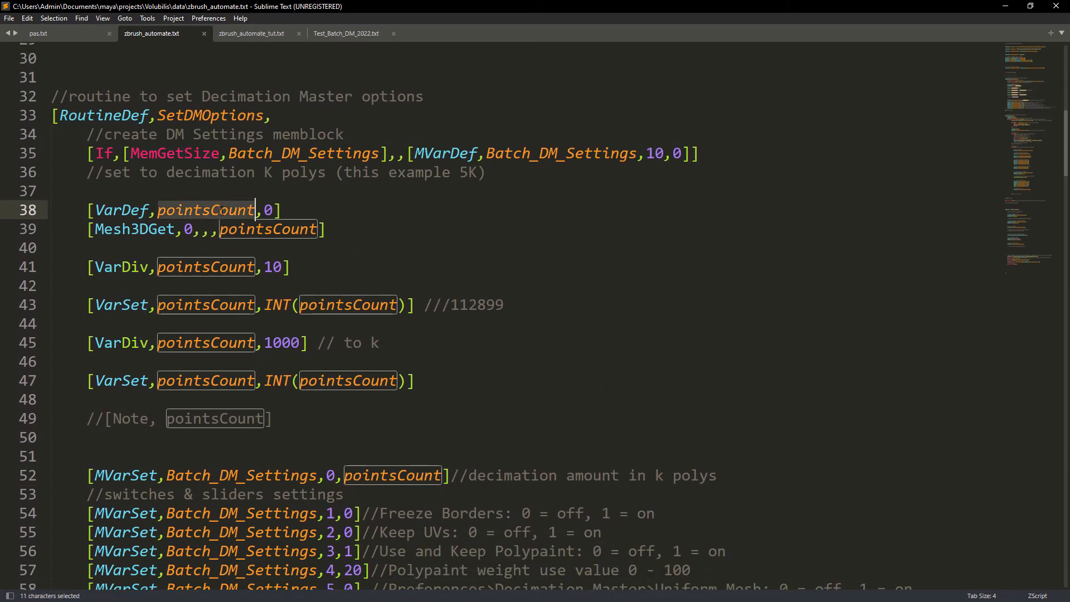
left_click(138, 228)
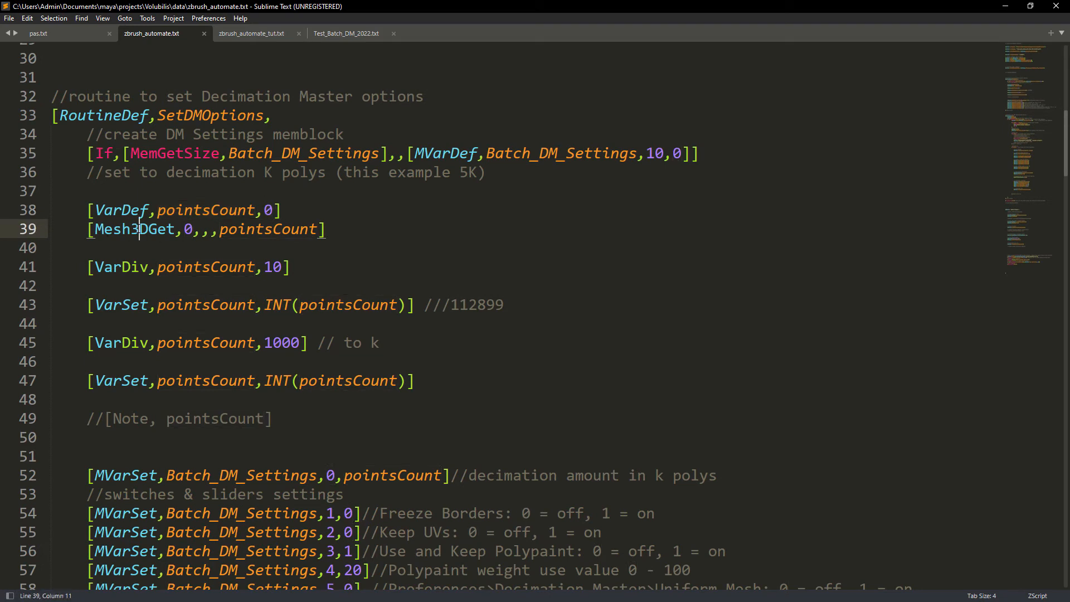
double_click(121, 267)
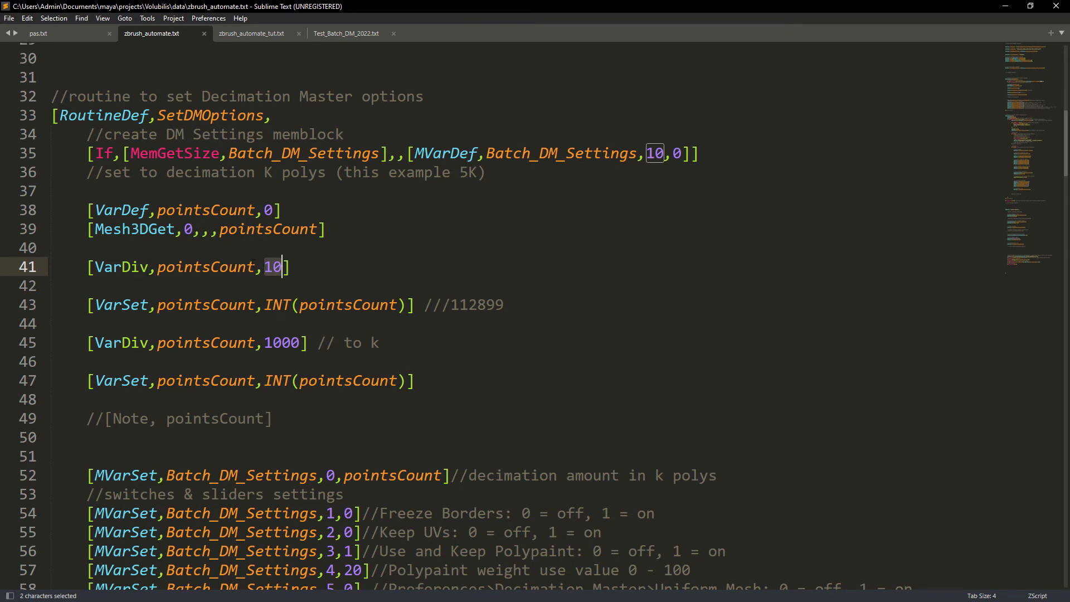
type("//")
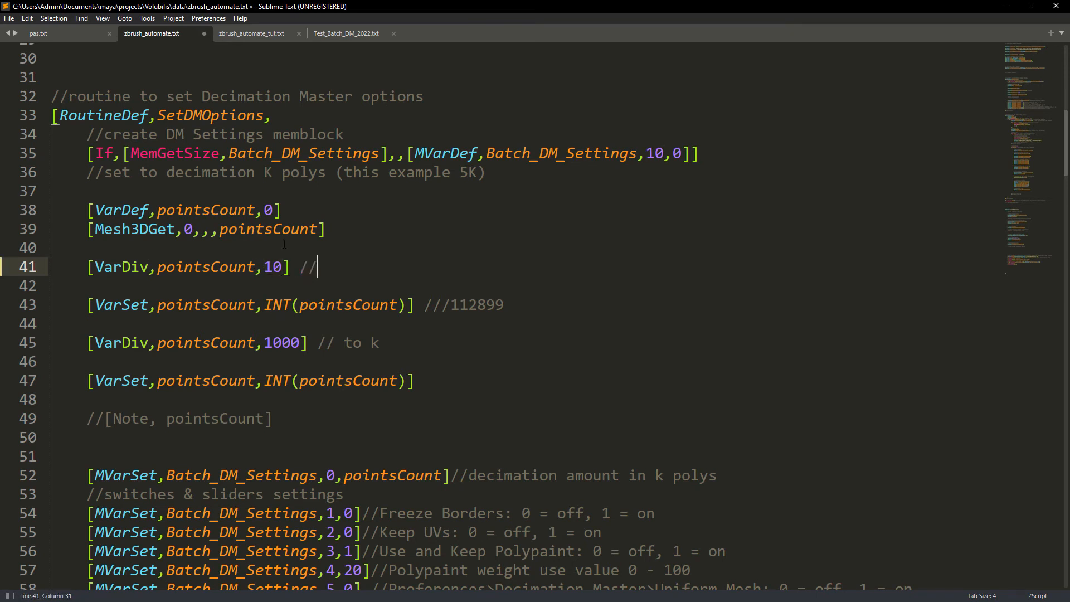
type("10%")
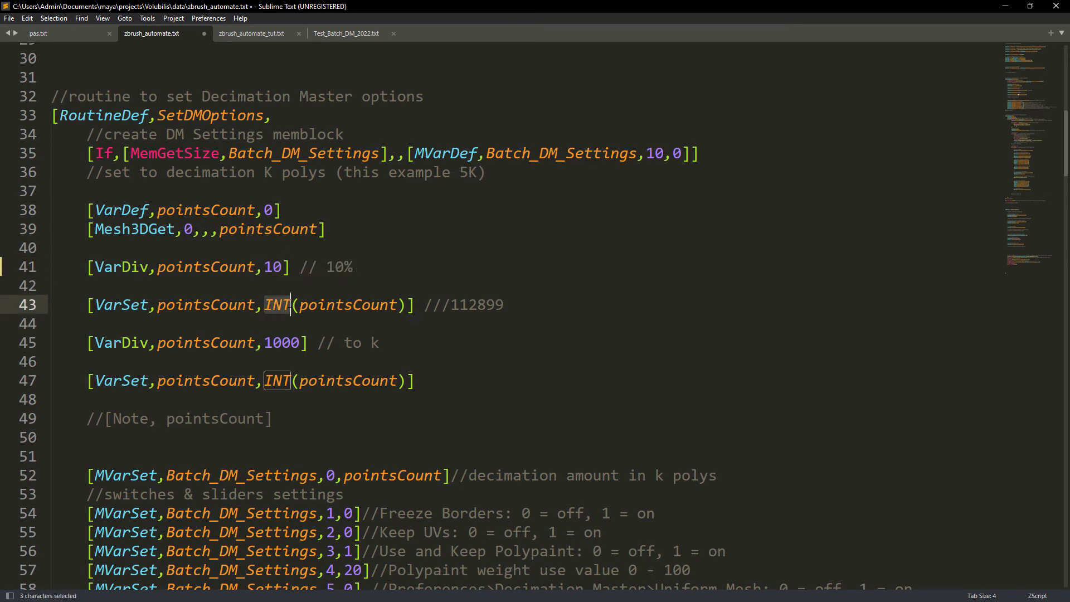
- Comment line 45 as getting the 112899 count divided by 1000, then review pointsCount and Batch_DM_Settings uses
left_click(478, 304)
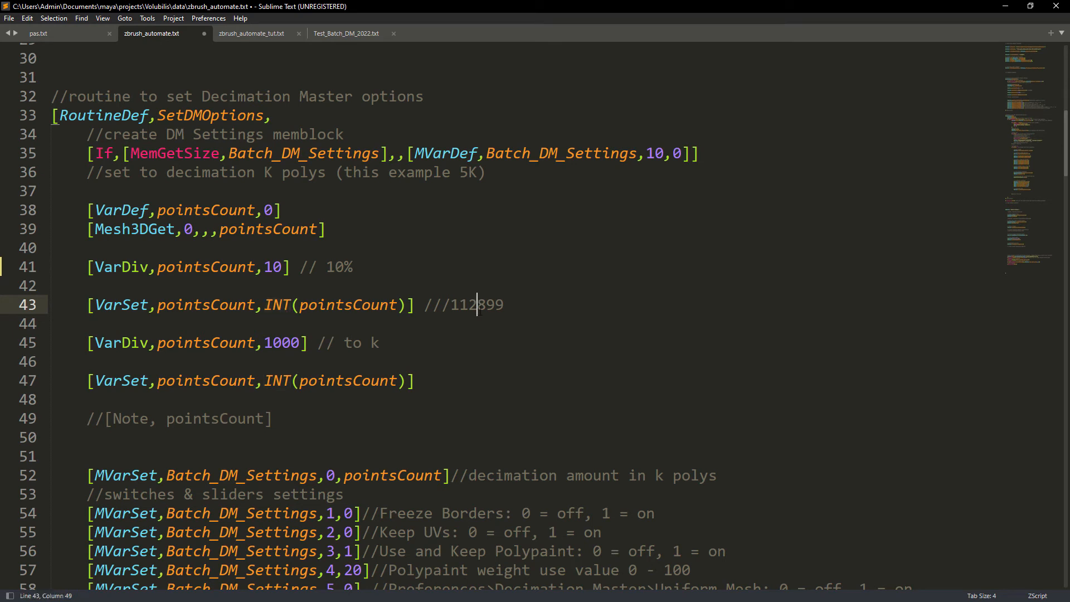
double_click(480, 305)
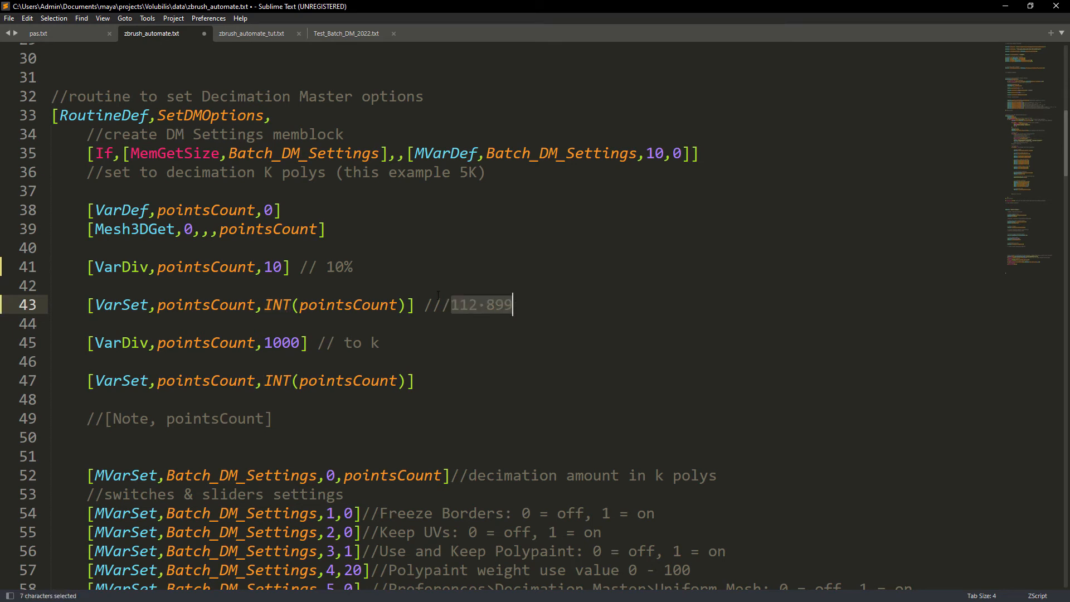
left_click(346, 342)
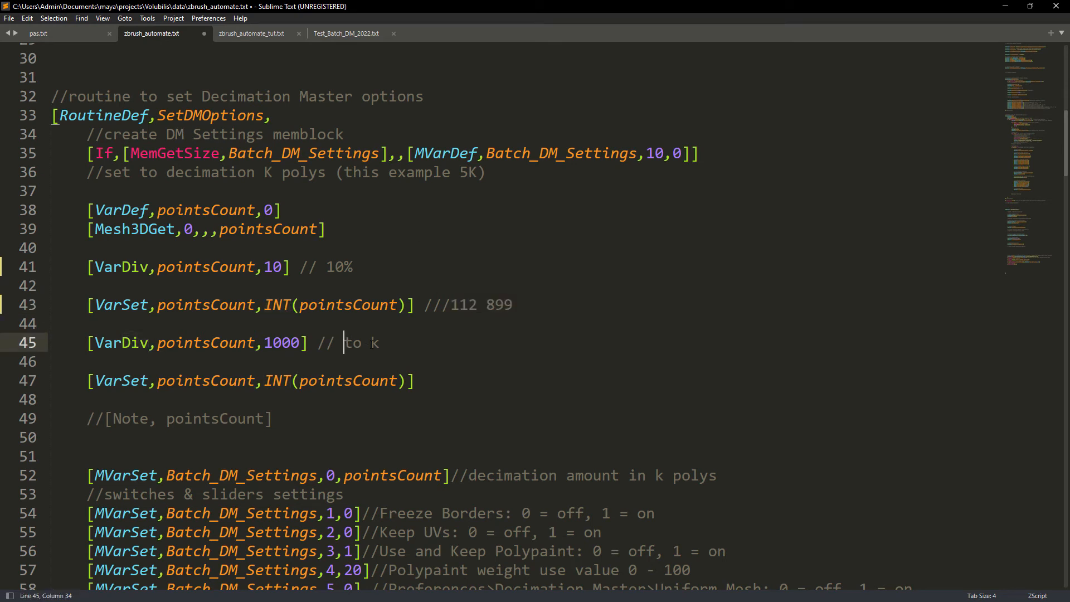
type("get number in")
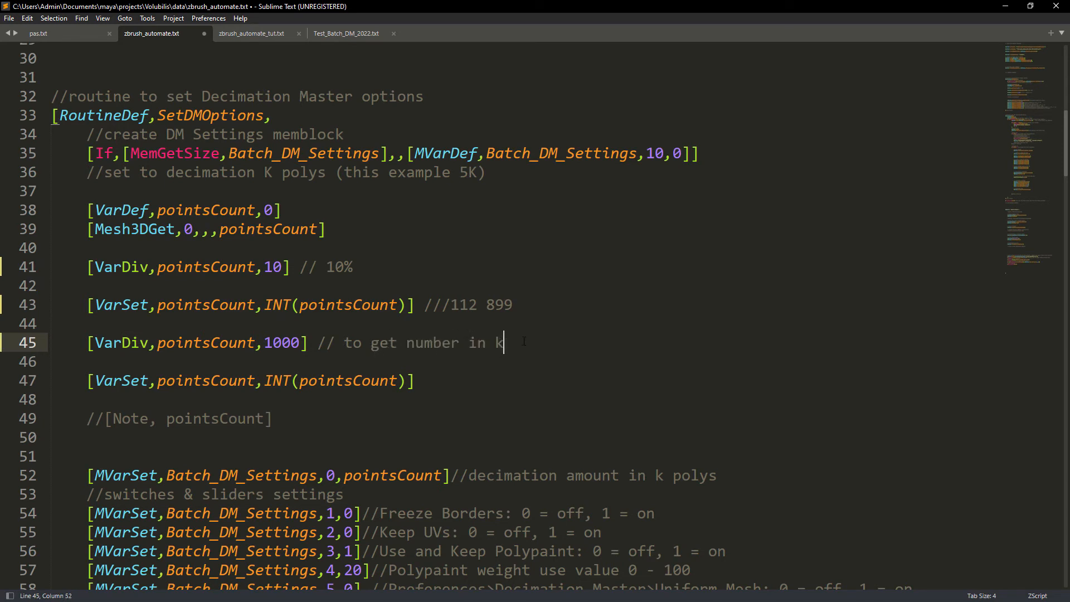
type(", divide by 1000")
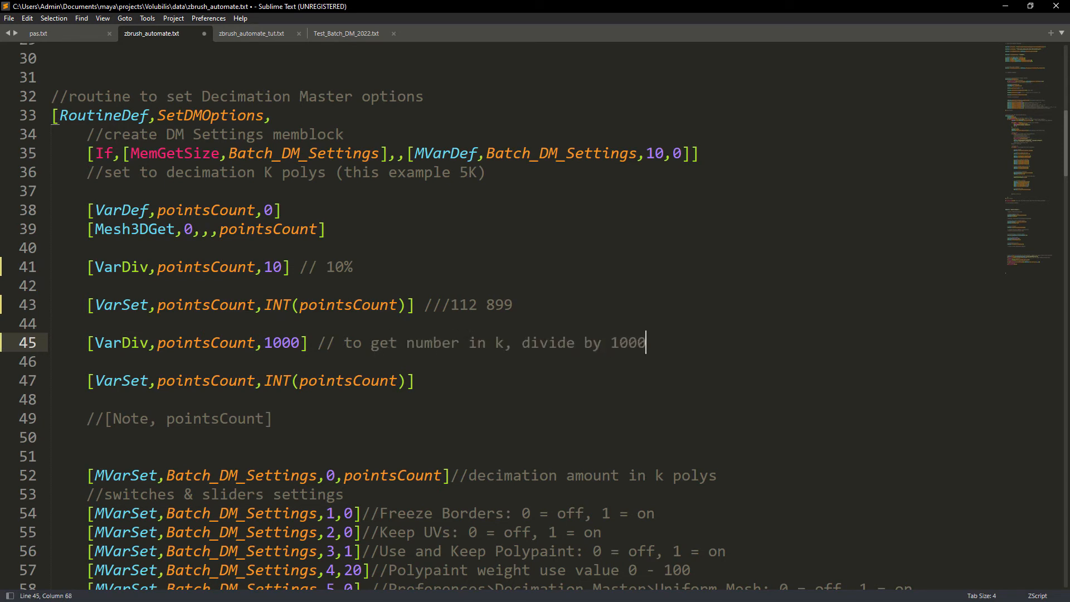
double_click(277, 380)
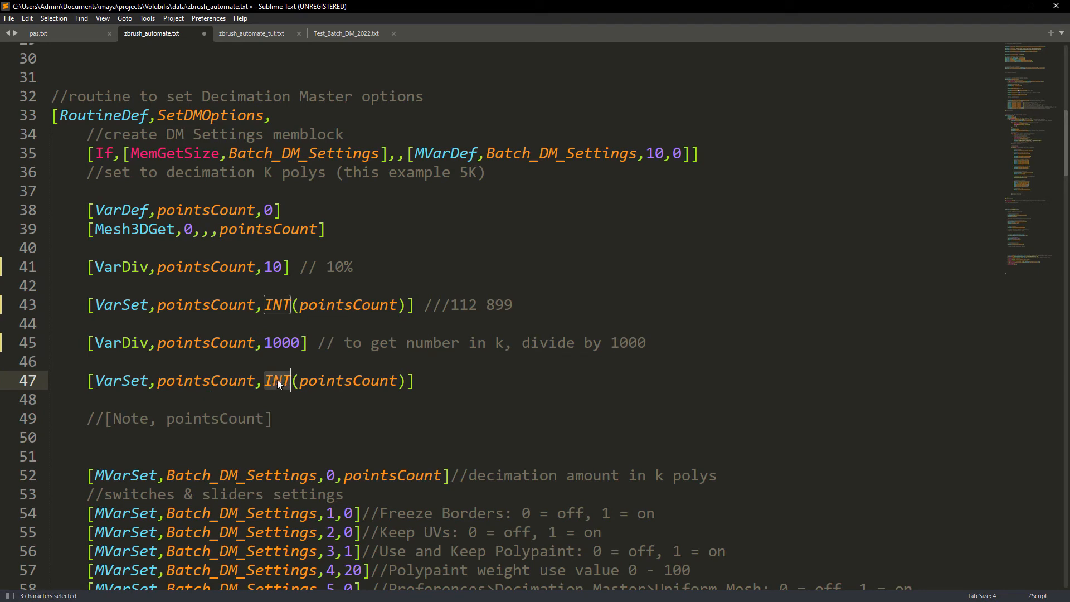
double_click(346, 380)
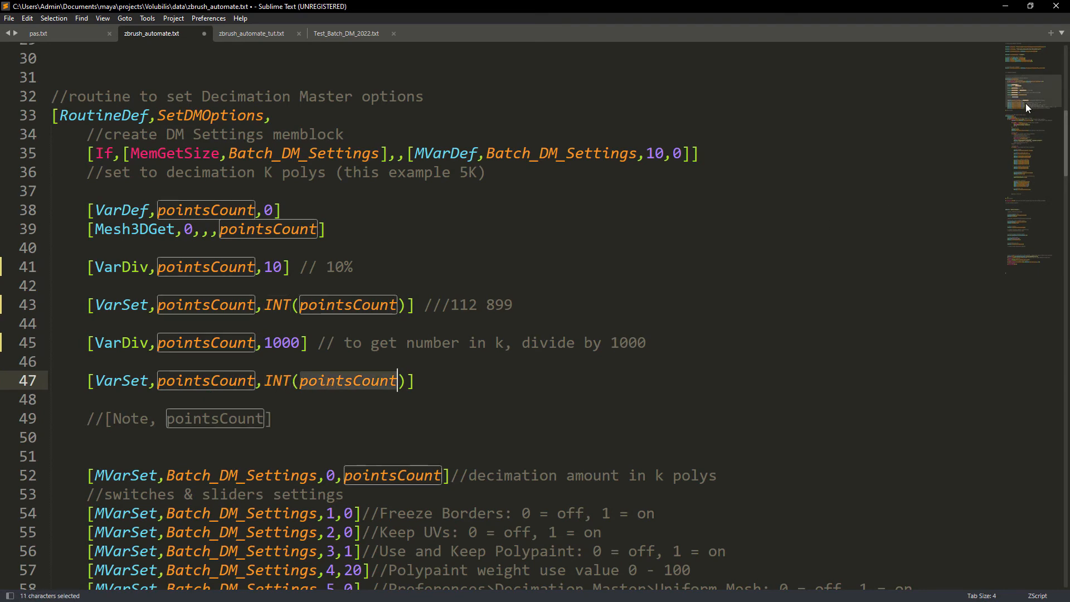
scroll("down", 3)
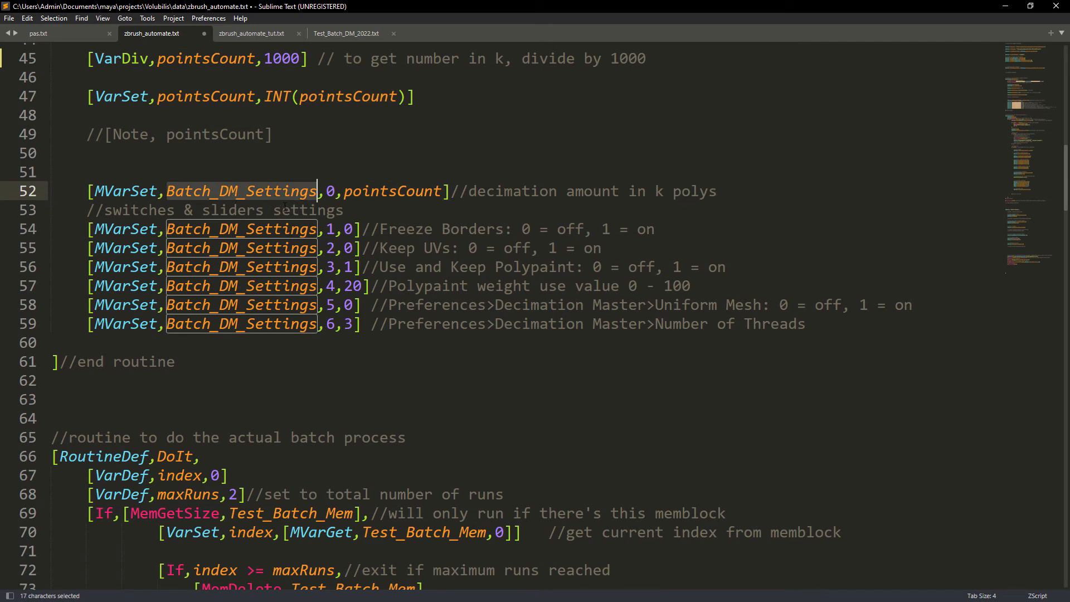
double_click(392, 191)
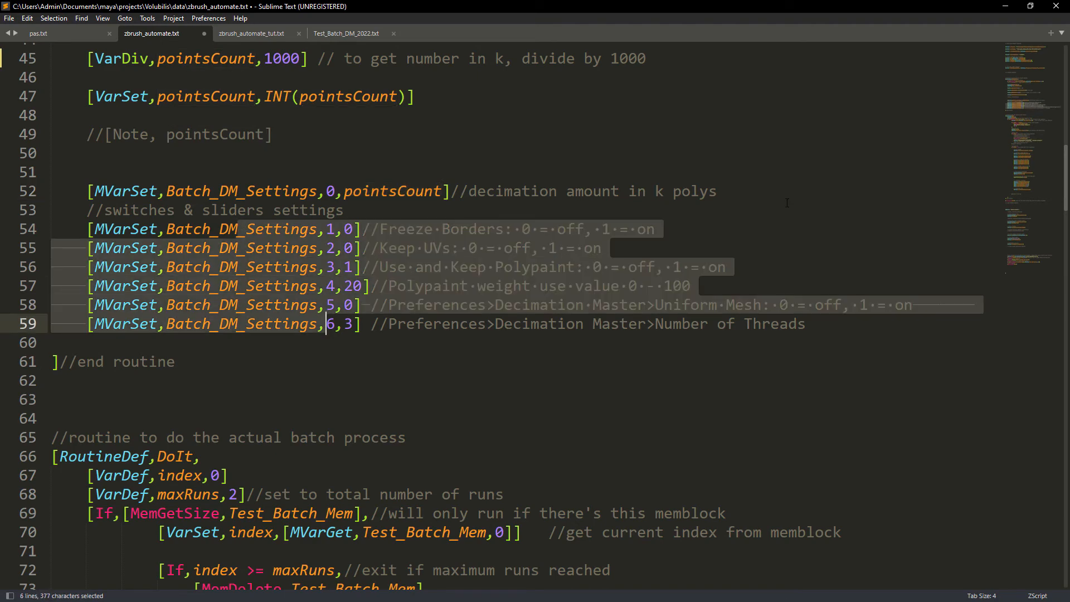
left_click(346, 32)
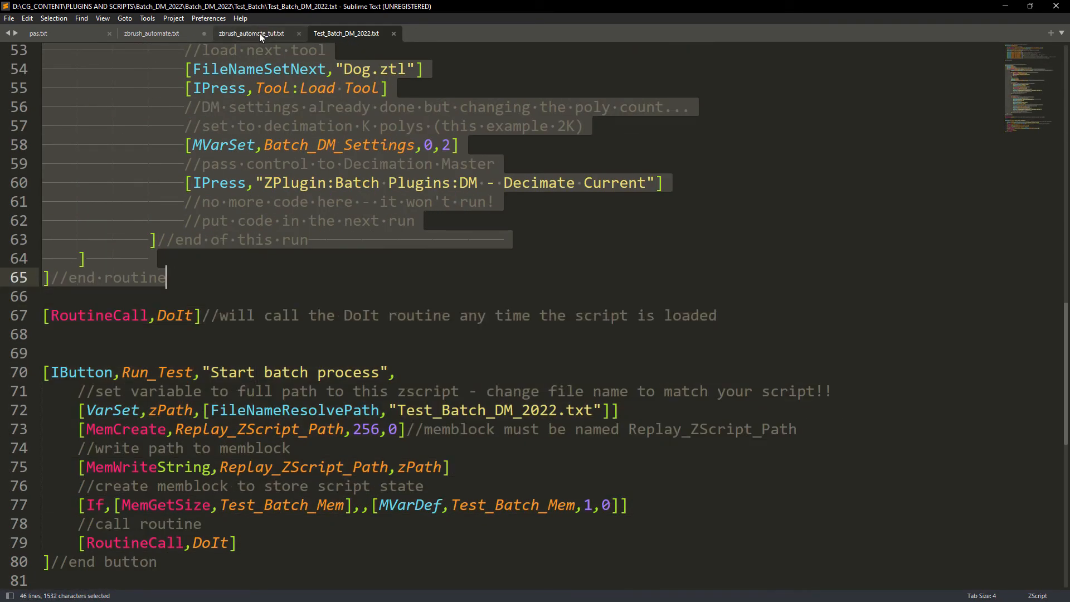
left_click(252, 33)
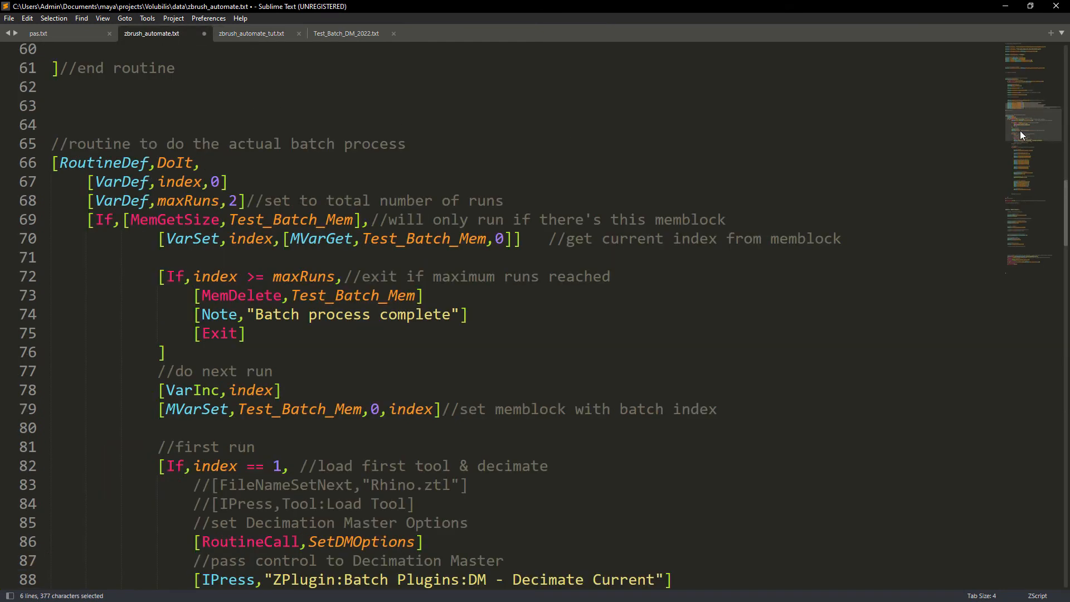
scroll("down", 3)
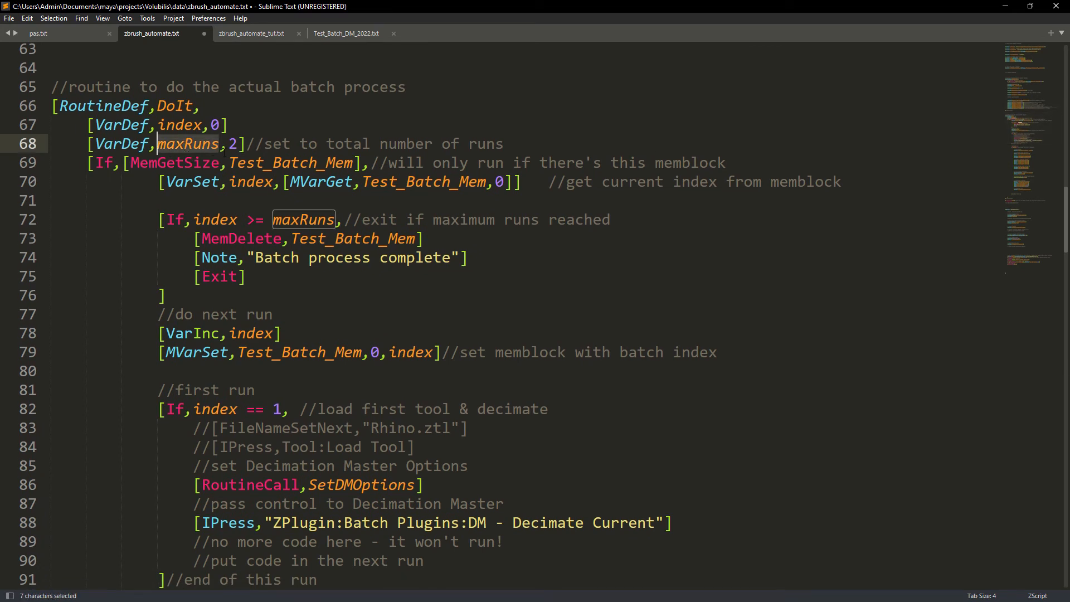
left_click_drag(300, 143, 502, 143)
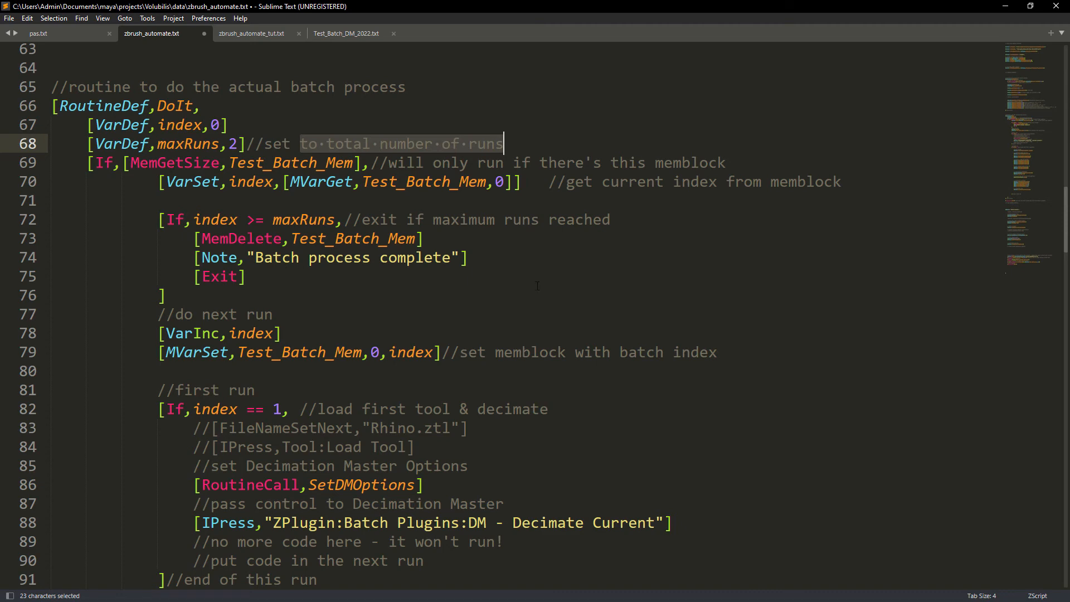
scroll("down", 3)
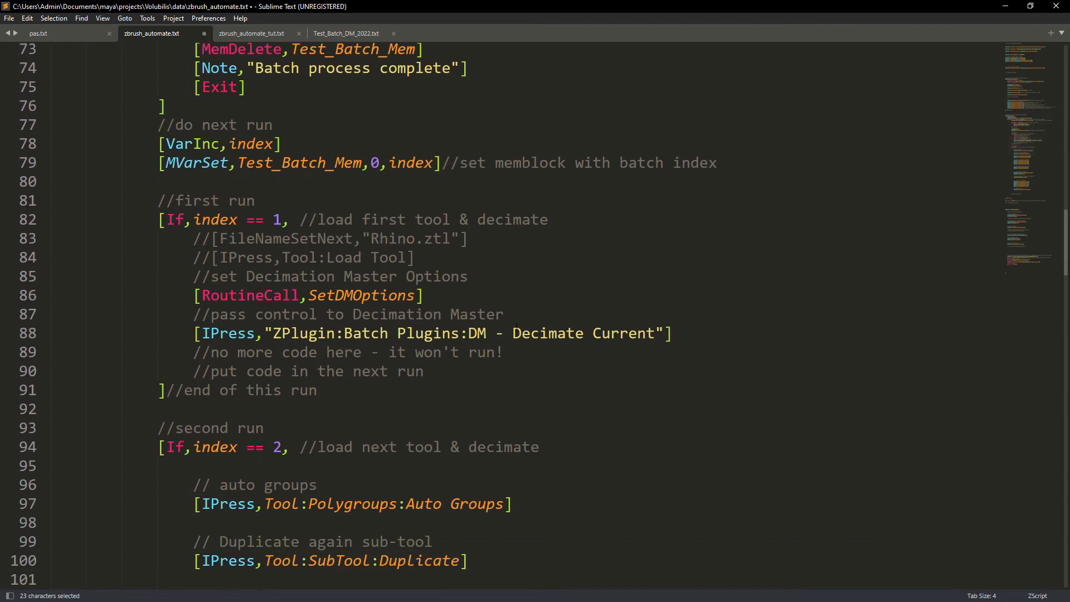
left_click(273, 220)
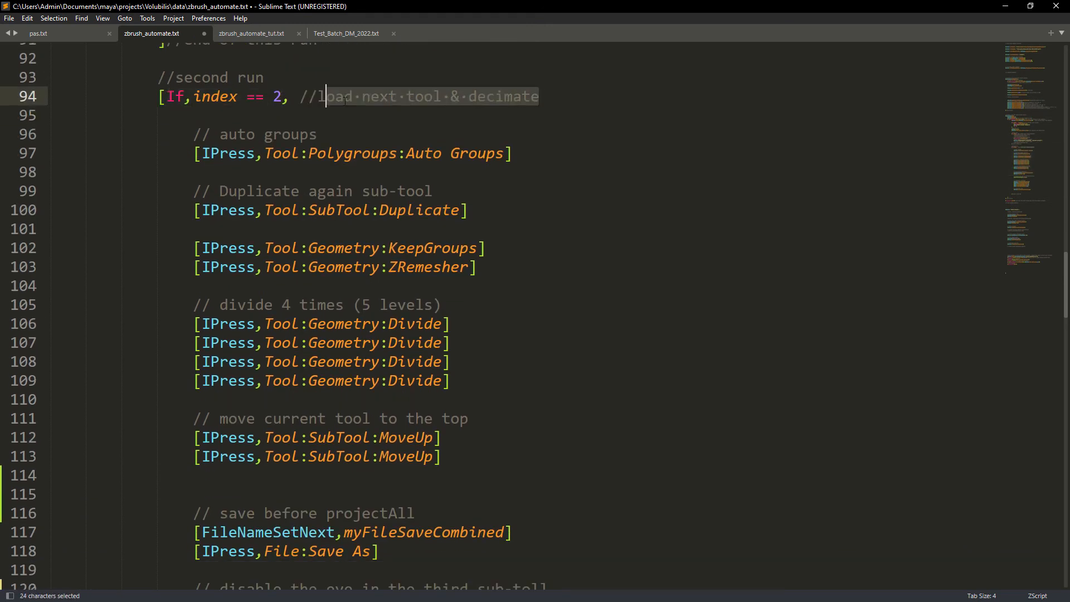
- Reword the line 94 comment to 'run next commands after' and add 'to avoid crashes' to the save comment
type("run next commands")
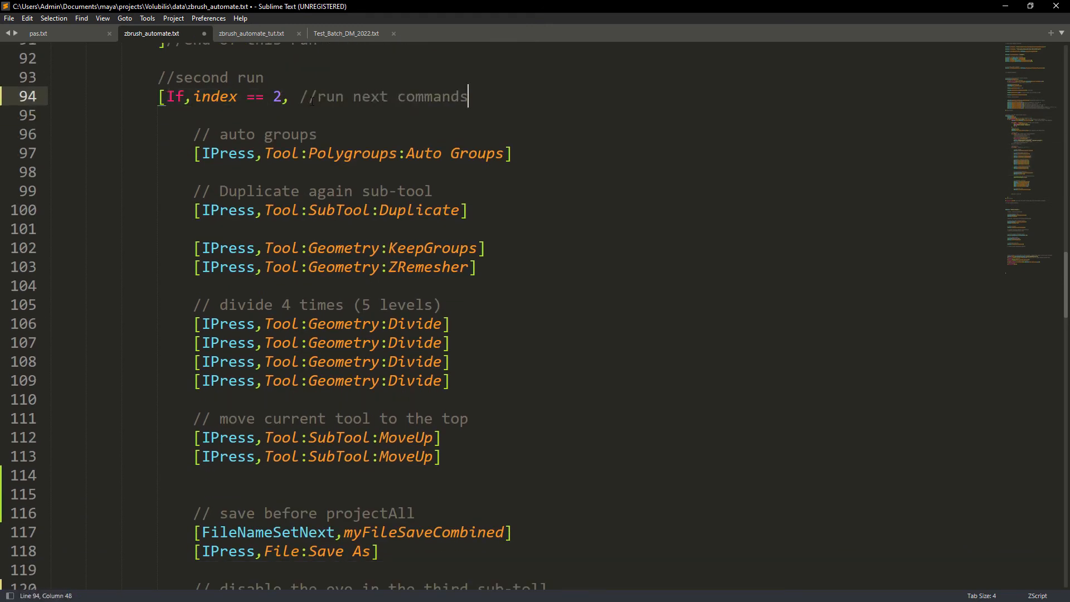
type("after decimate")
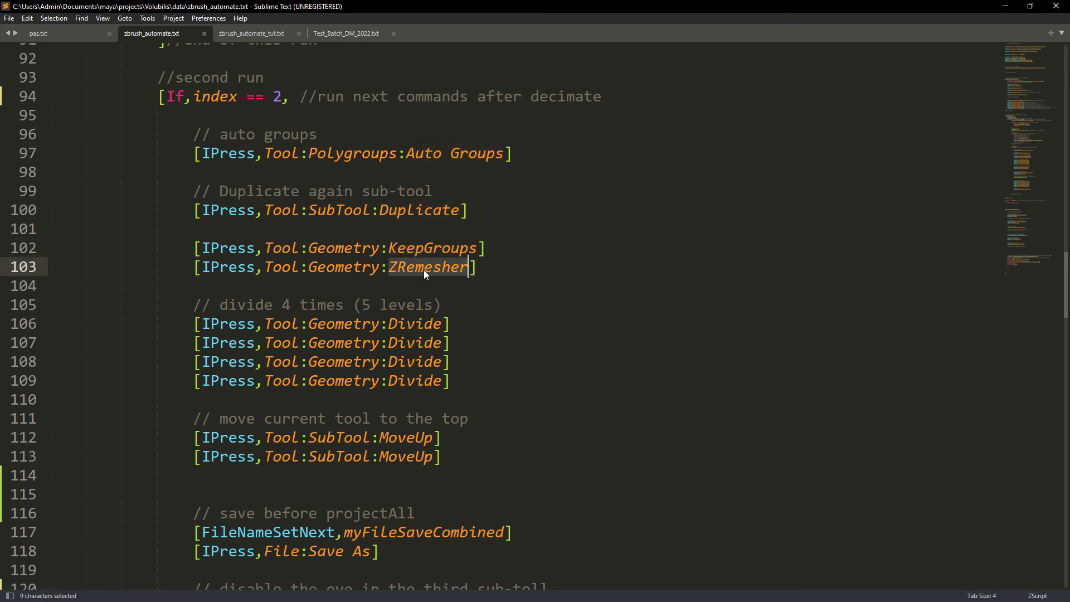
double_click(321, 304)
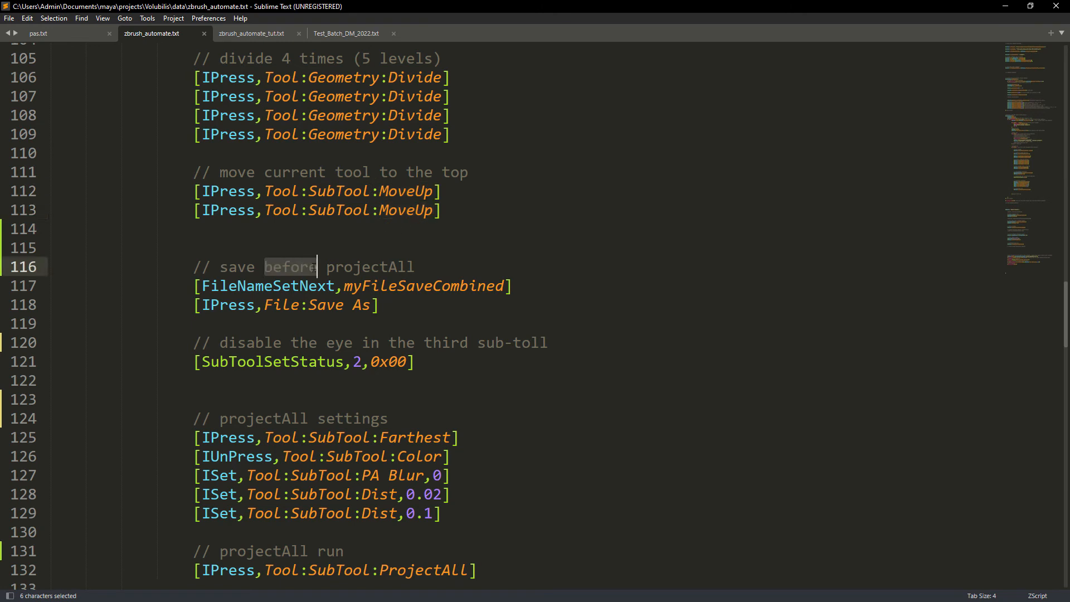
type("to avoid crashes")
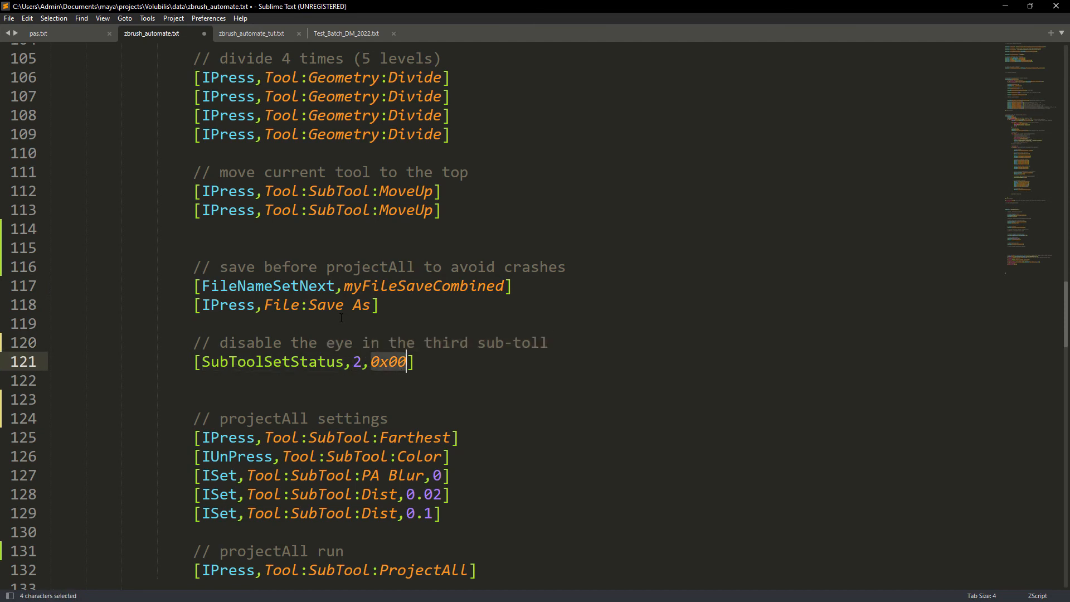
- Note that SubToolSetStatus index 0,1,2 means the third subtool and review the ProjectAll run line
type("//0,1,2")
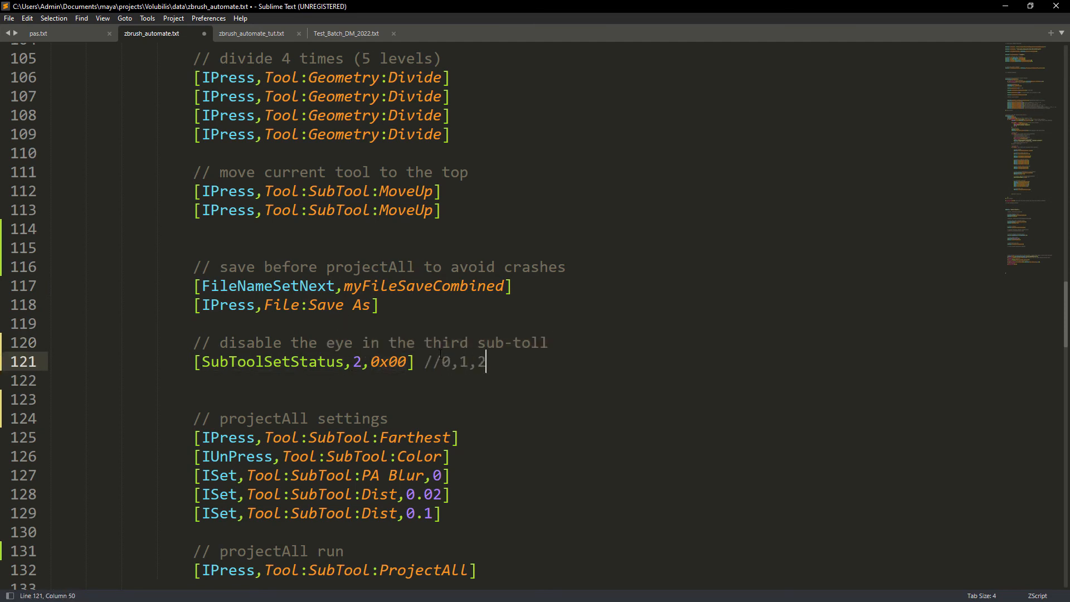
type("(the third subtool in this case")
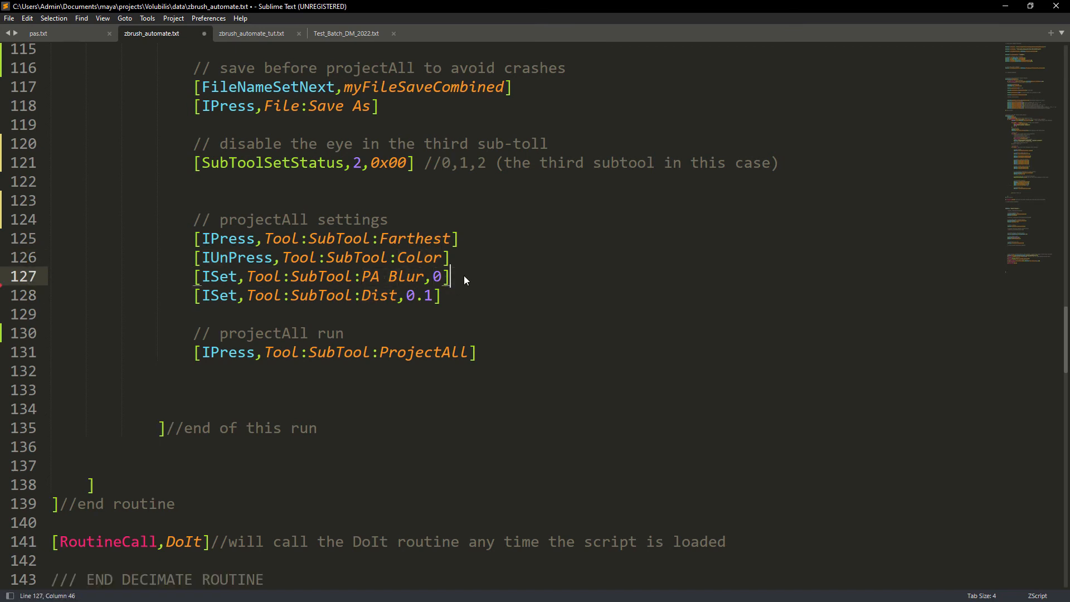
double_click(423, 352)
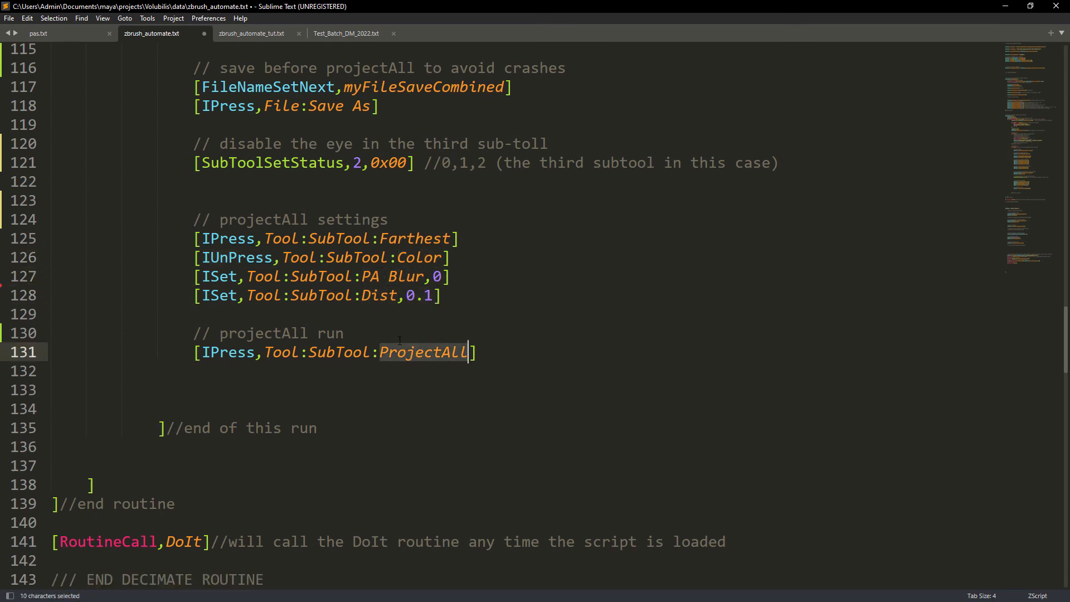
scroll("down", 3)
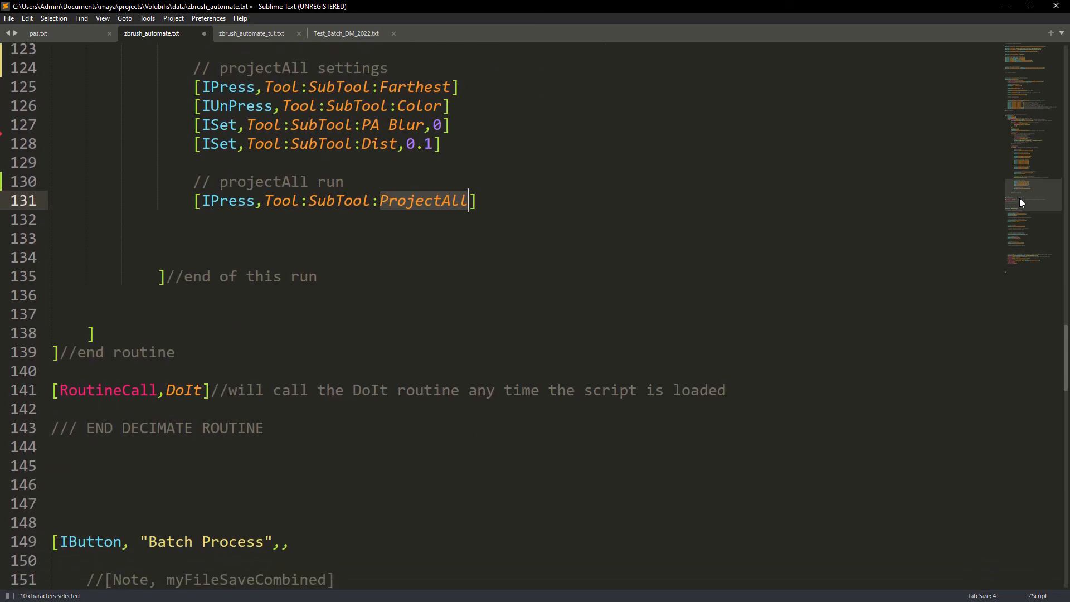
scroll("down", 3)
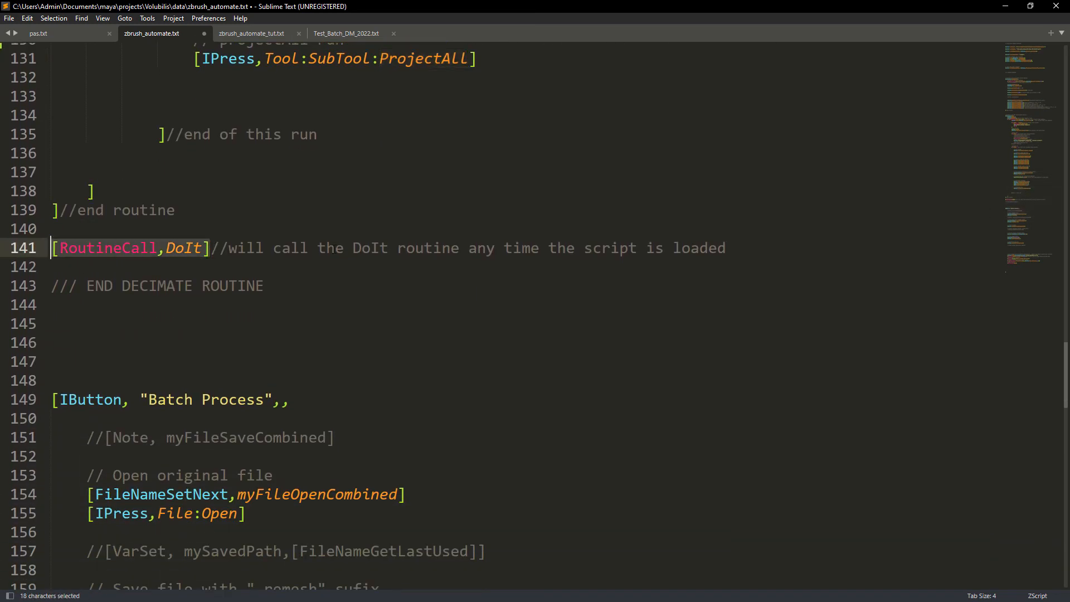
- Compare with Test_Batch_DM_2022.txt and check the FileNameResolvePath name zbrush_automate.txt near line 191
left_click(346, 33)
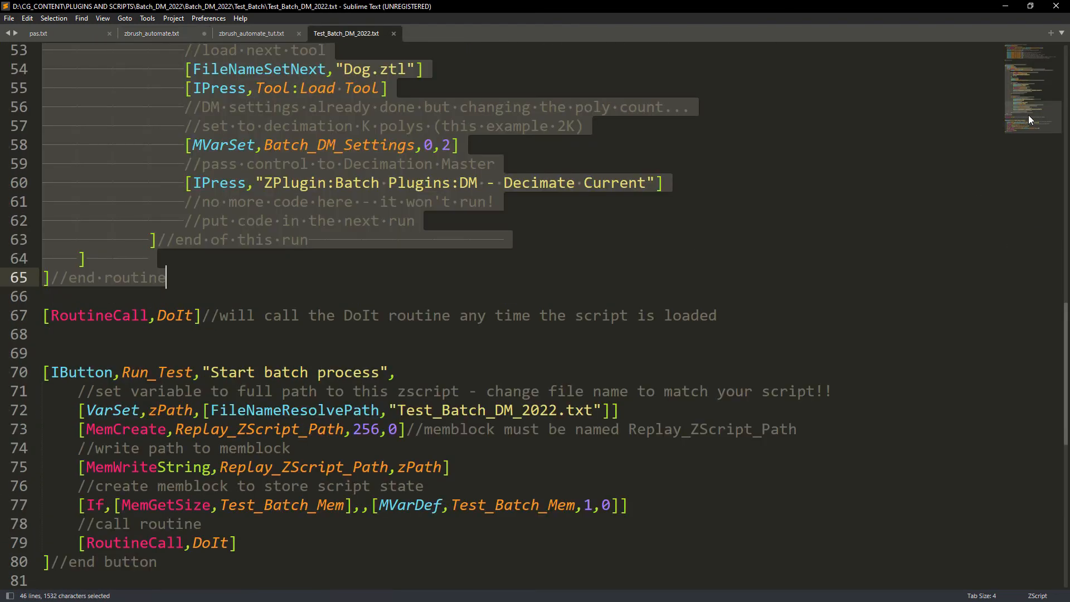
left_click(251, 33)
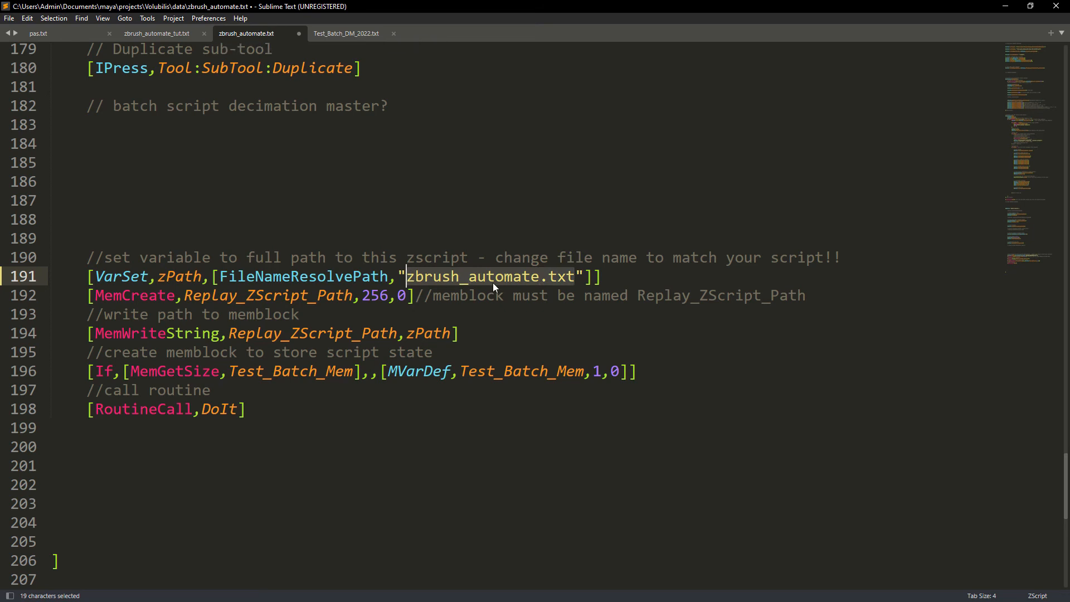
left_click(49, 428)
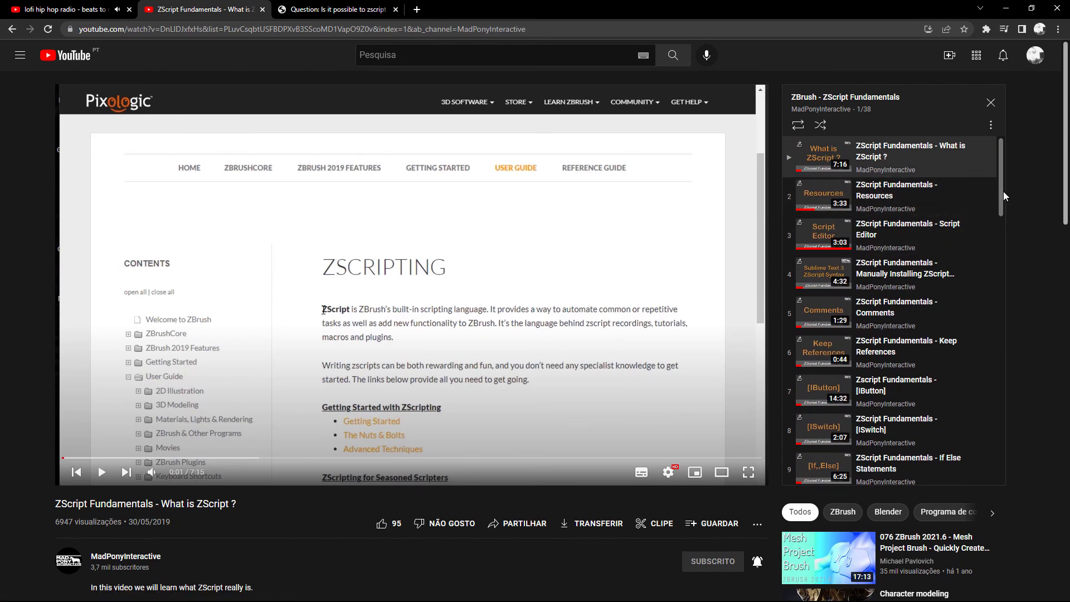
mouse_move(76, 471)
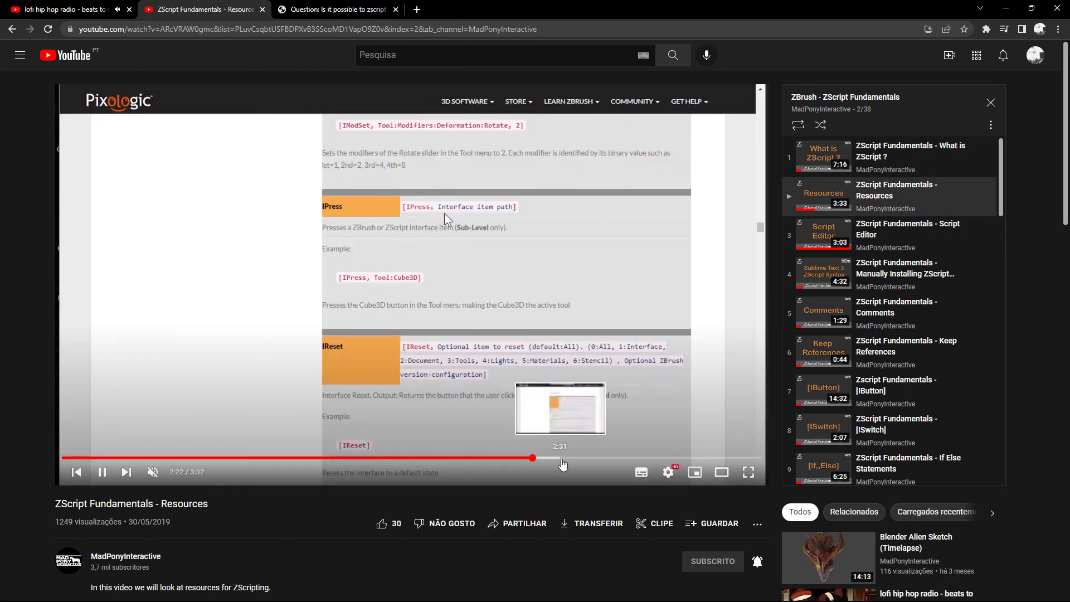
- Bring up the ZBrushCentral thread about zscripting decimation of subtools
left_click(336, 9)
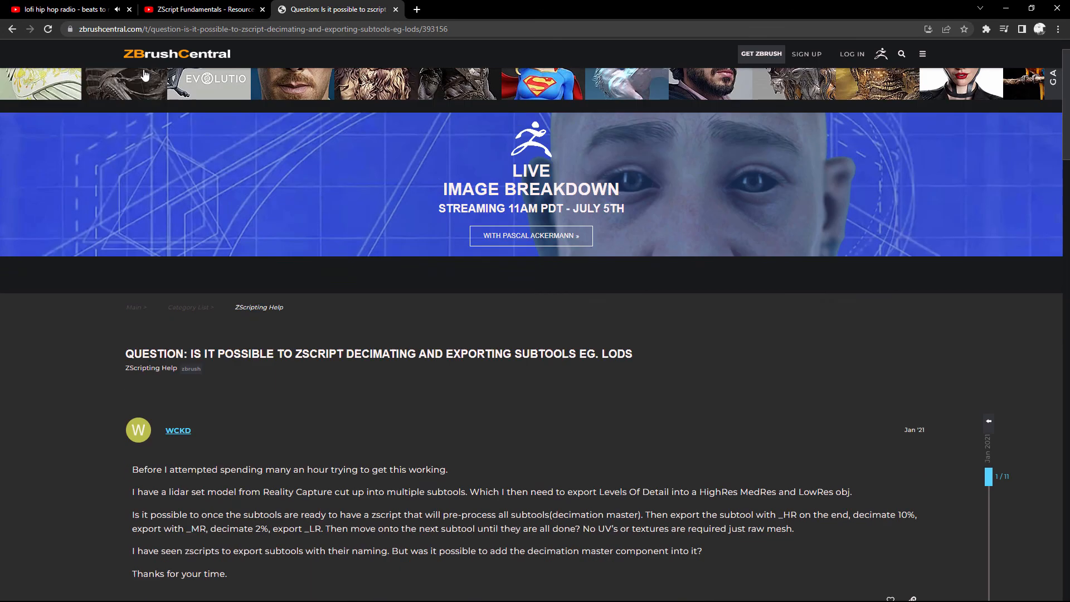
- Browse the latest topics in the ZBrushCentral ZScripting Help category
left_click(258, 307)
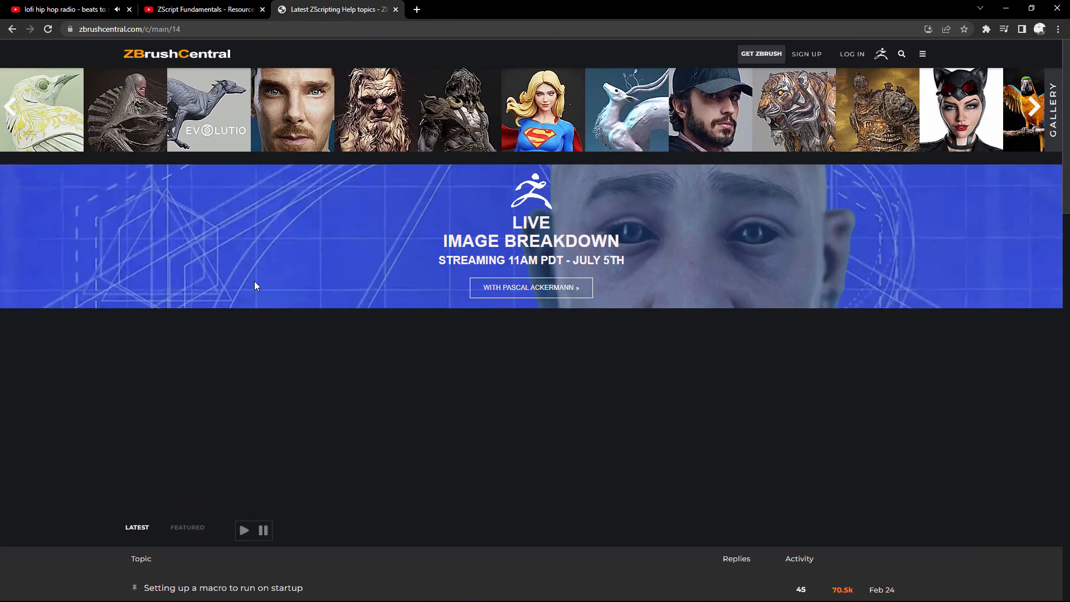
scroll("down", 3)
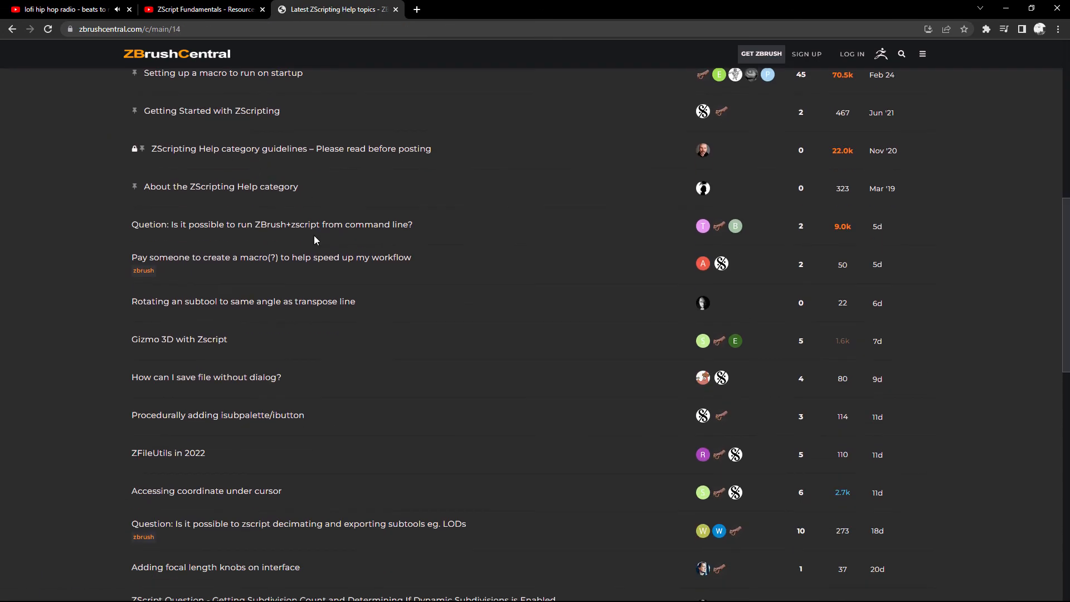
scroll("down", 3)
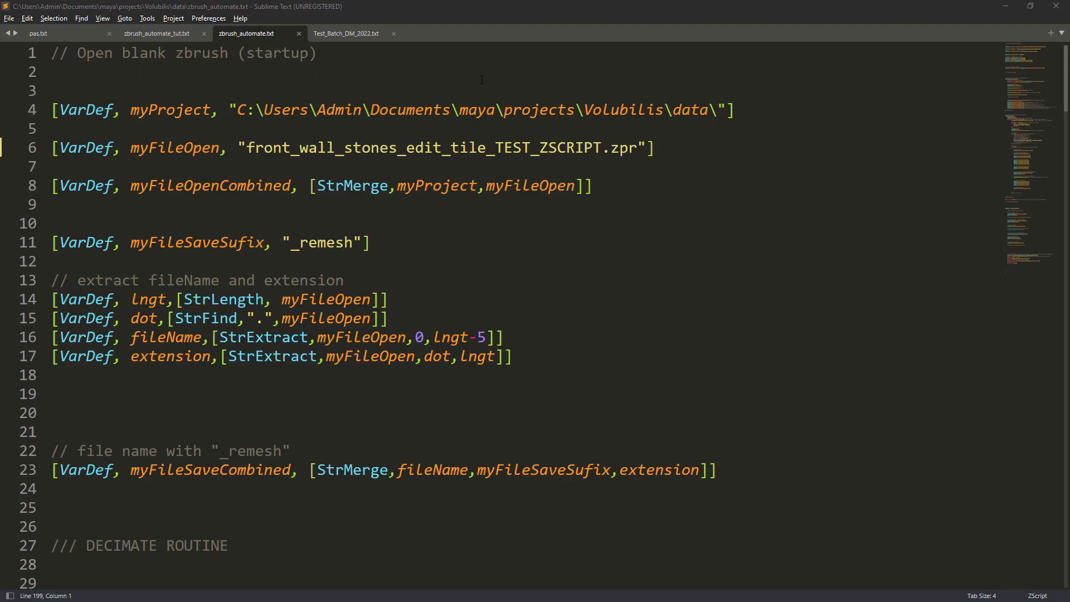
scroll("down", 3)
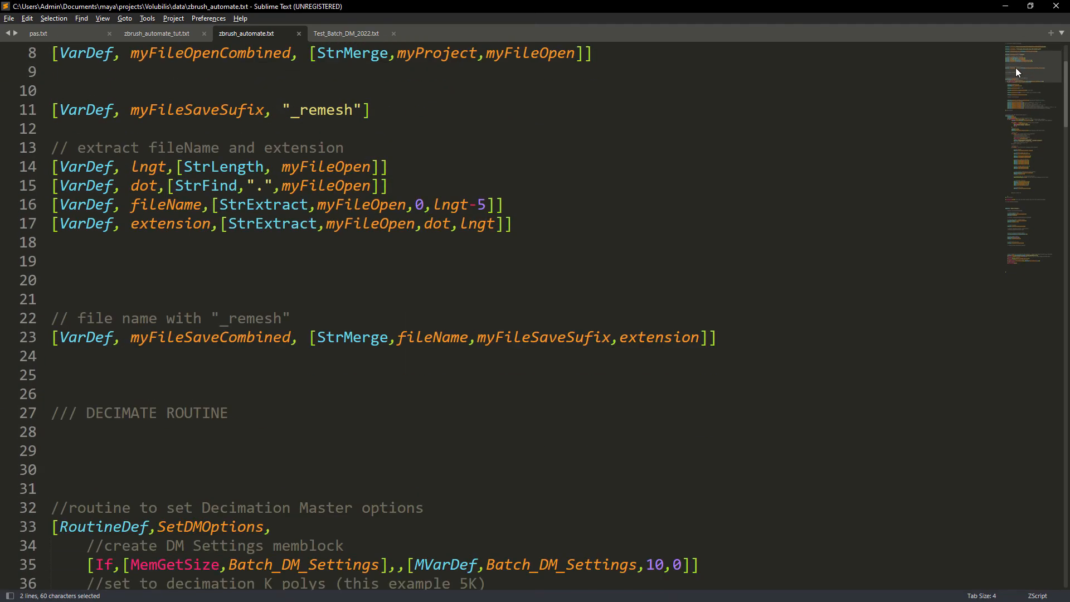
scroll("down", 3)
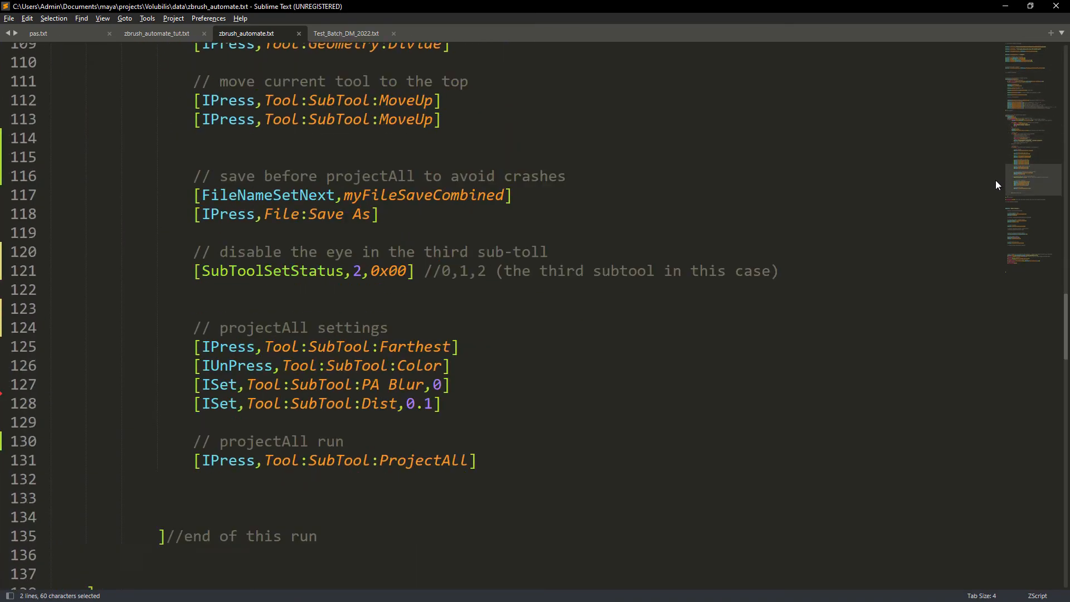
scroll("down", 3)
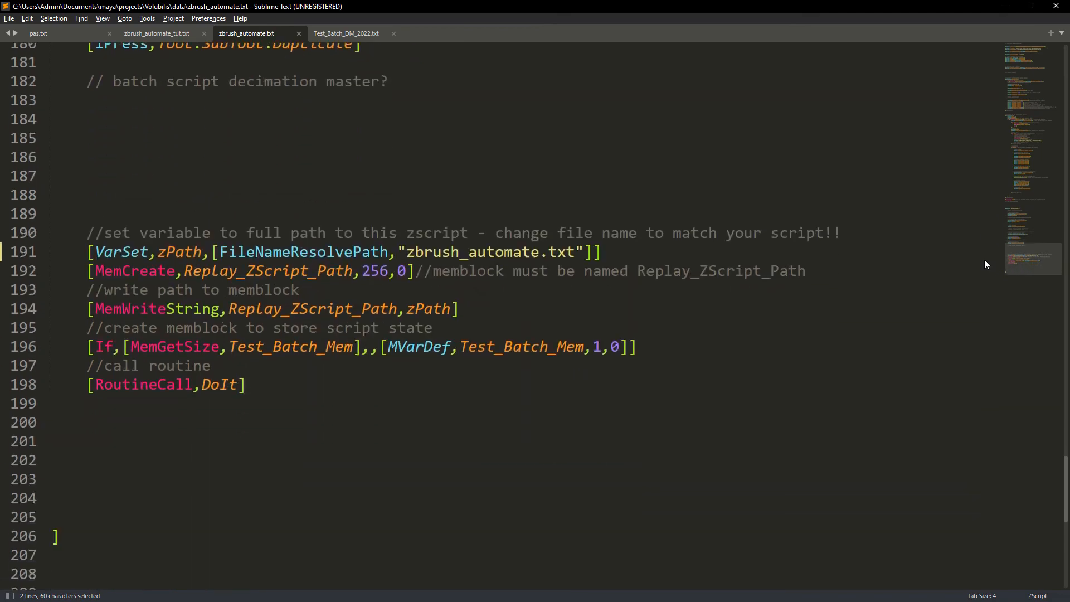